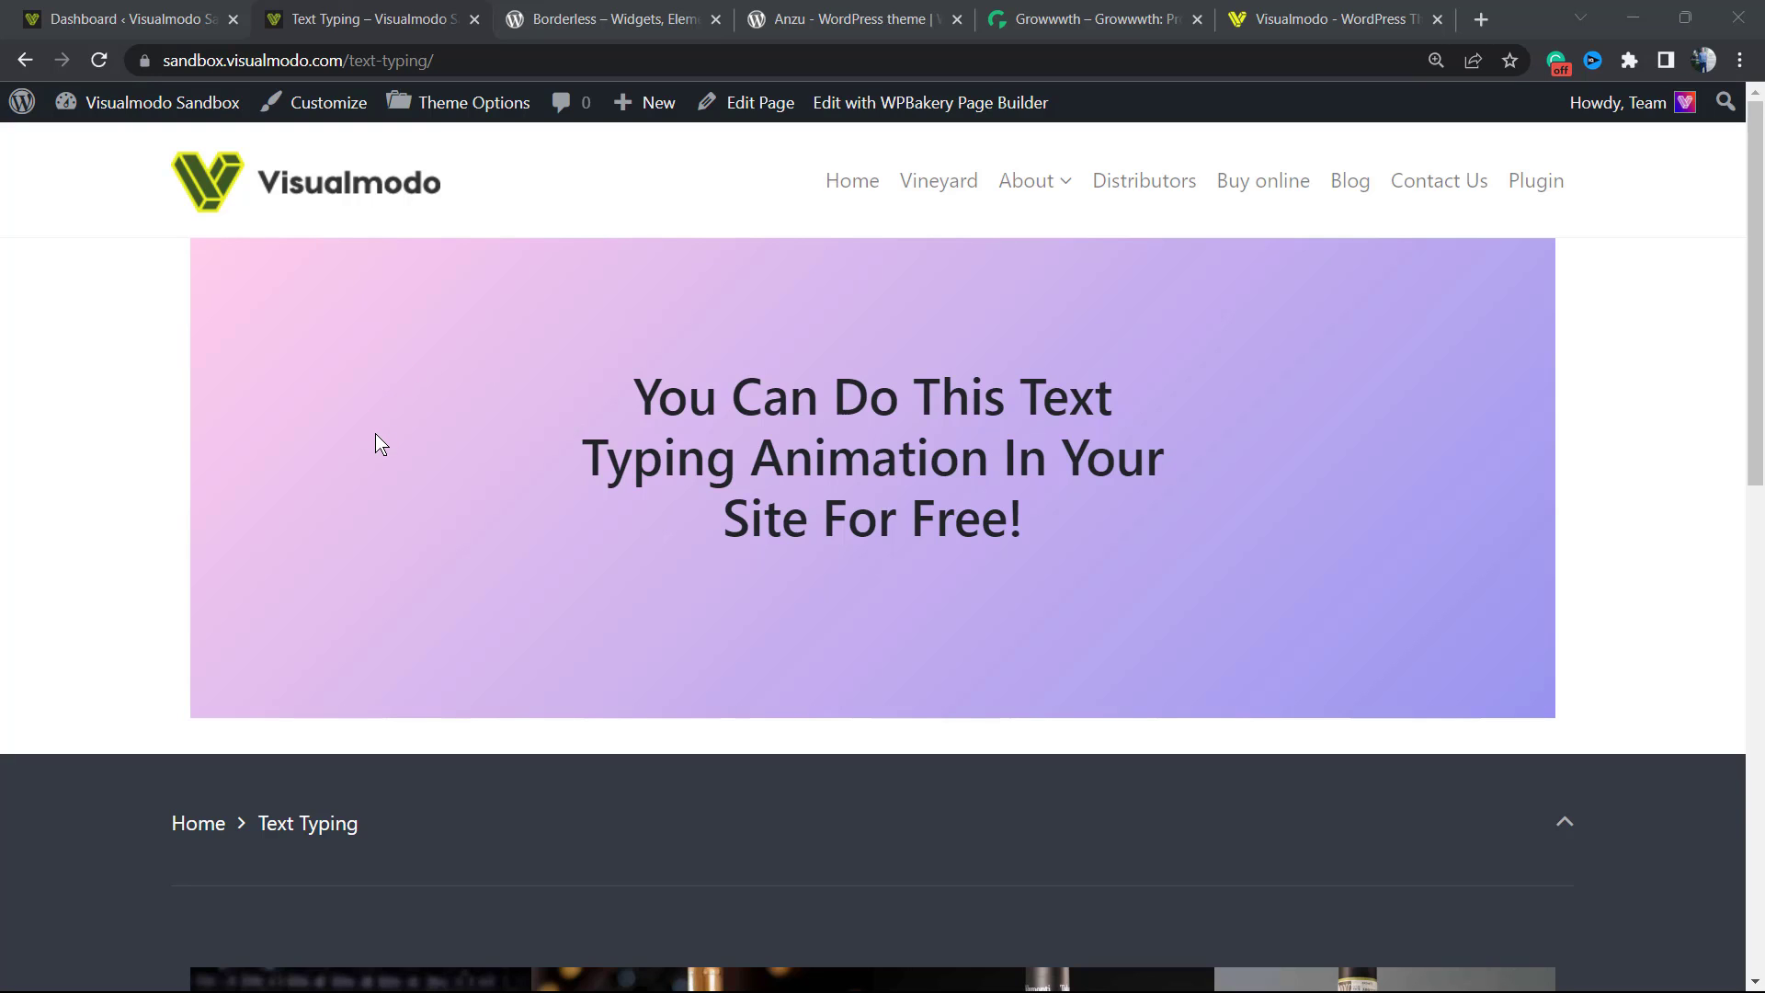
mouse_move(452, 478)
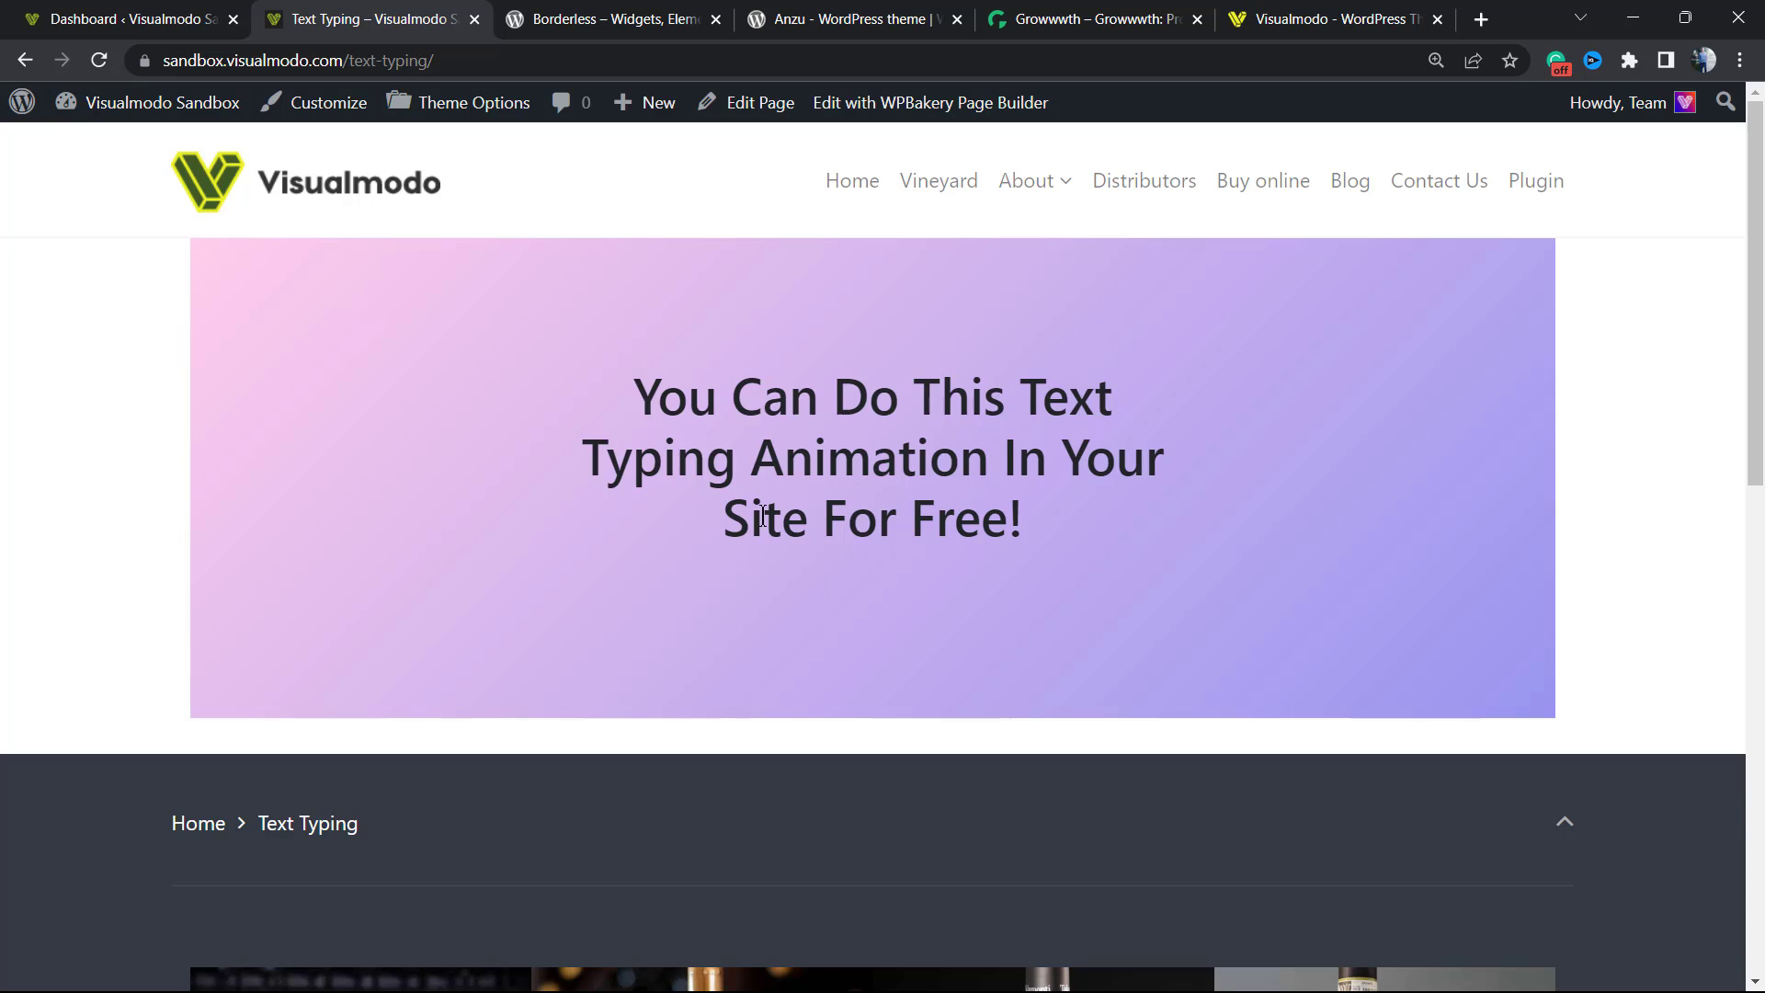
- Go from the site dashboard to Plugins > Add New in the WordPress admin
left_click_drag(763, 515, 1136, 535)
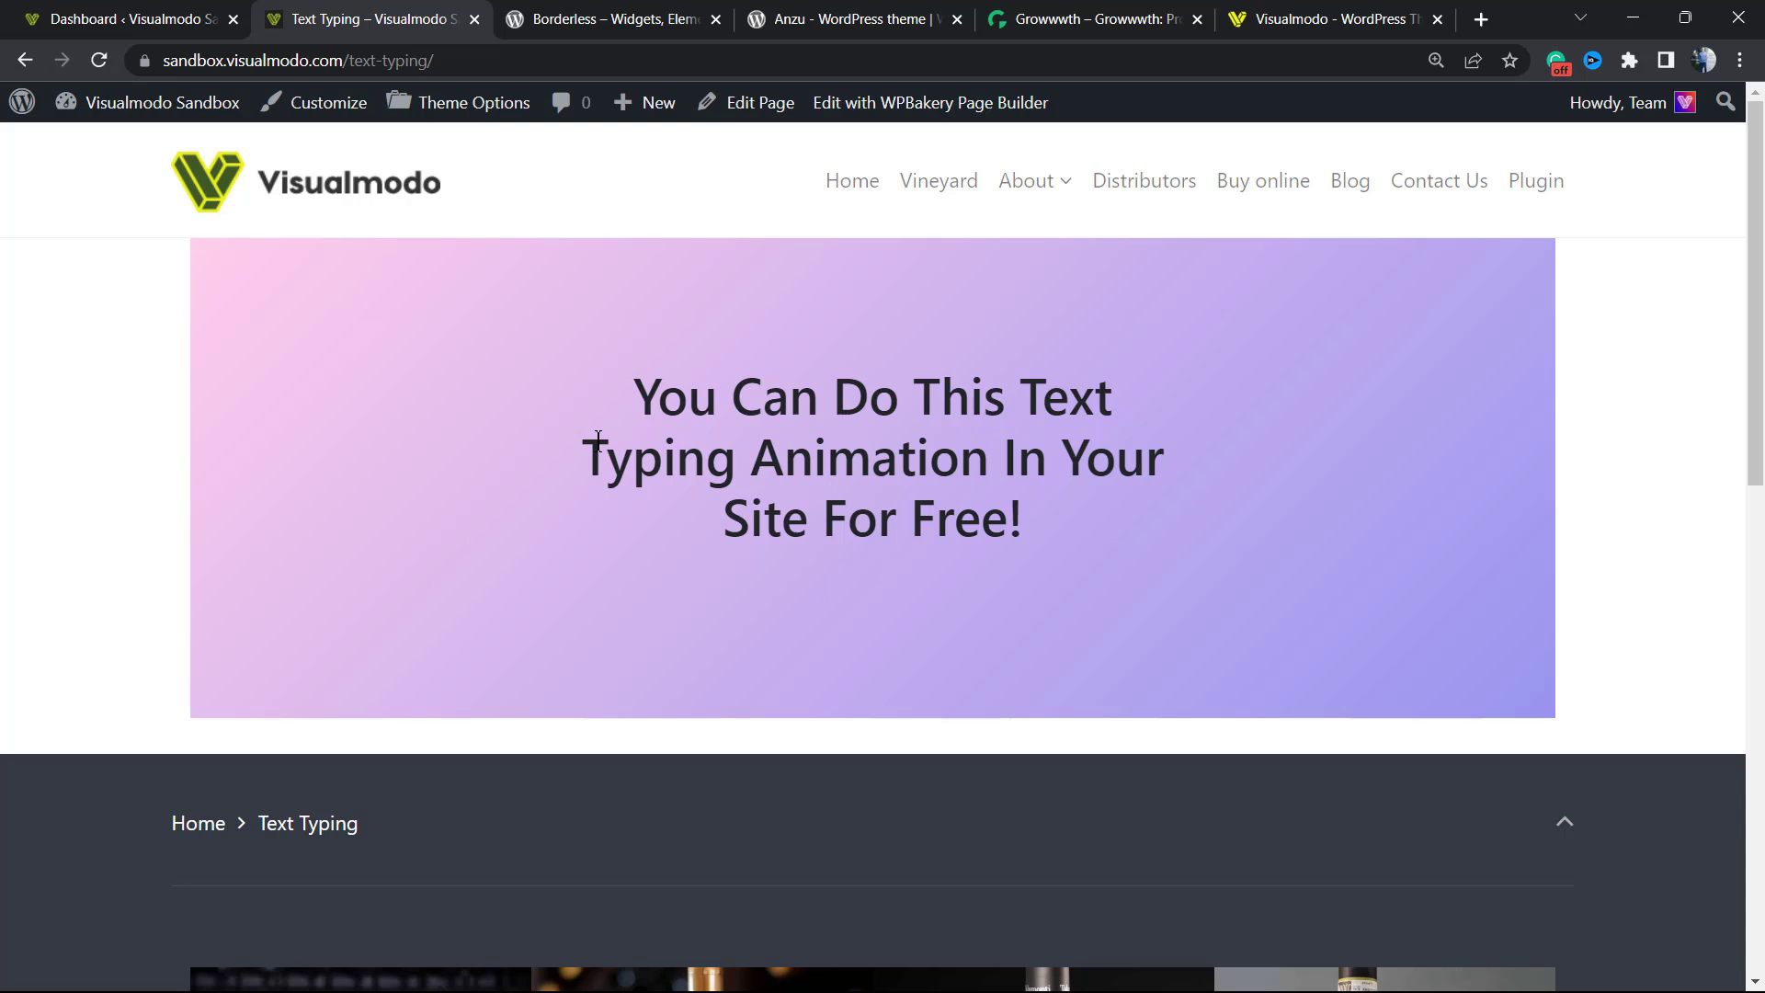
mouse_move(647, 474)
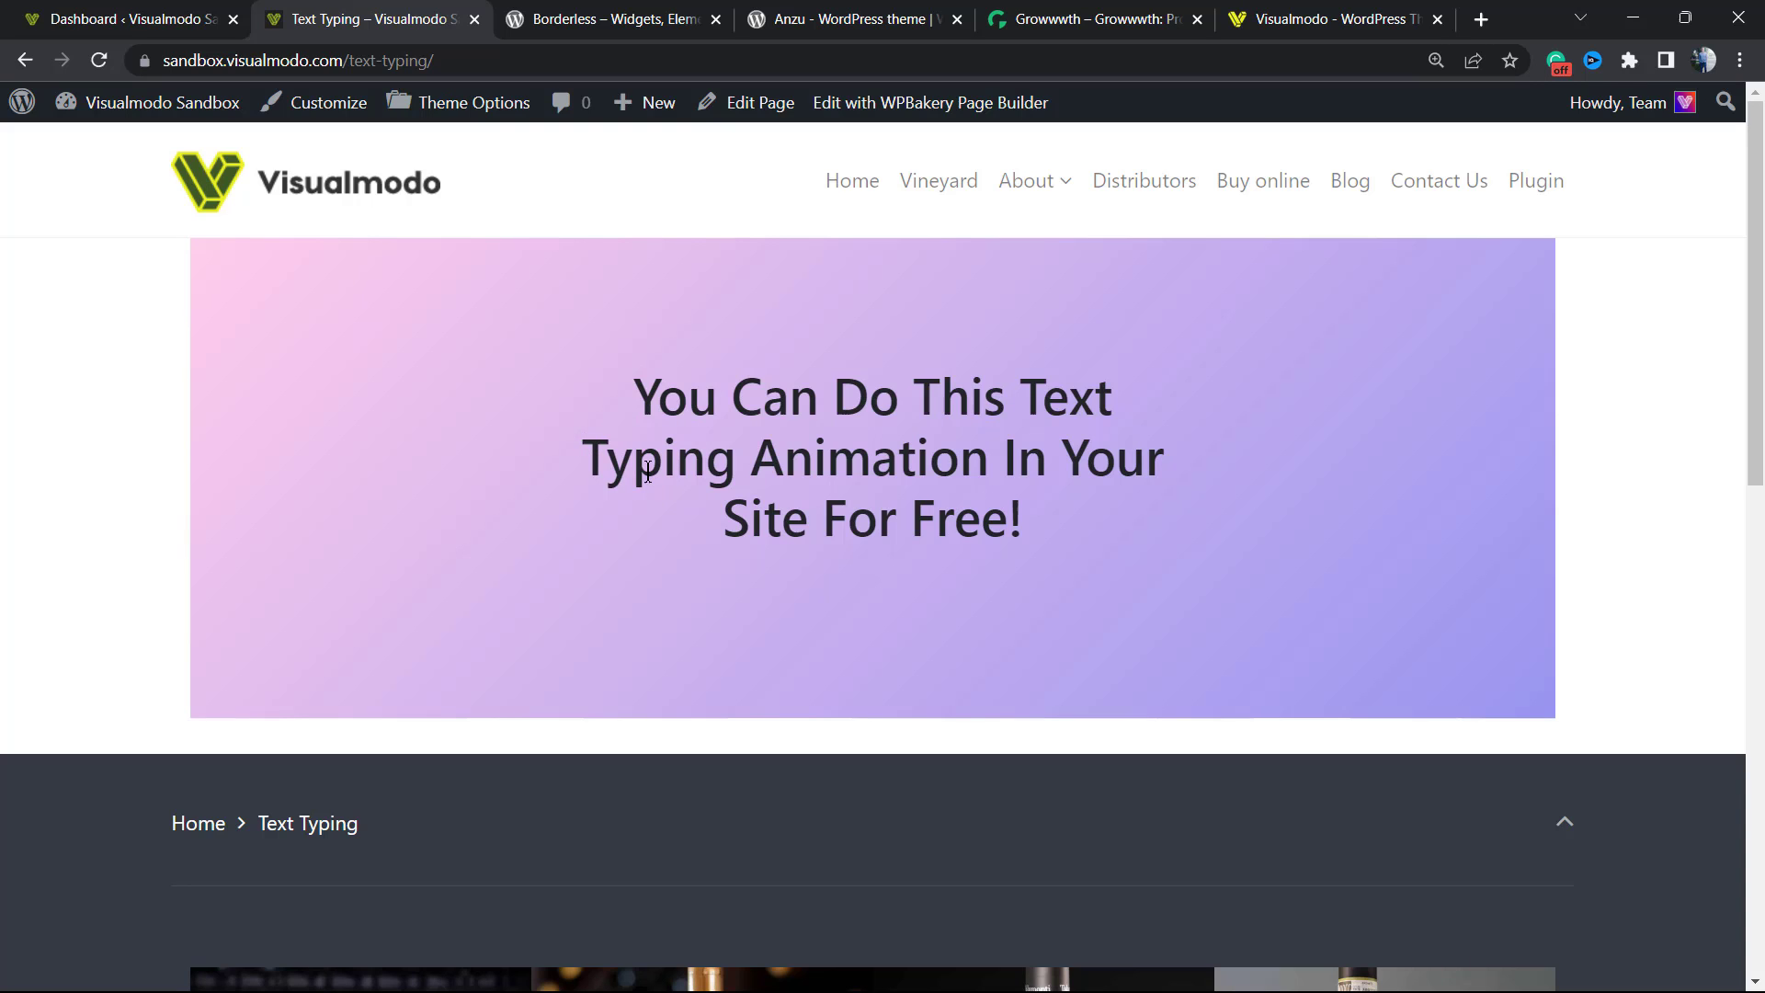
left_click(119, 19)
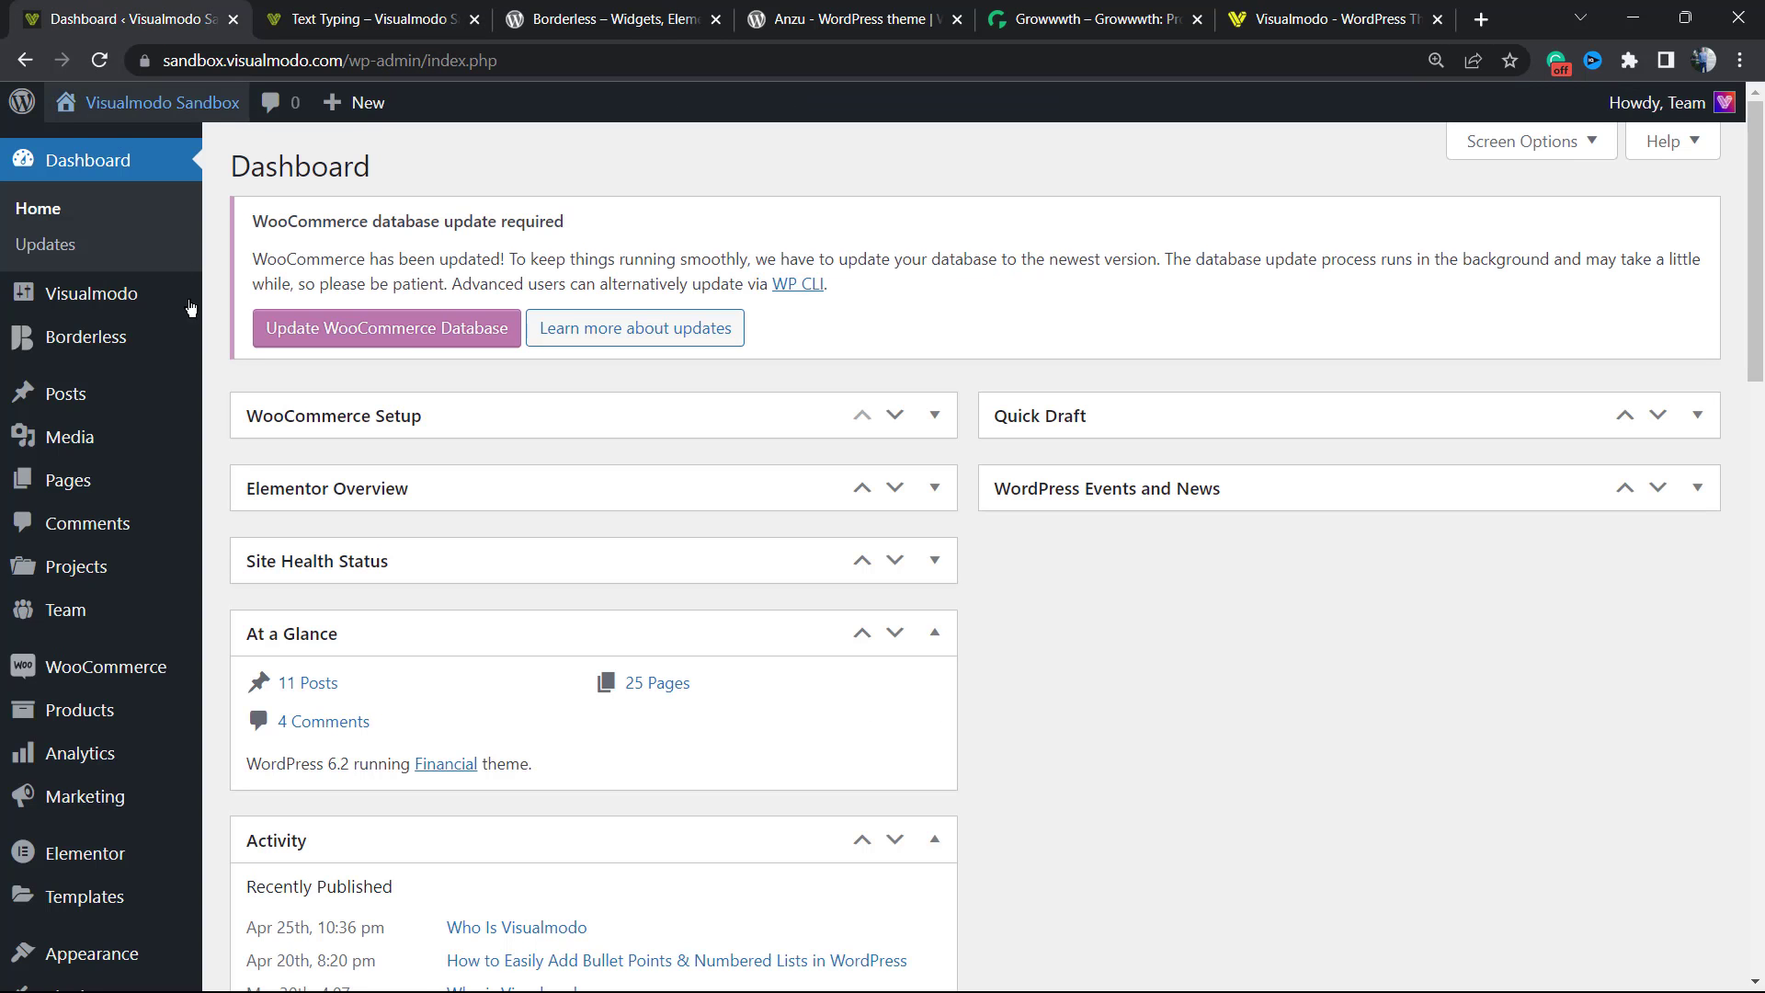
mouse_move(160, 438)
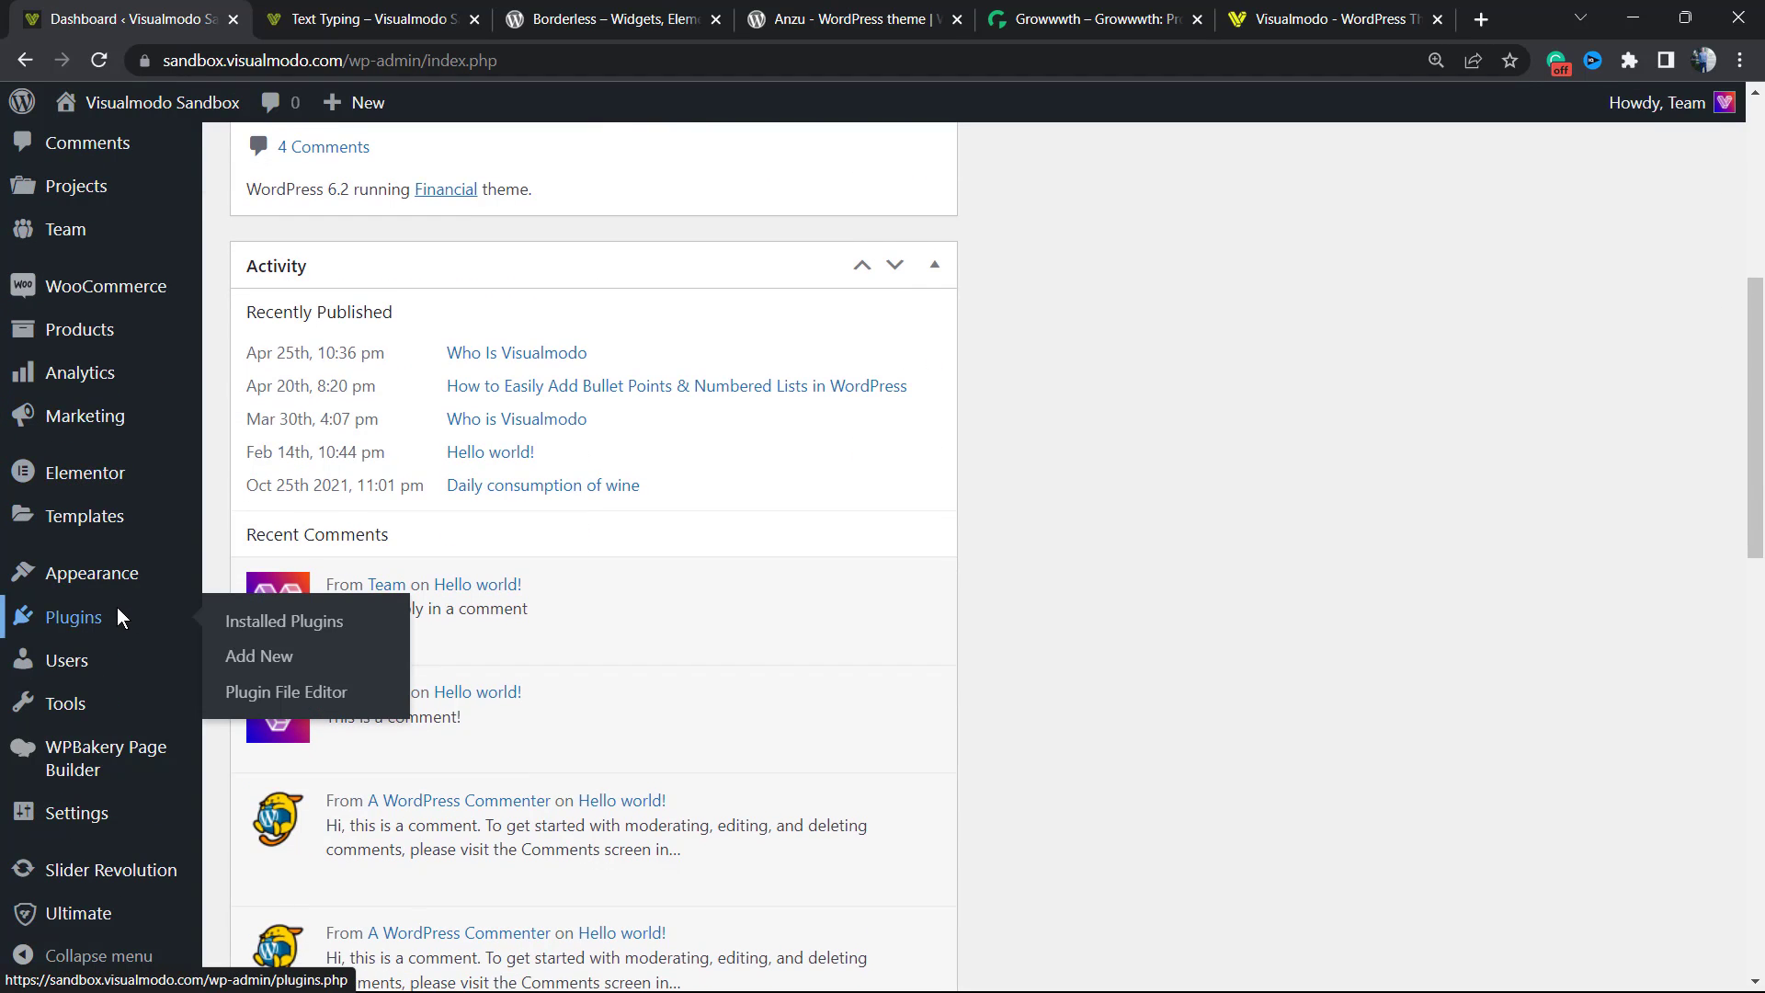
left_click(259, 657)
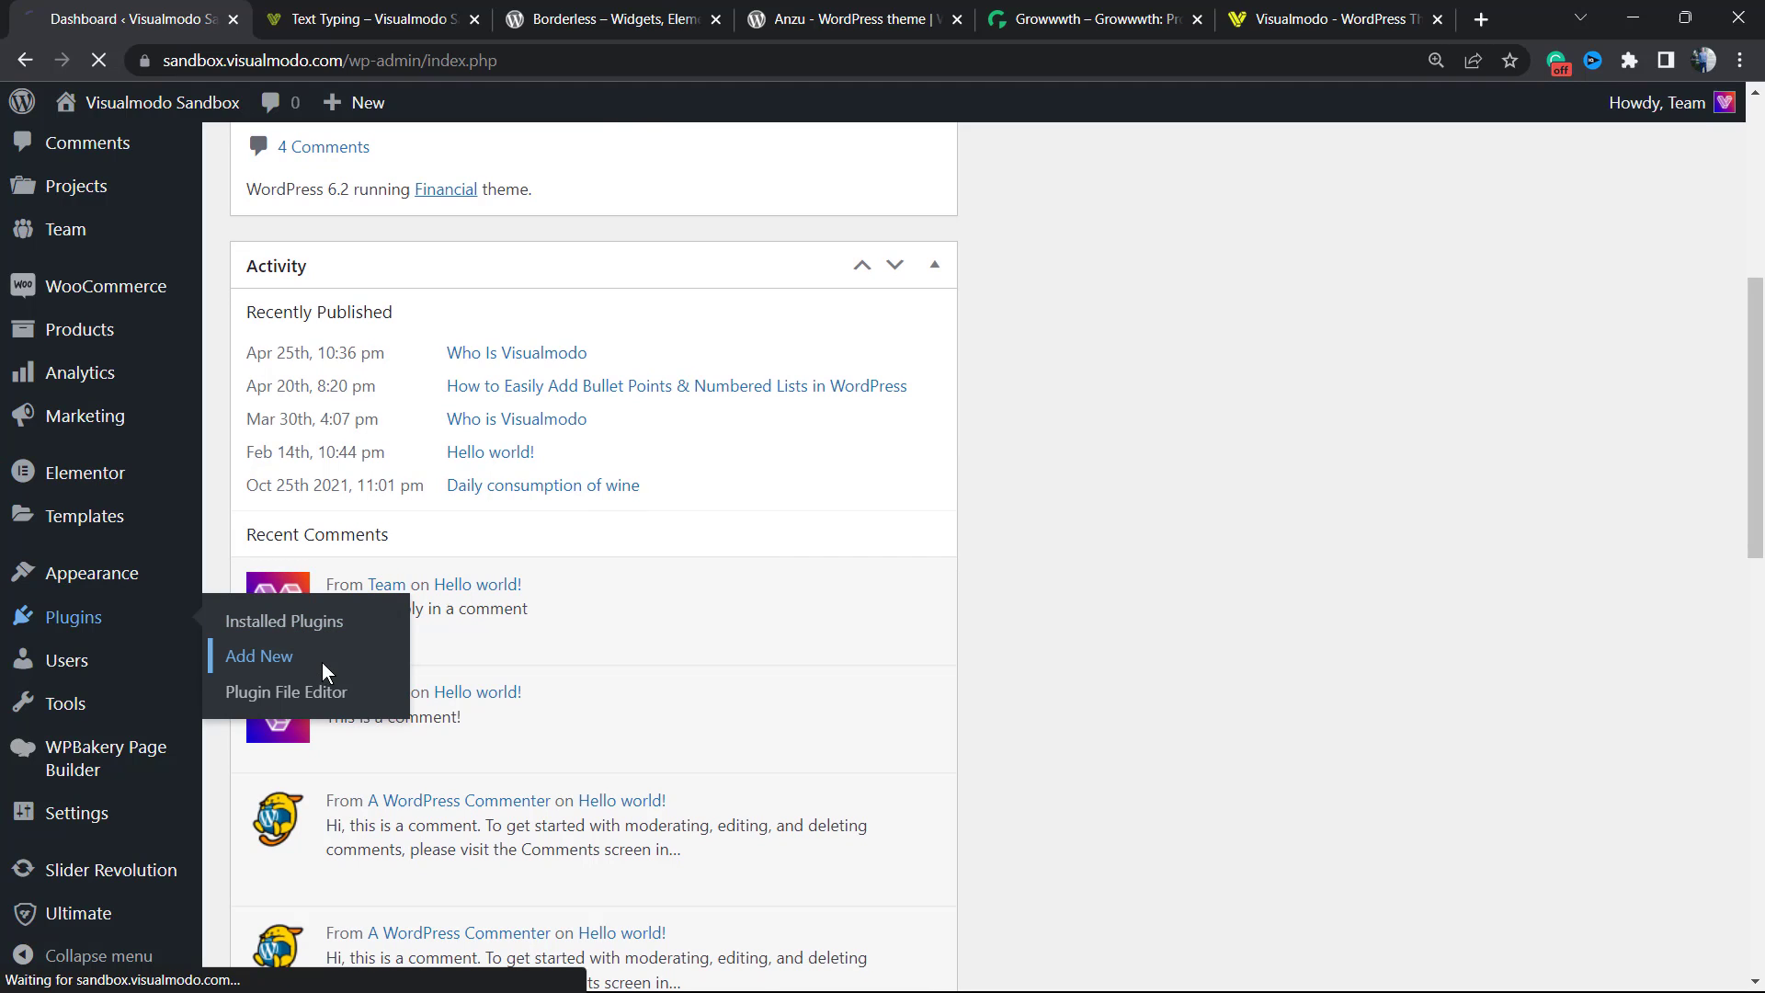
- Search plugins for "Blocks Animation" and confirm the Gutenberg CSS animations plugin is active
left_click(257, 654)
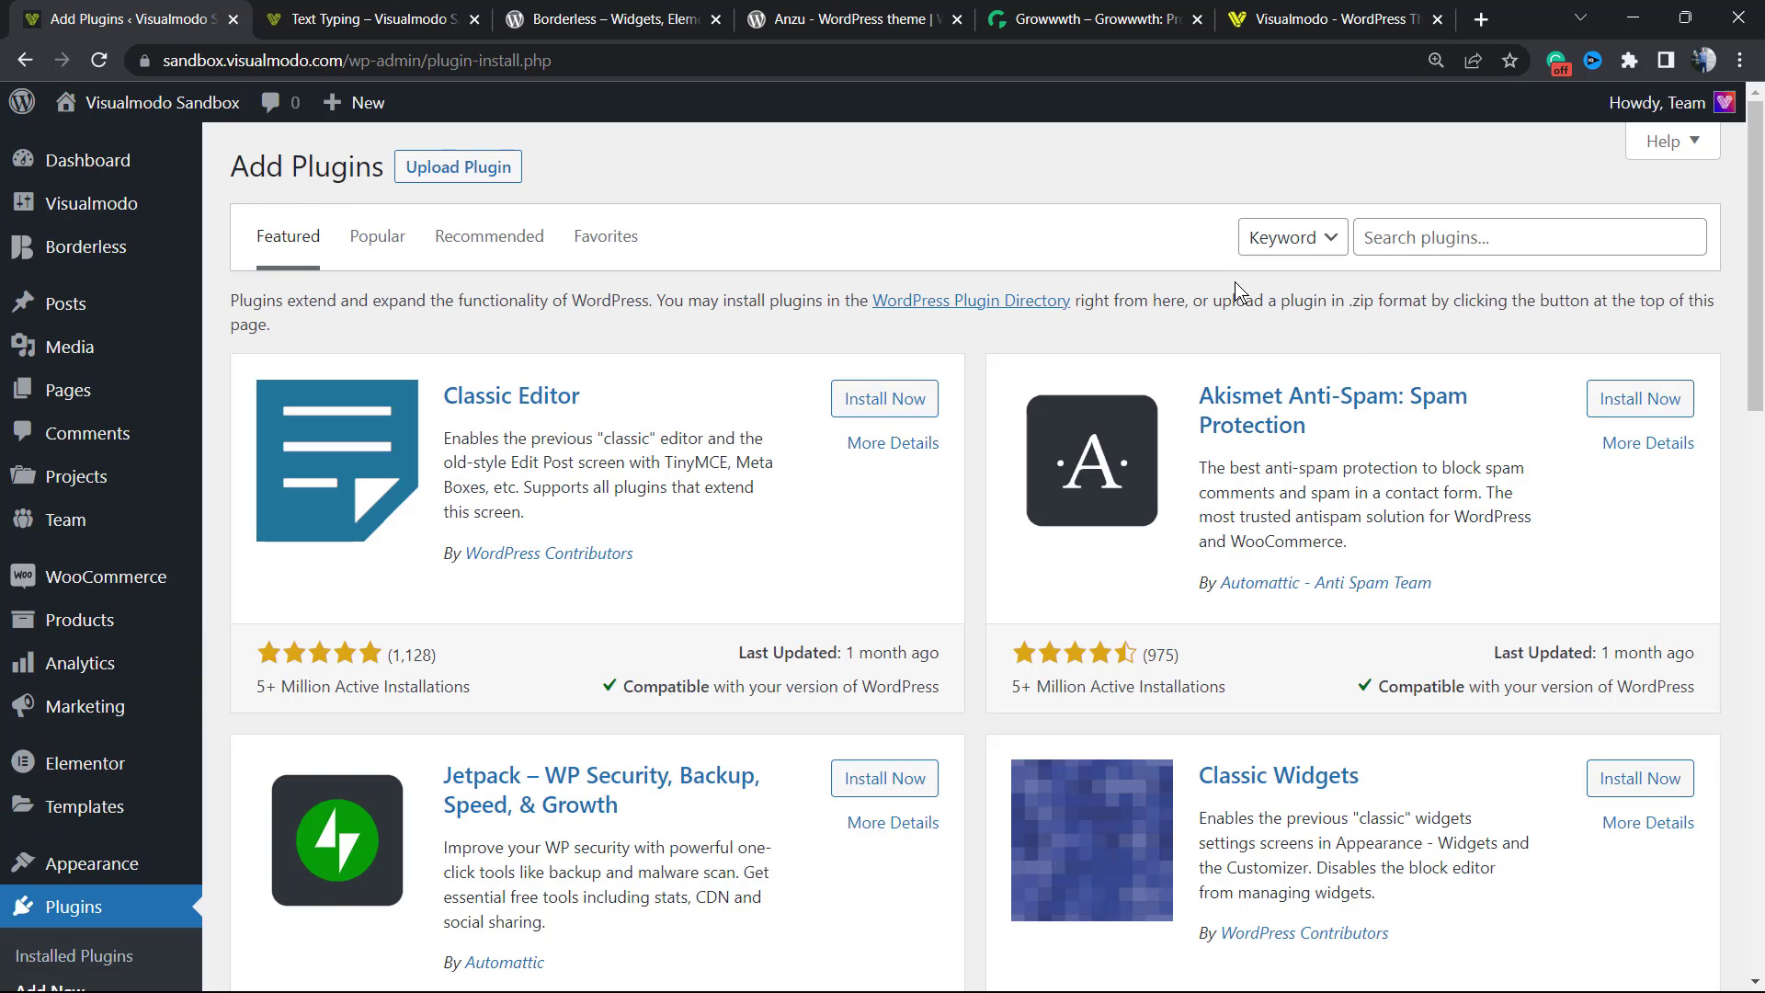
mouse_move(1285, 386)
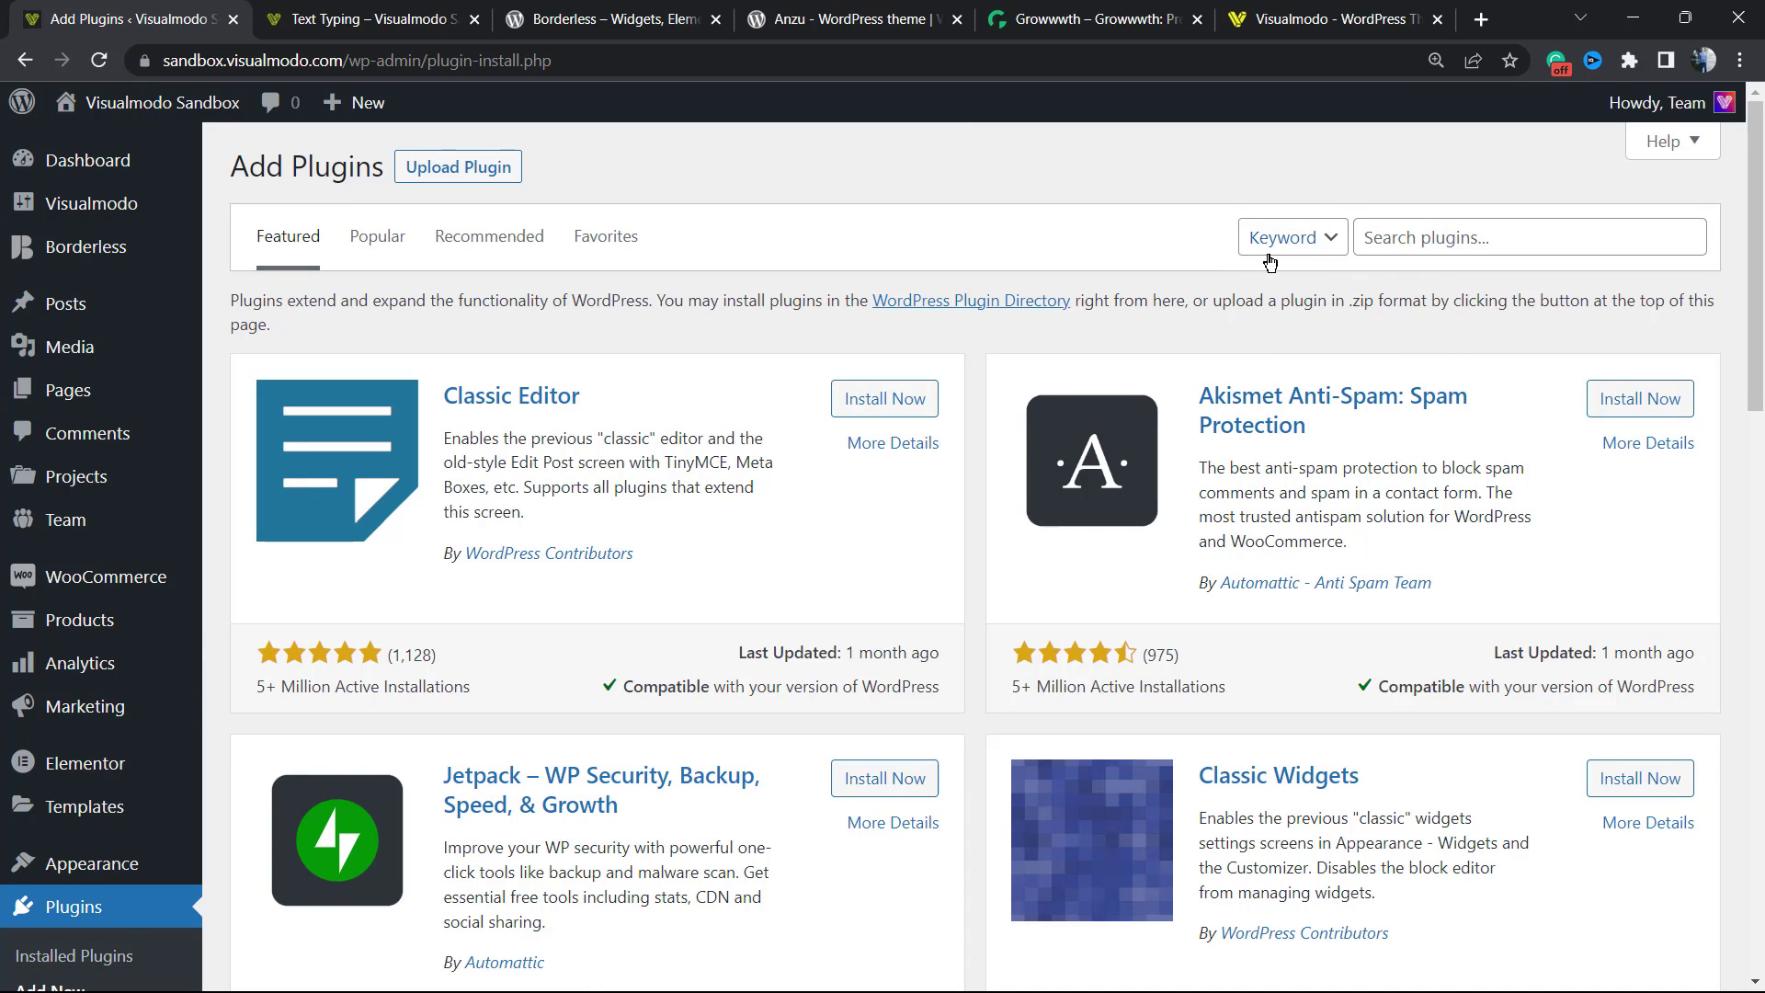
type("Blocks Animation:")
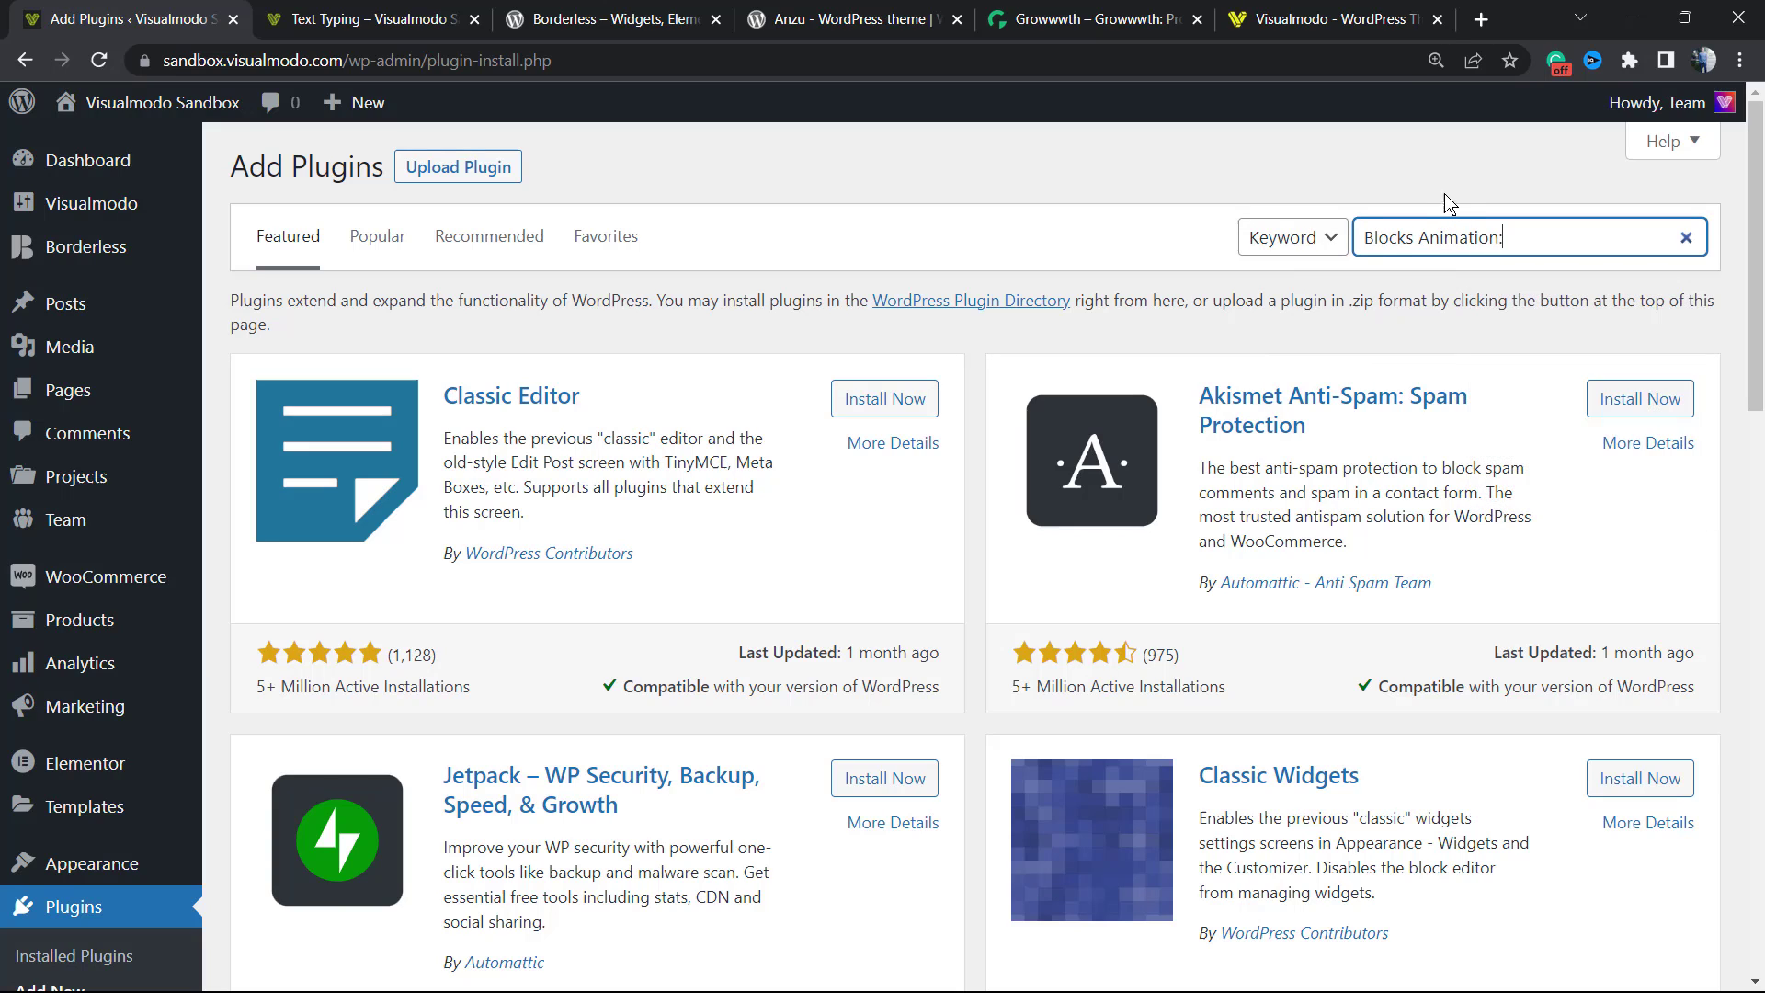
key("Enter")
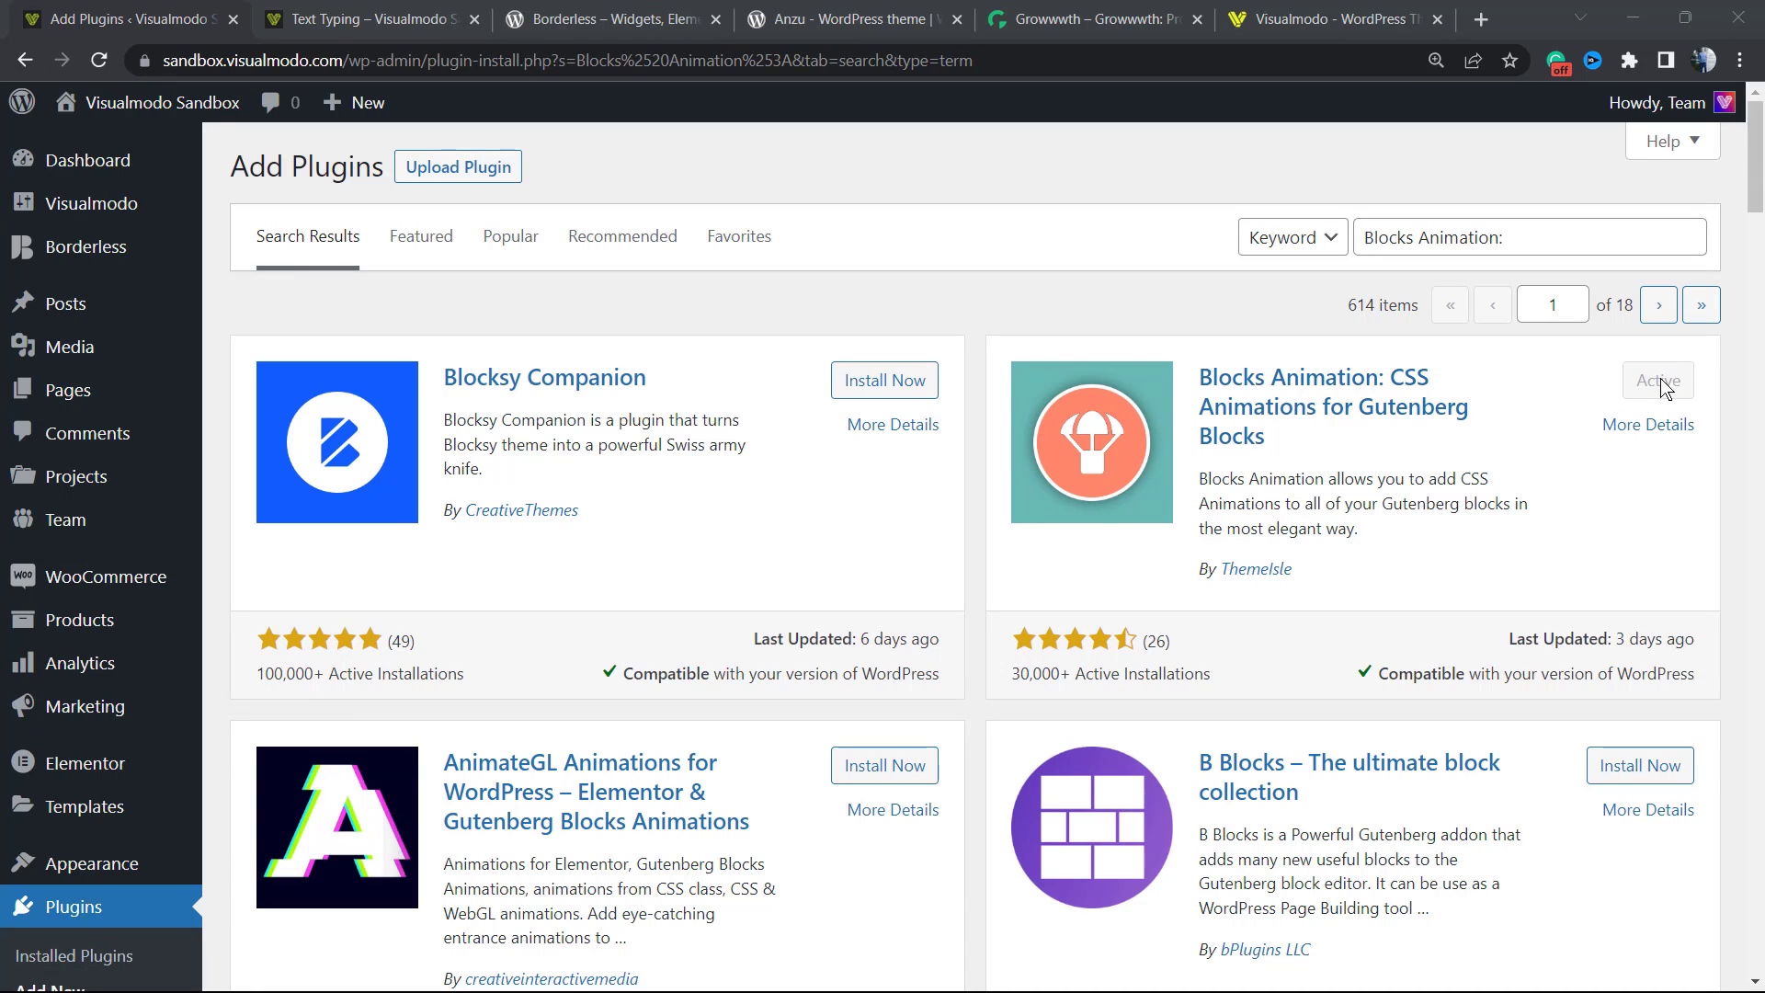
mouse_move(1566, 419)
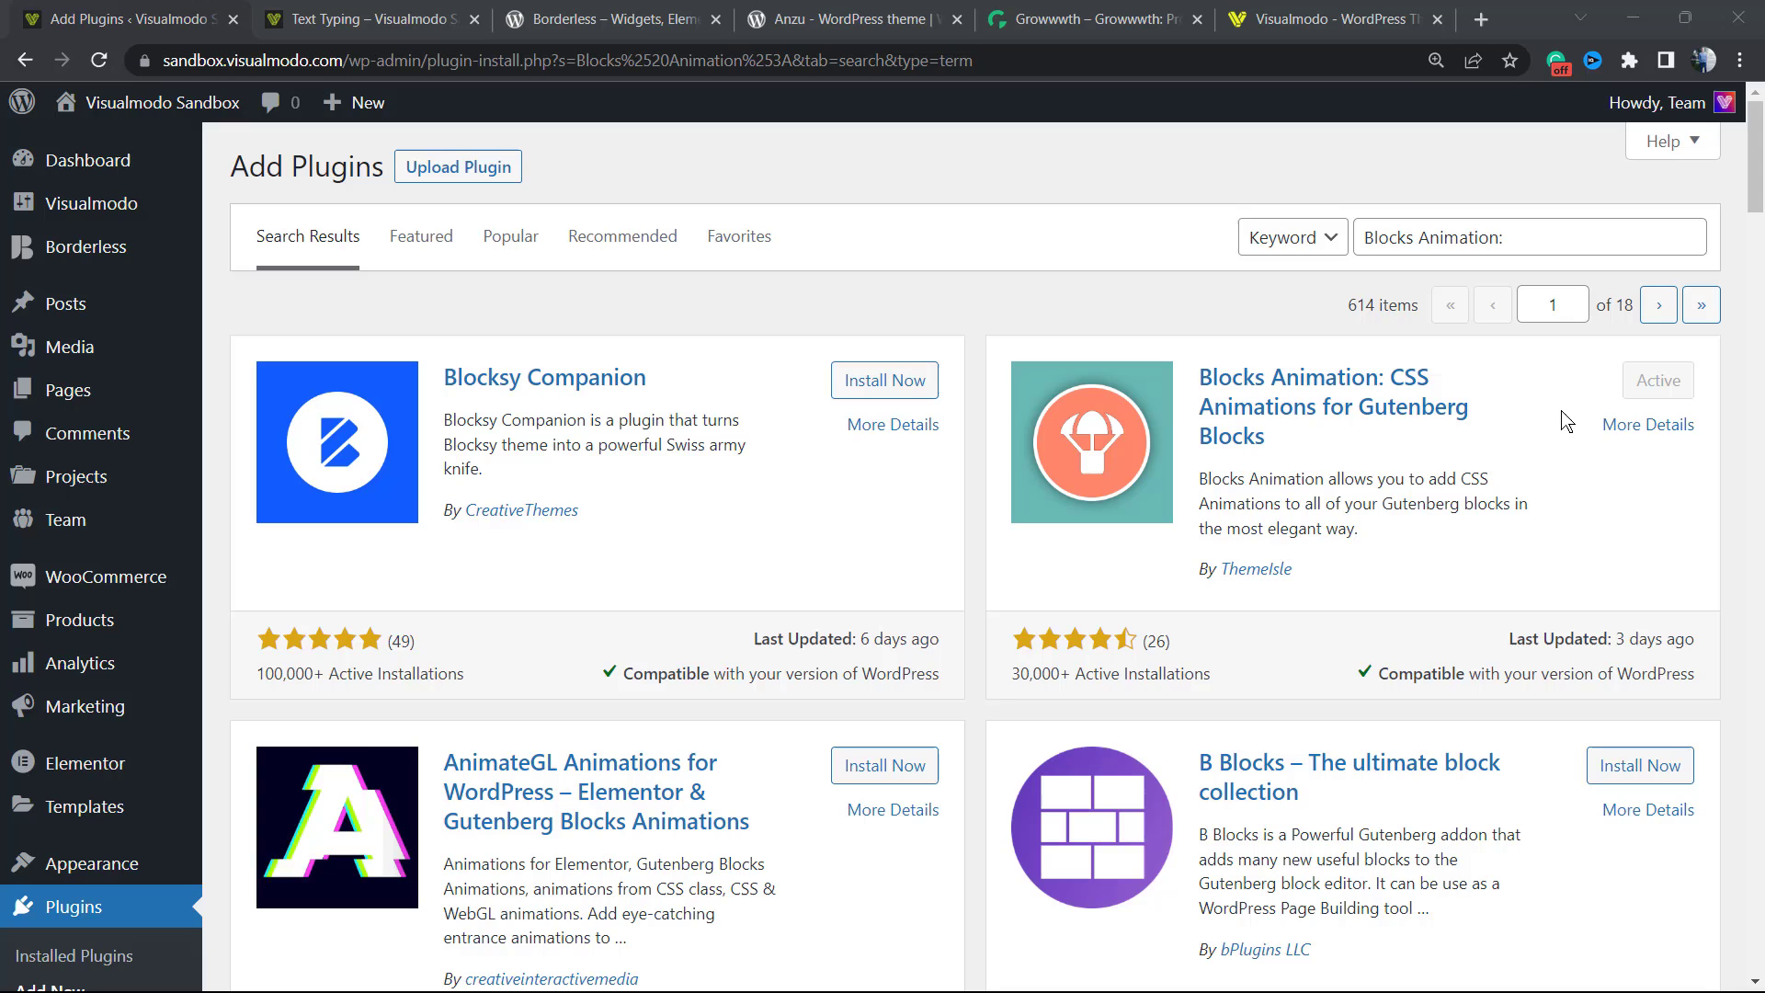
mouse_move(916, 382)
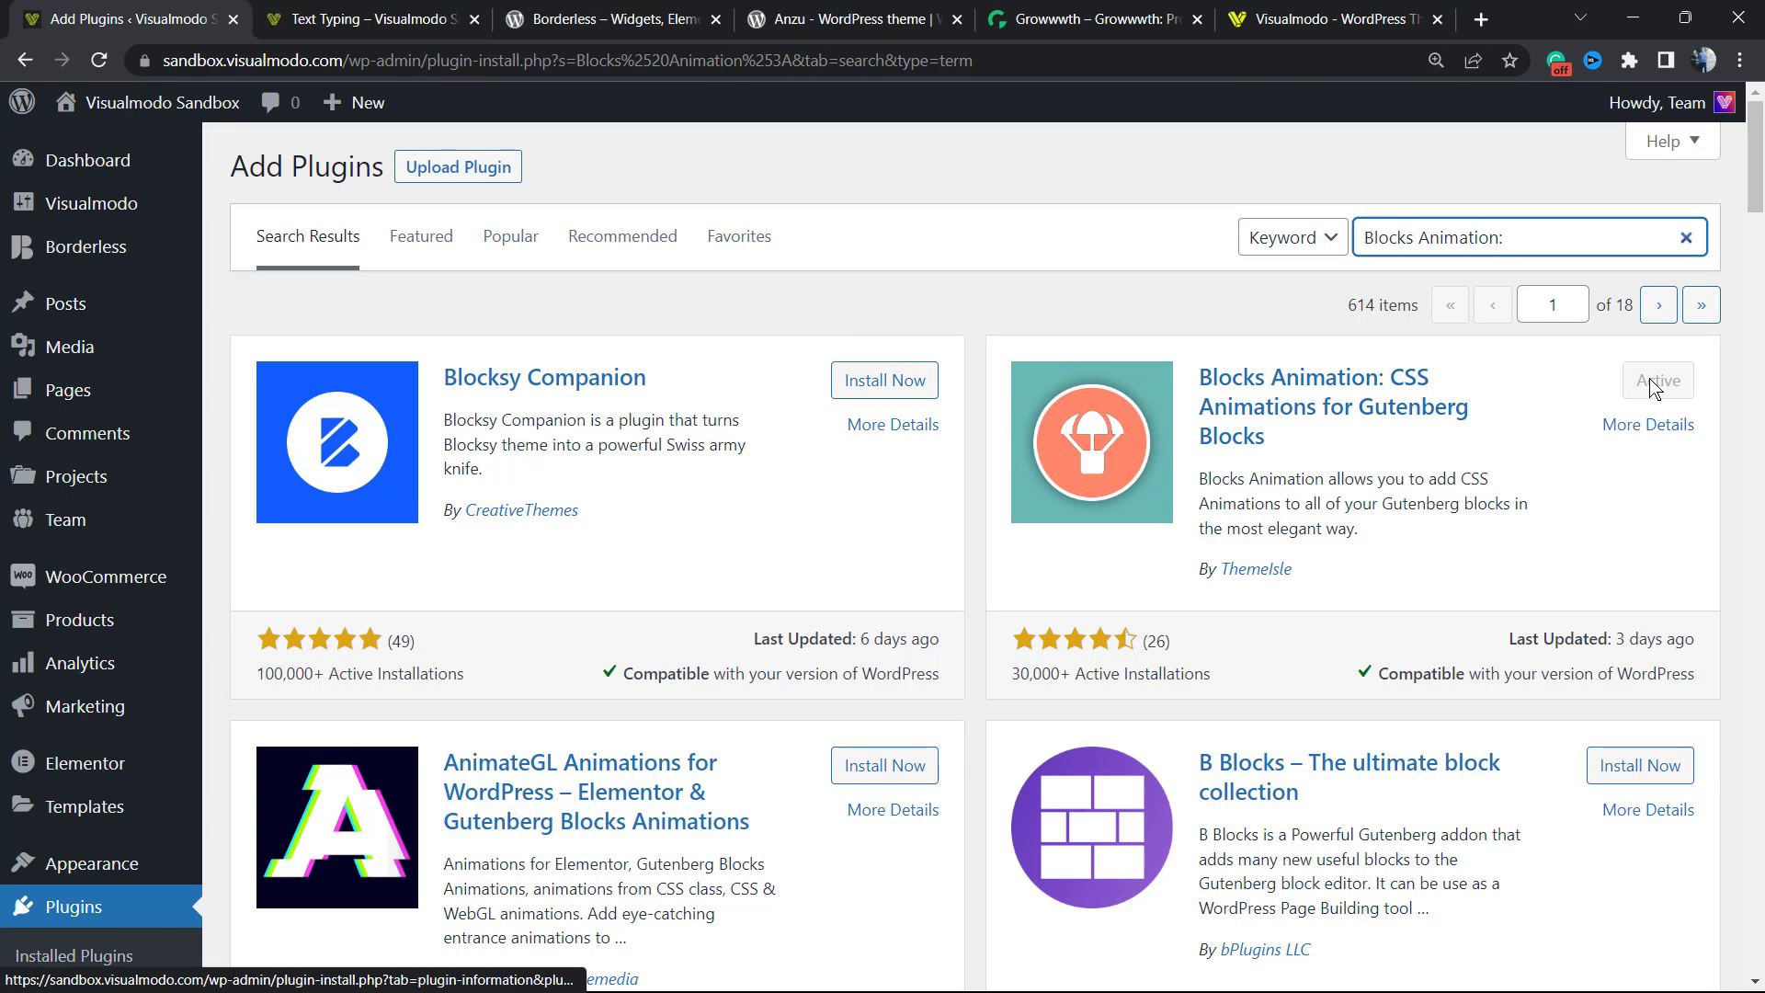
mouse_move(403, 320)
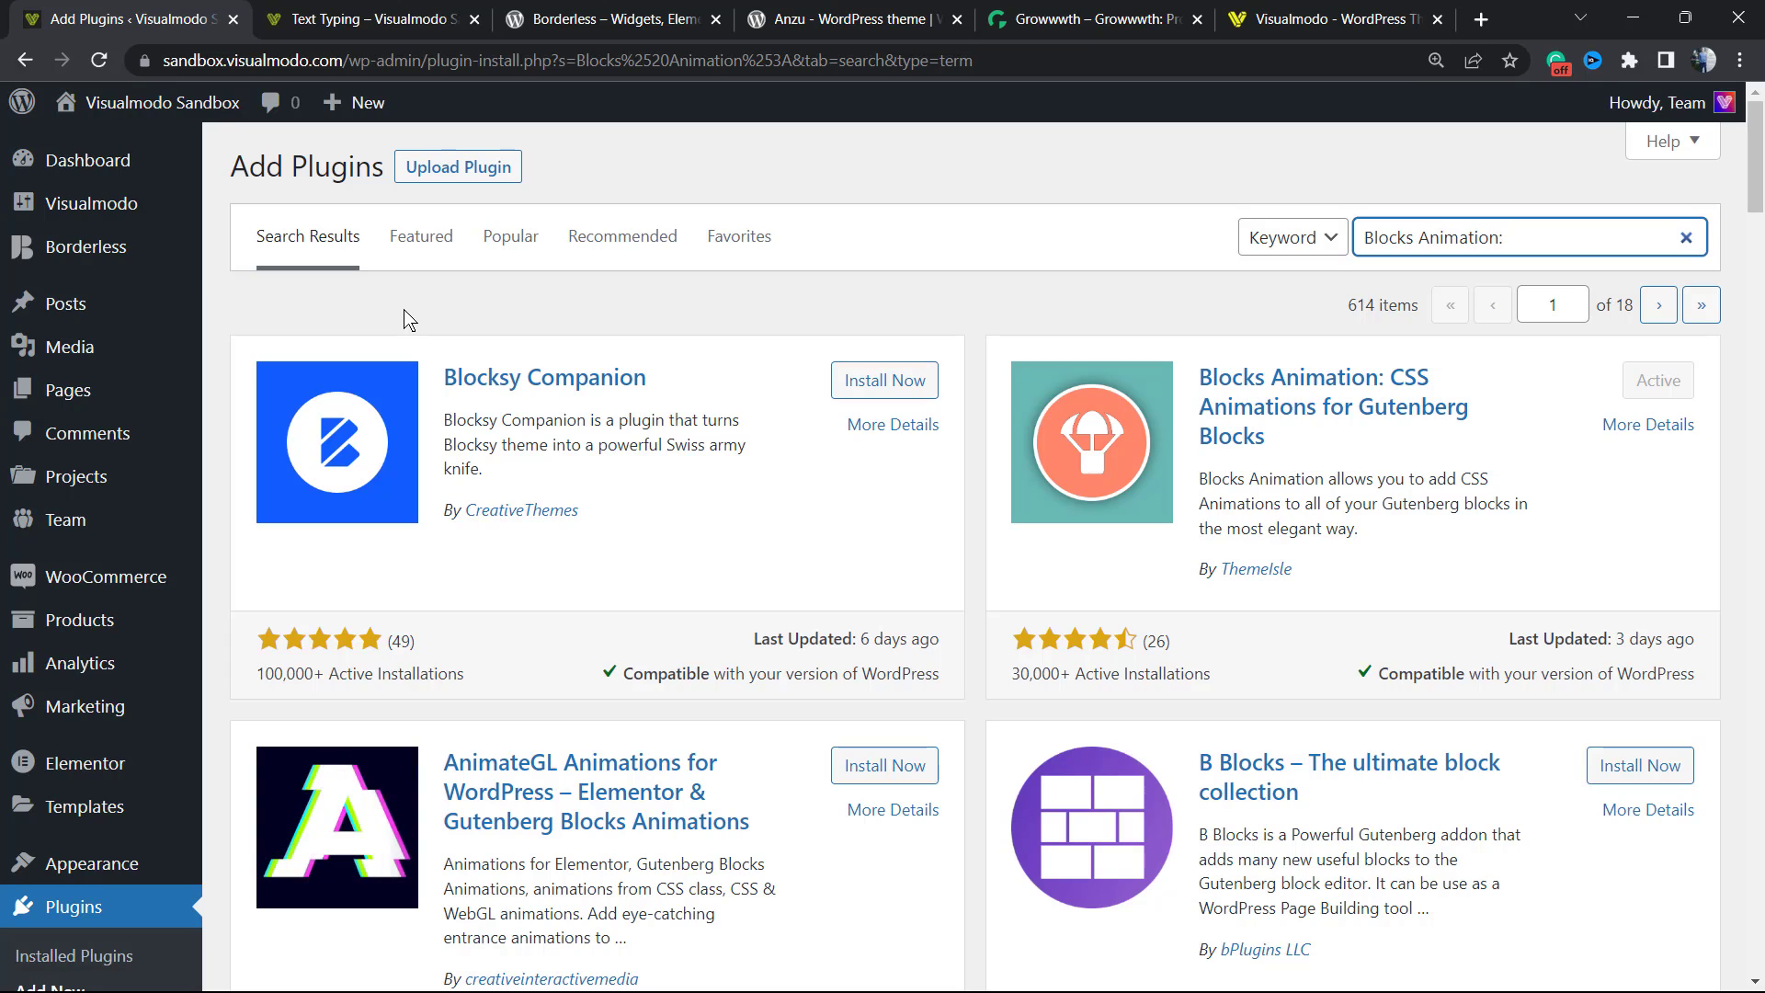
mouse_move(66, 389)
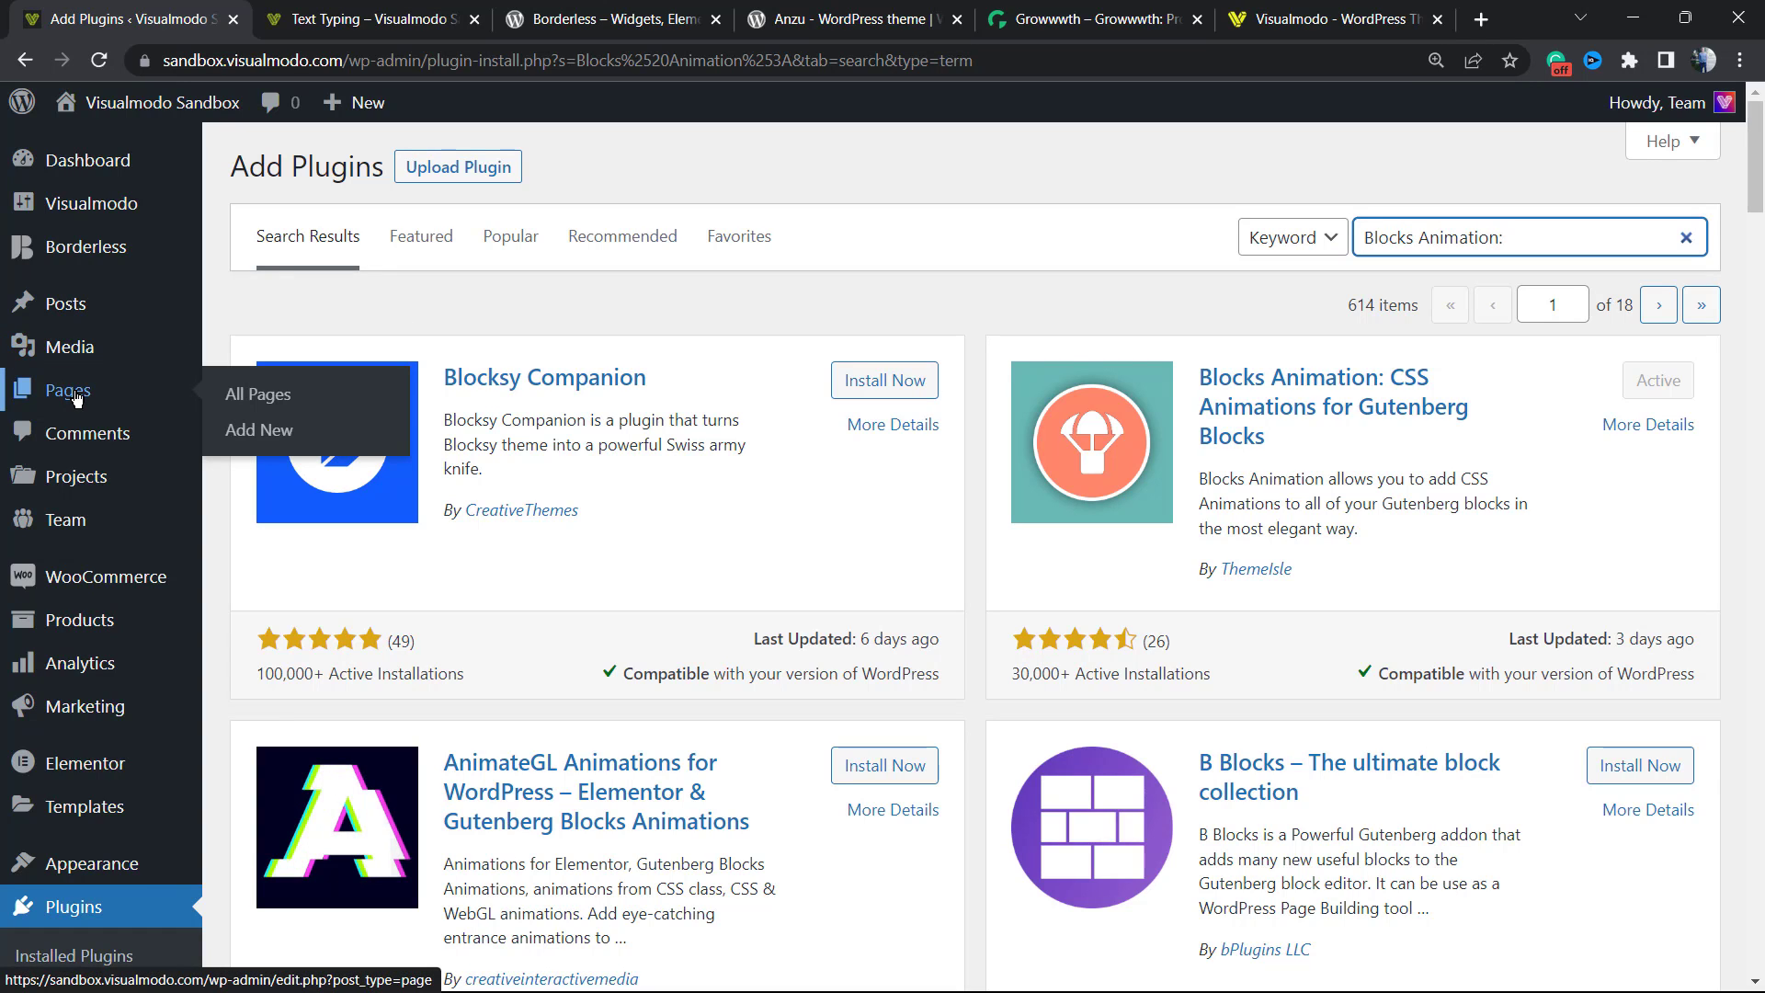
mouse_move(409, 316)
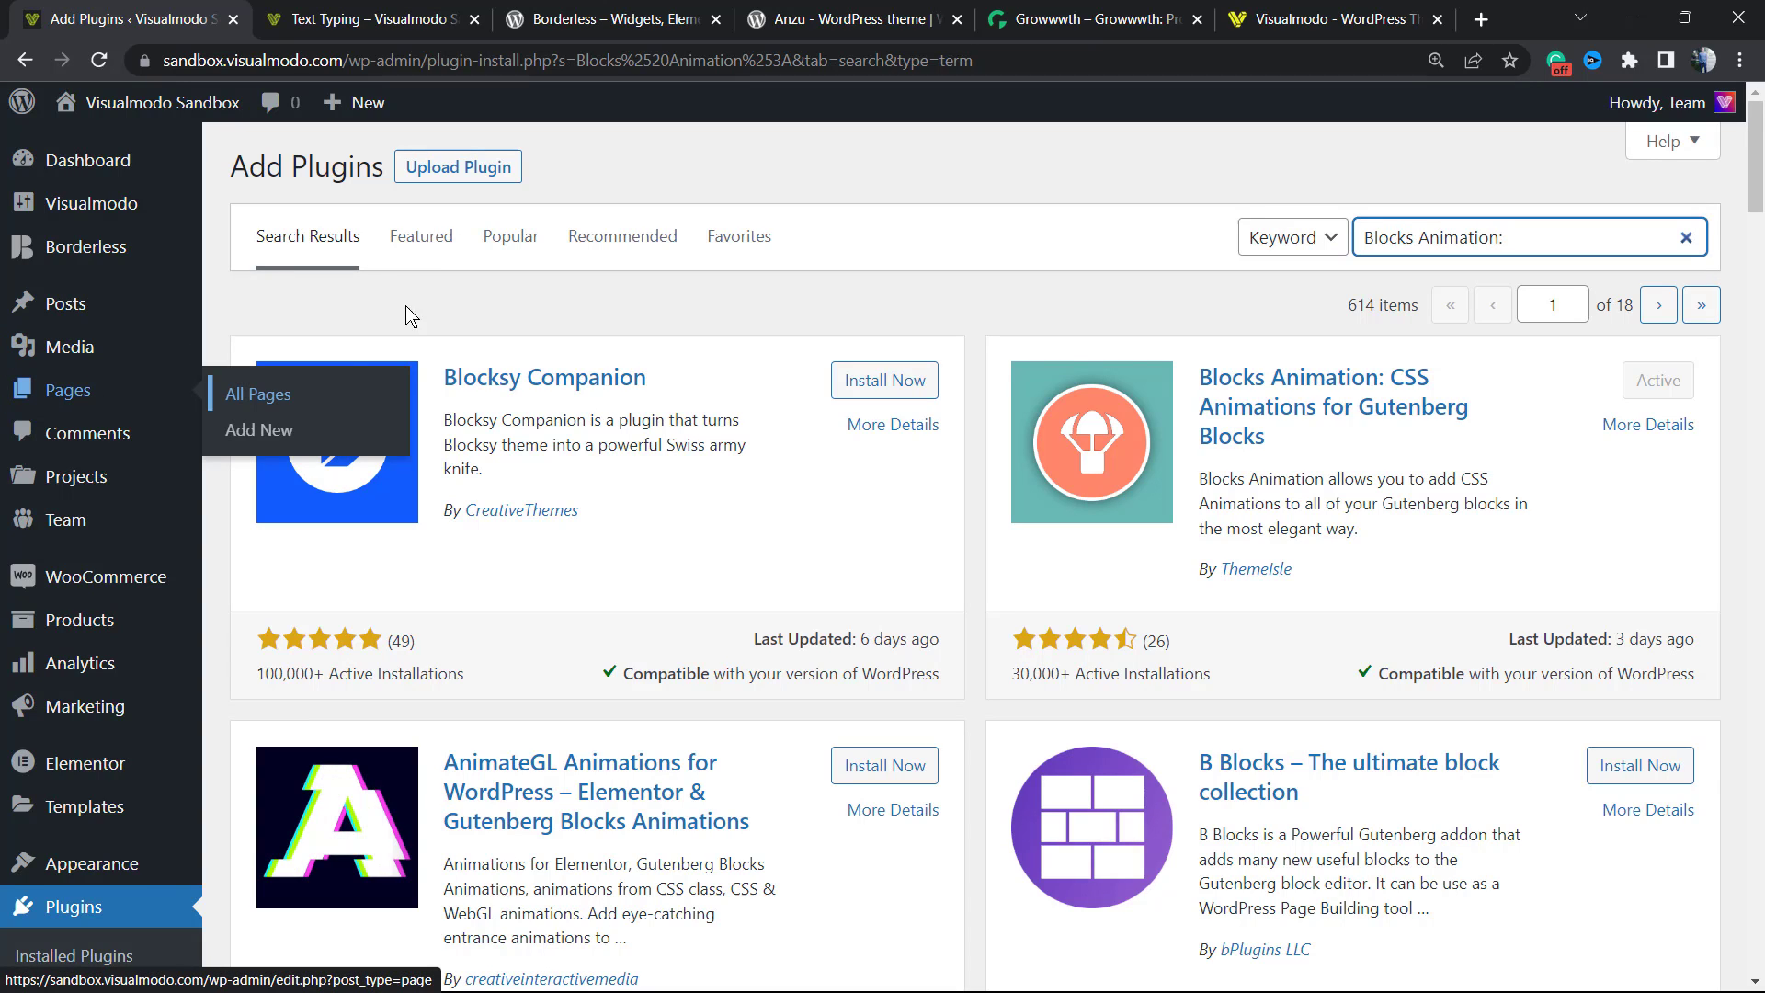
- Open the live Text Typing page in the block editor via Edit Page
left_click(364, 18)
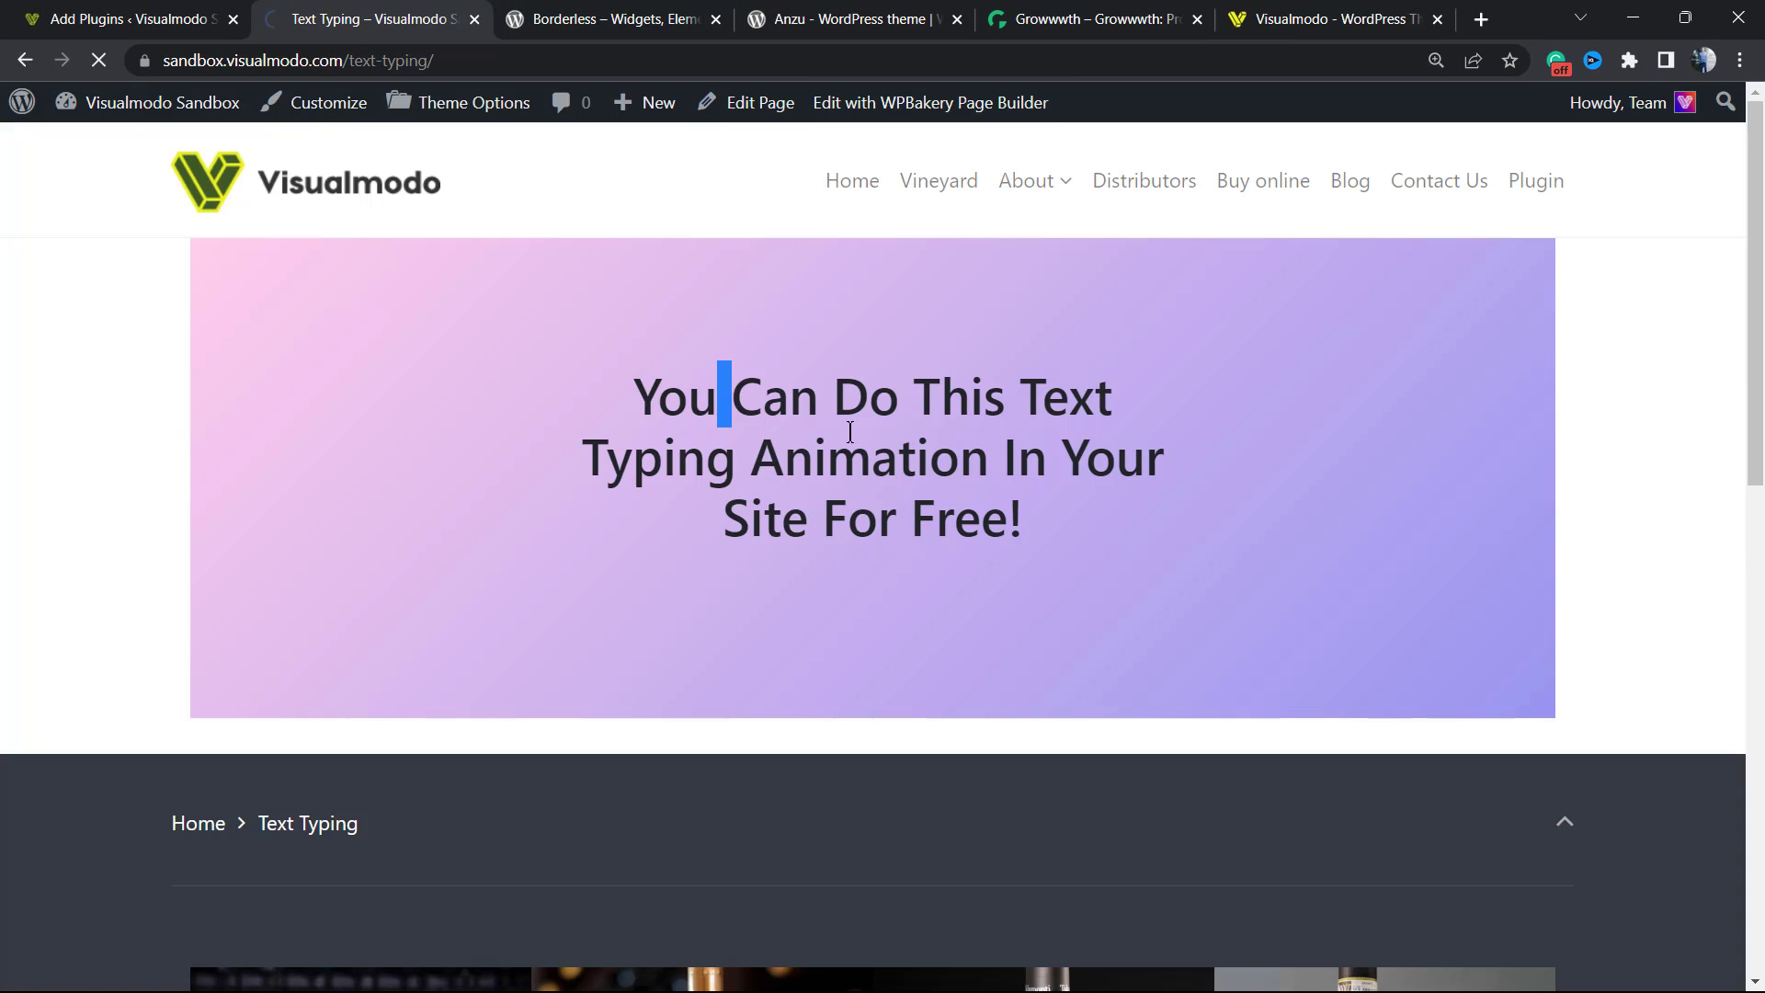
left_click_drag(726, 397, 1024, 518)
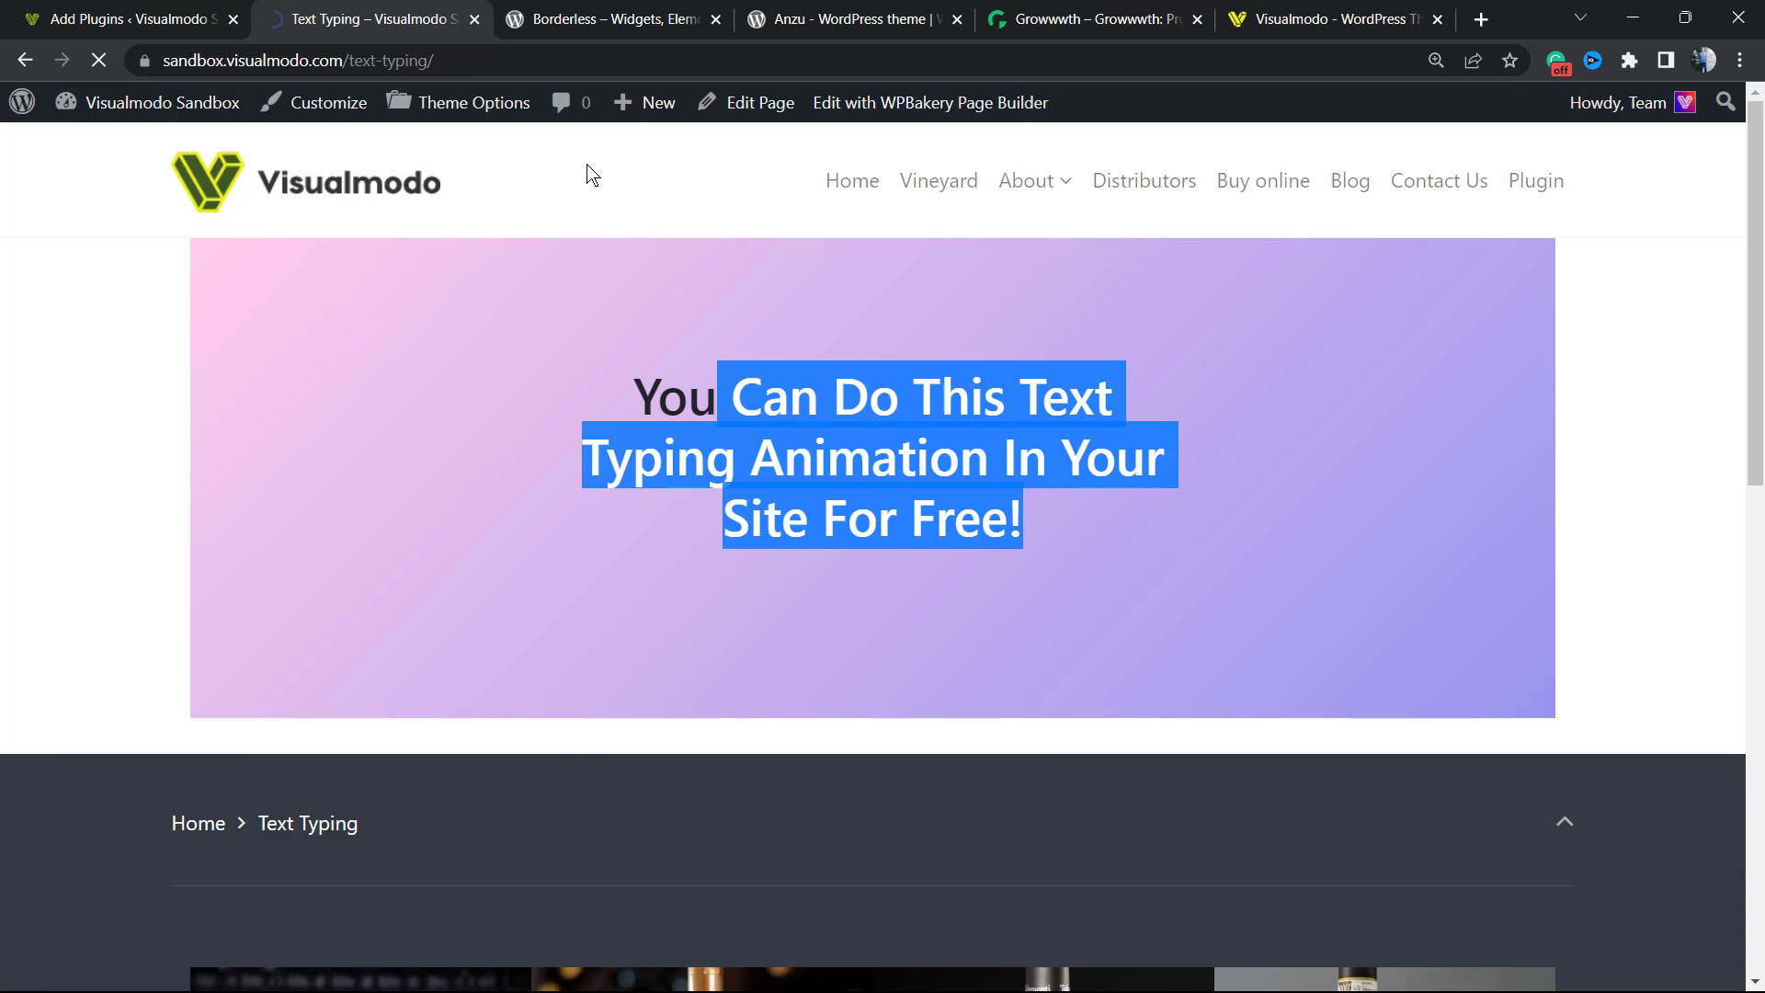
left_click(128, 17)
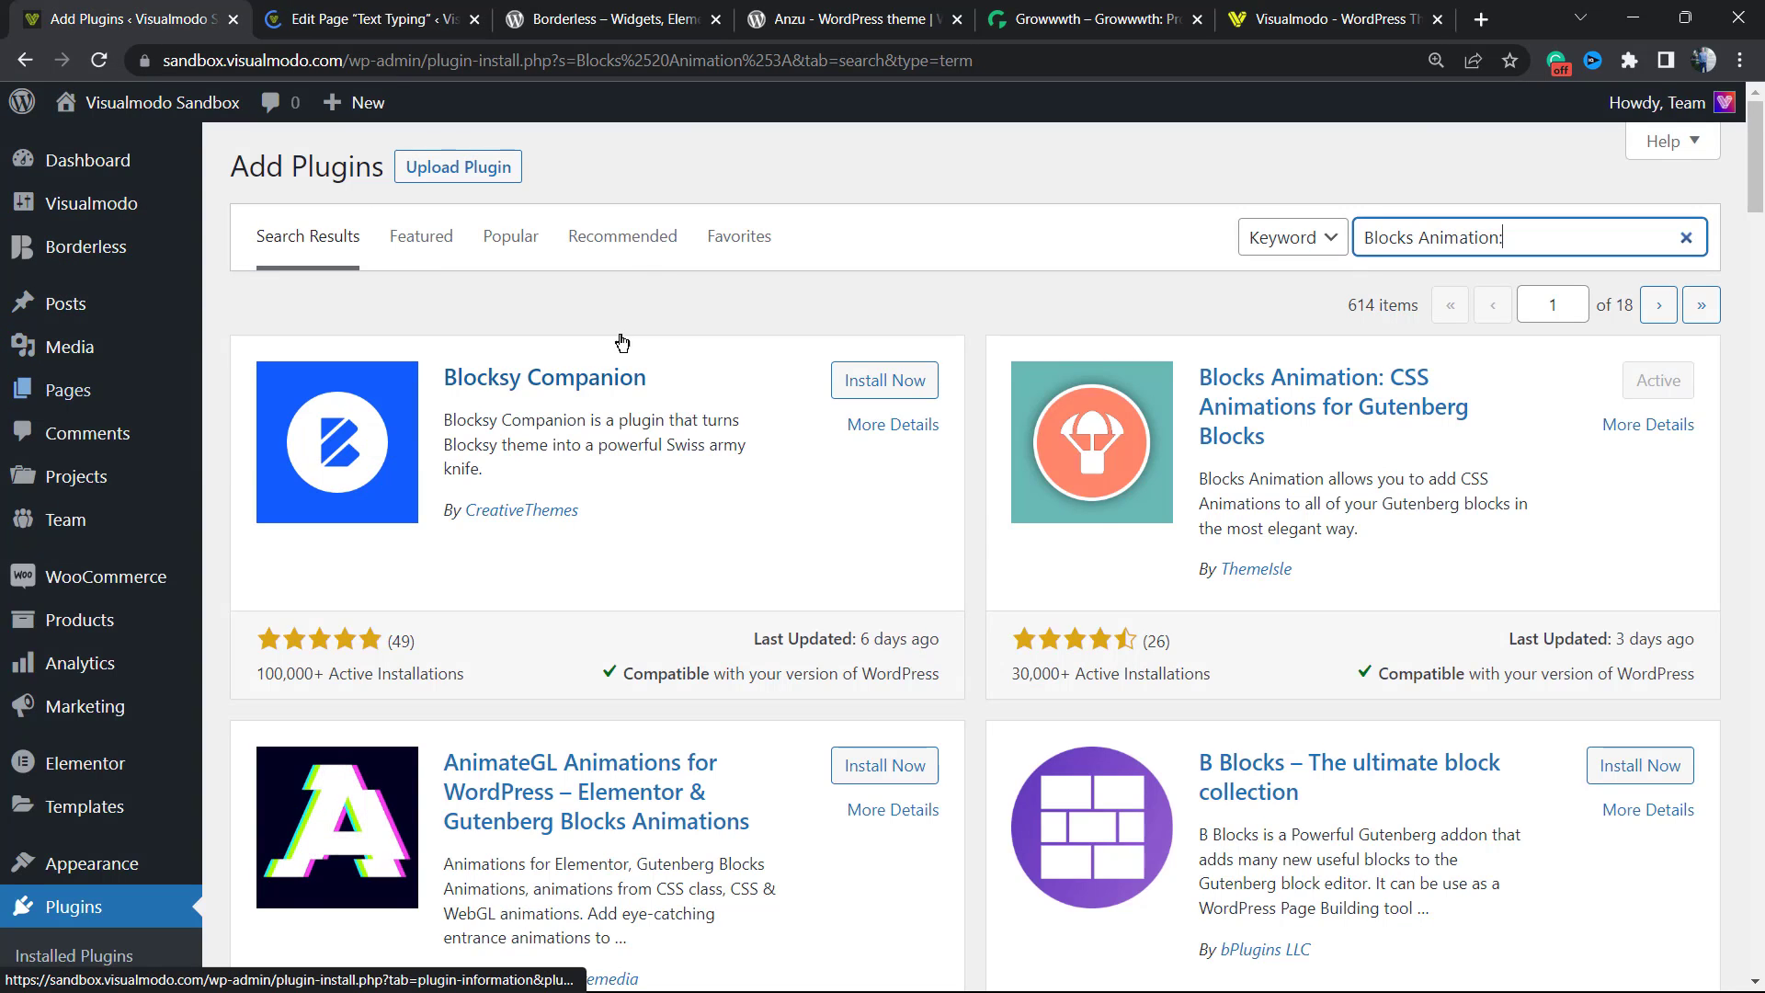
left_click(618, 18)
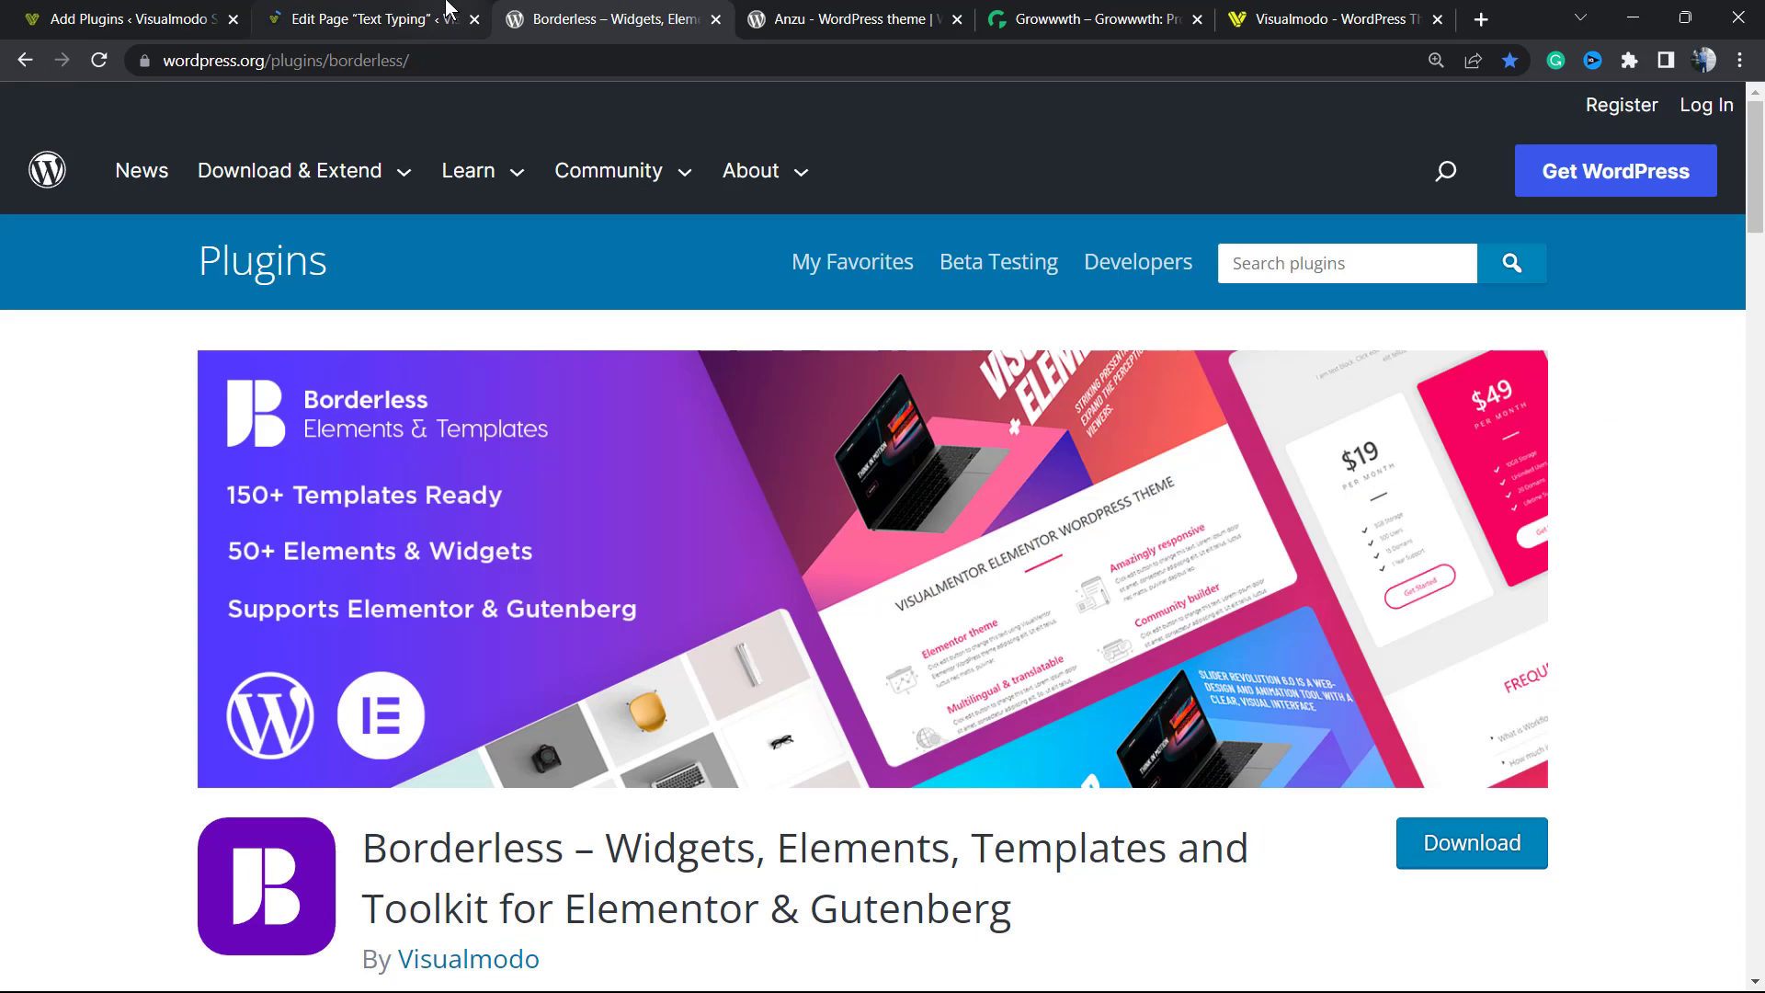
left_click(378, 18)
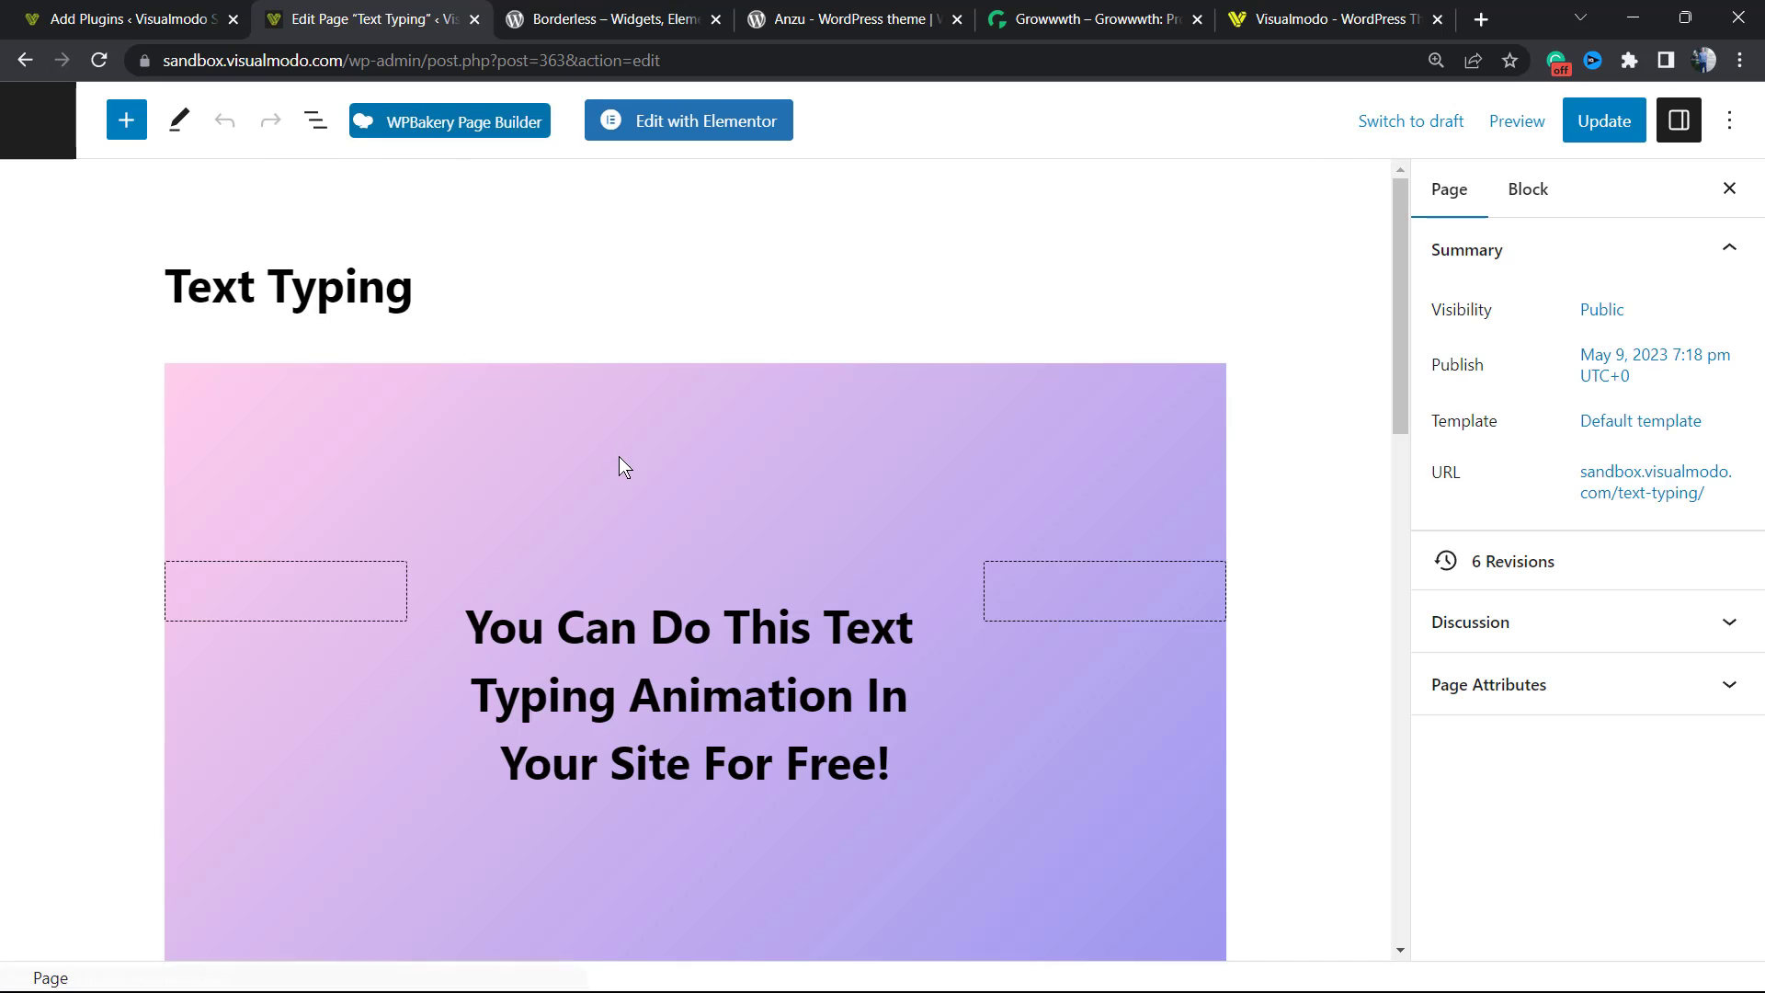
- Replace the gradient cover heading text with "Type Writer Effect"
scroll("down", 3)
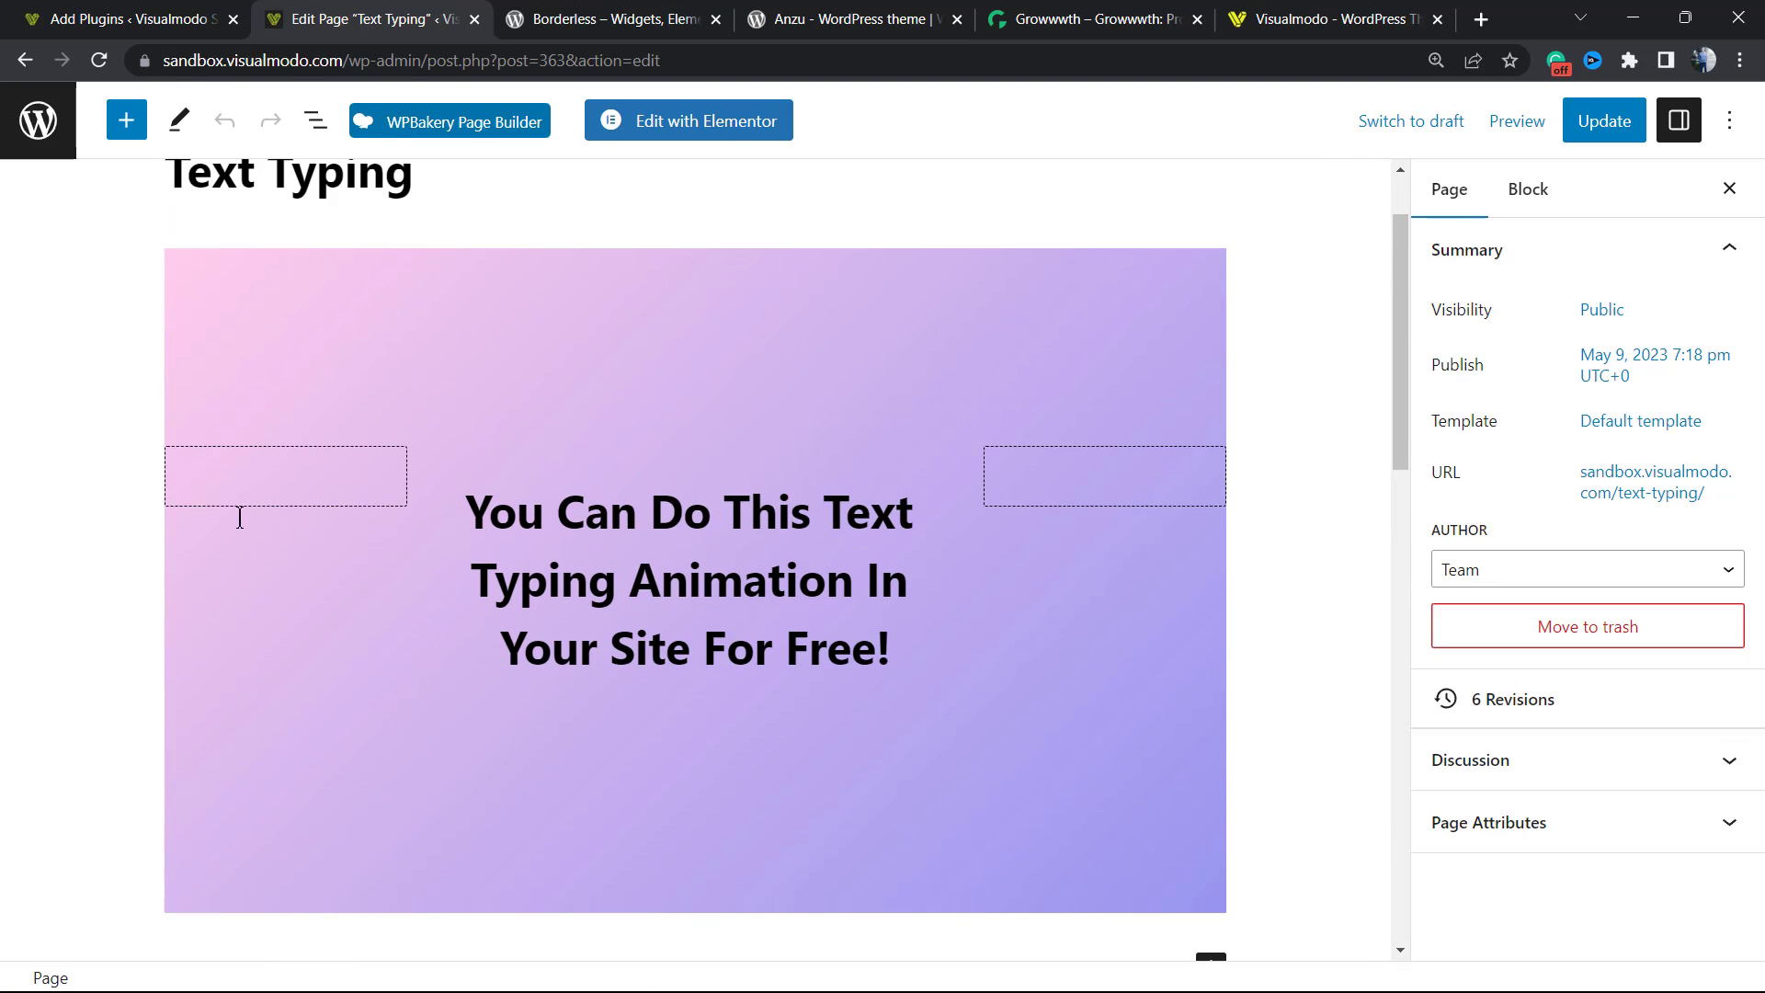
left_click(691, 579)
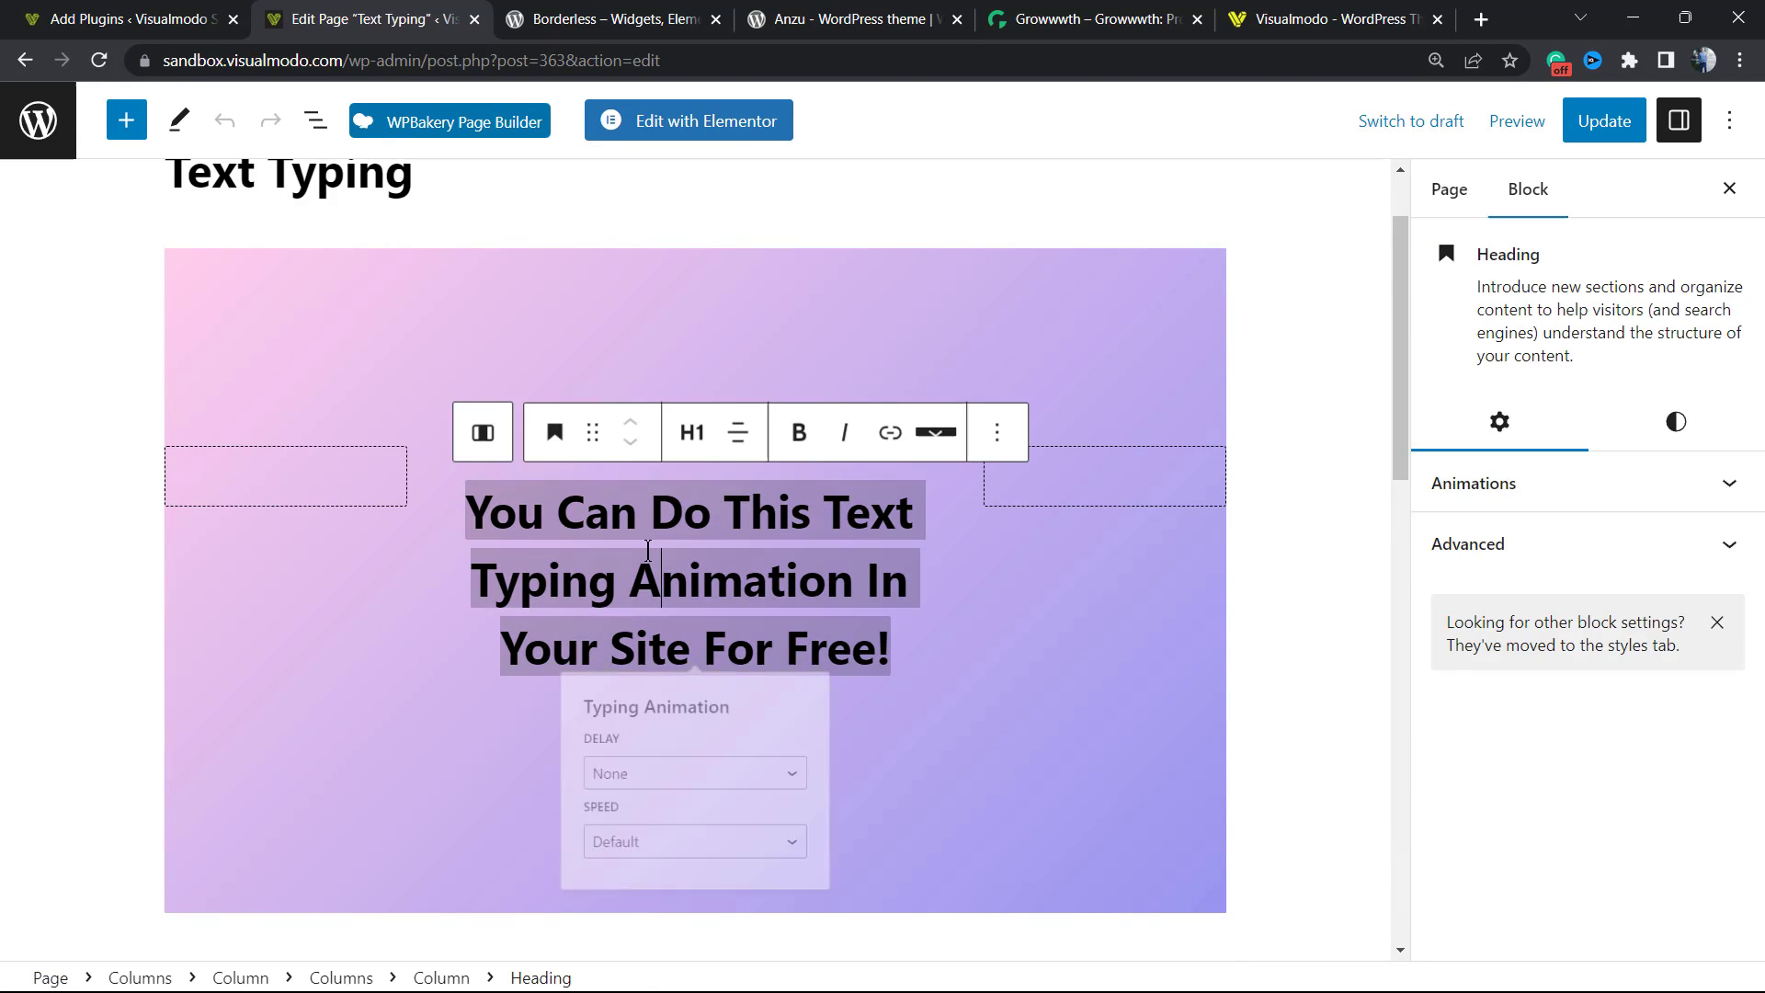
left_click(936, 432)
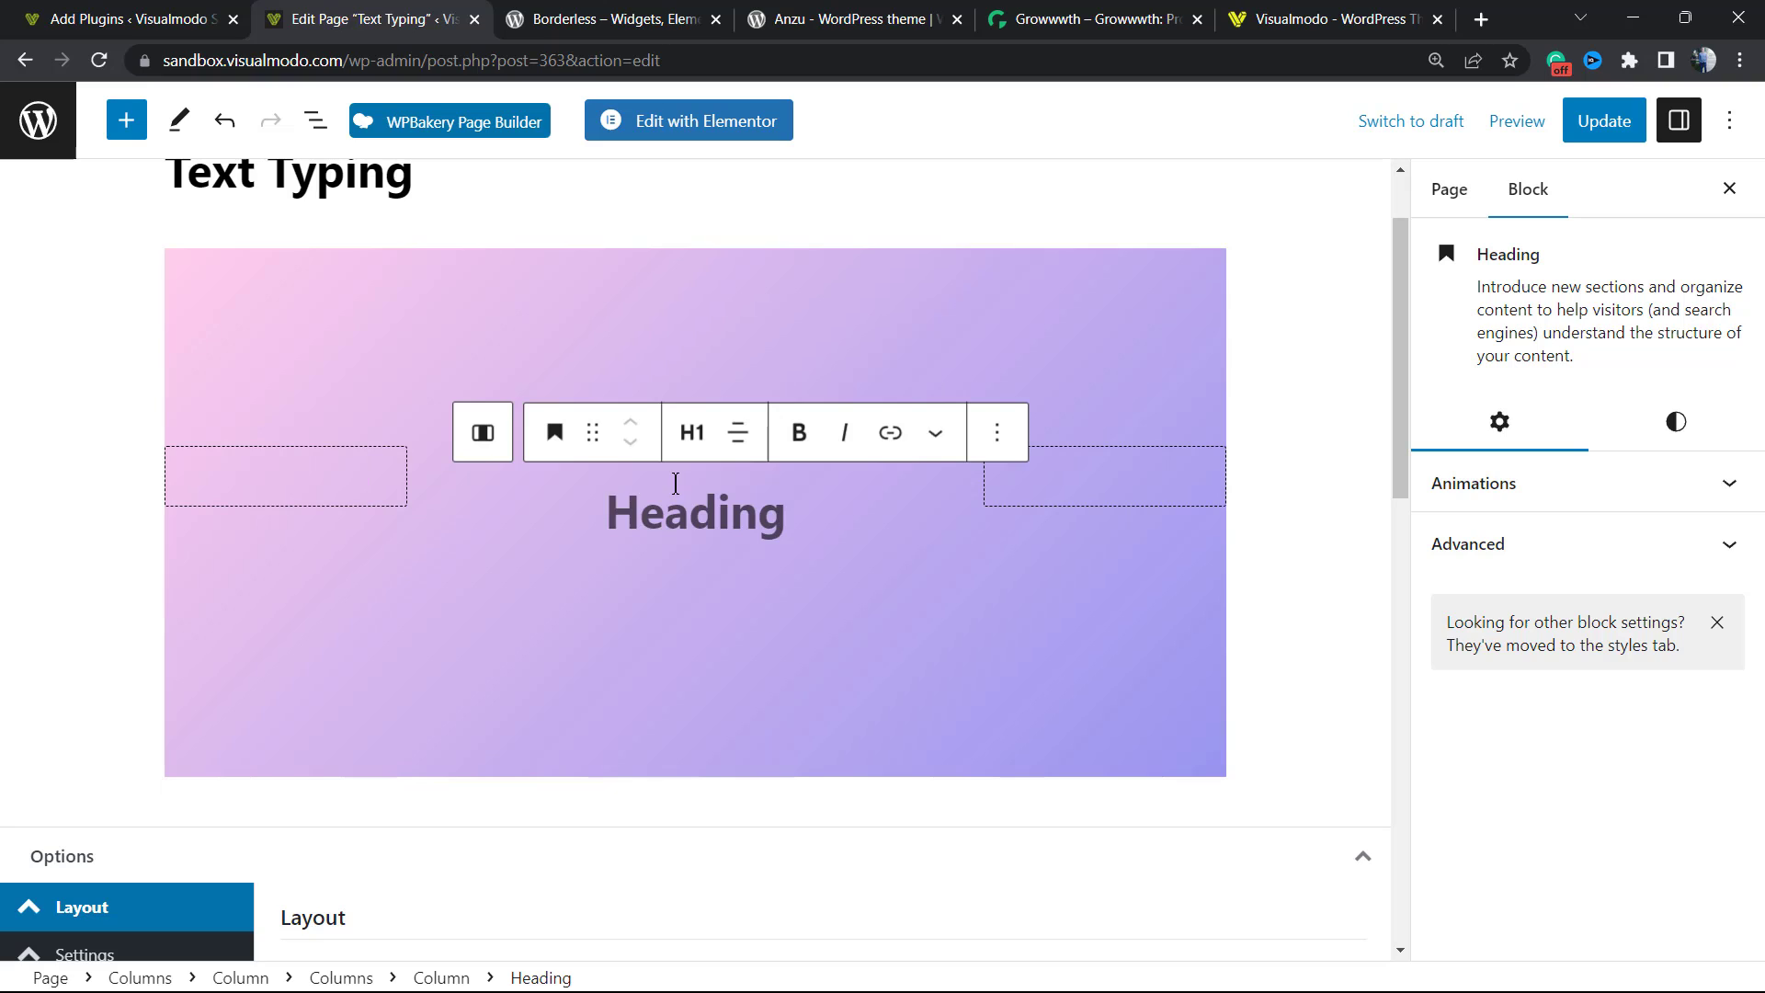
left_click(554, 430)
type("T")
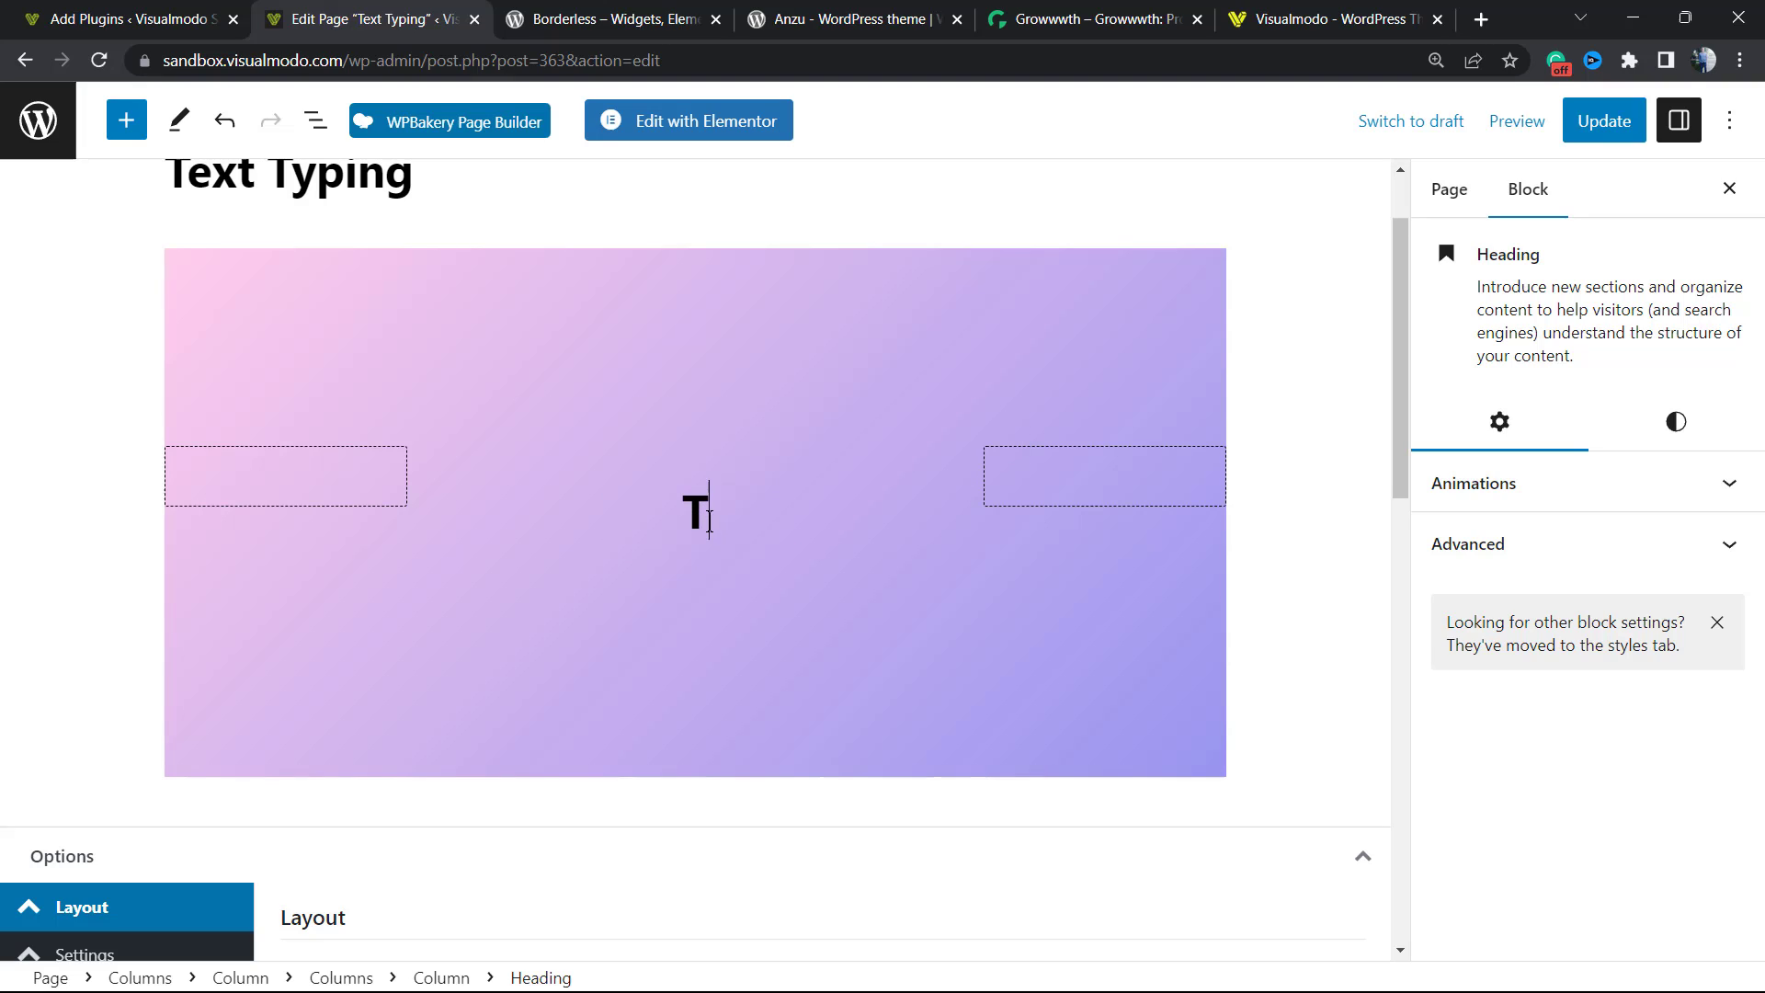
type("ype")
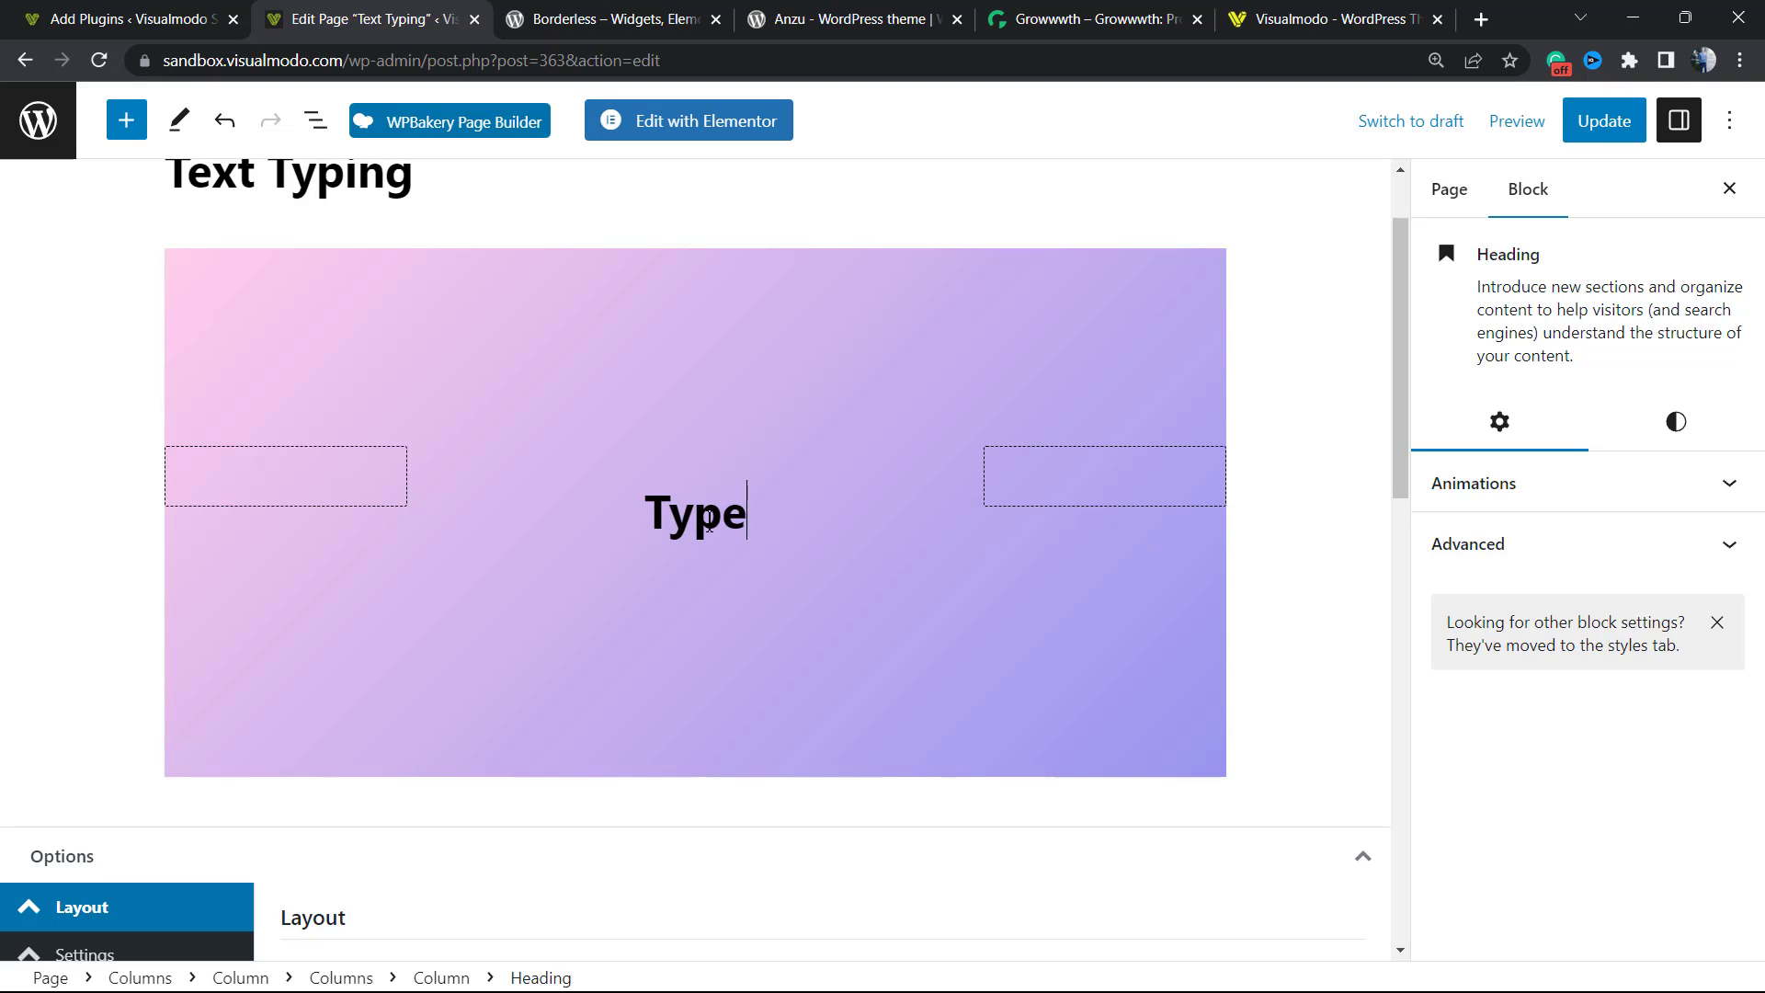
type("Writer Effect")
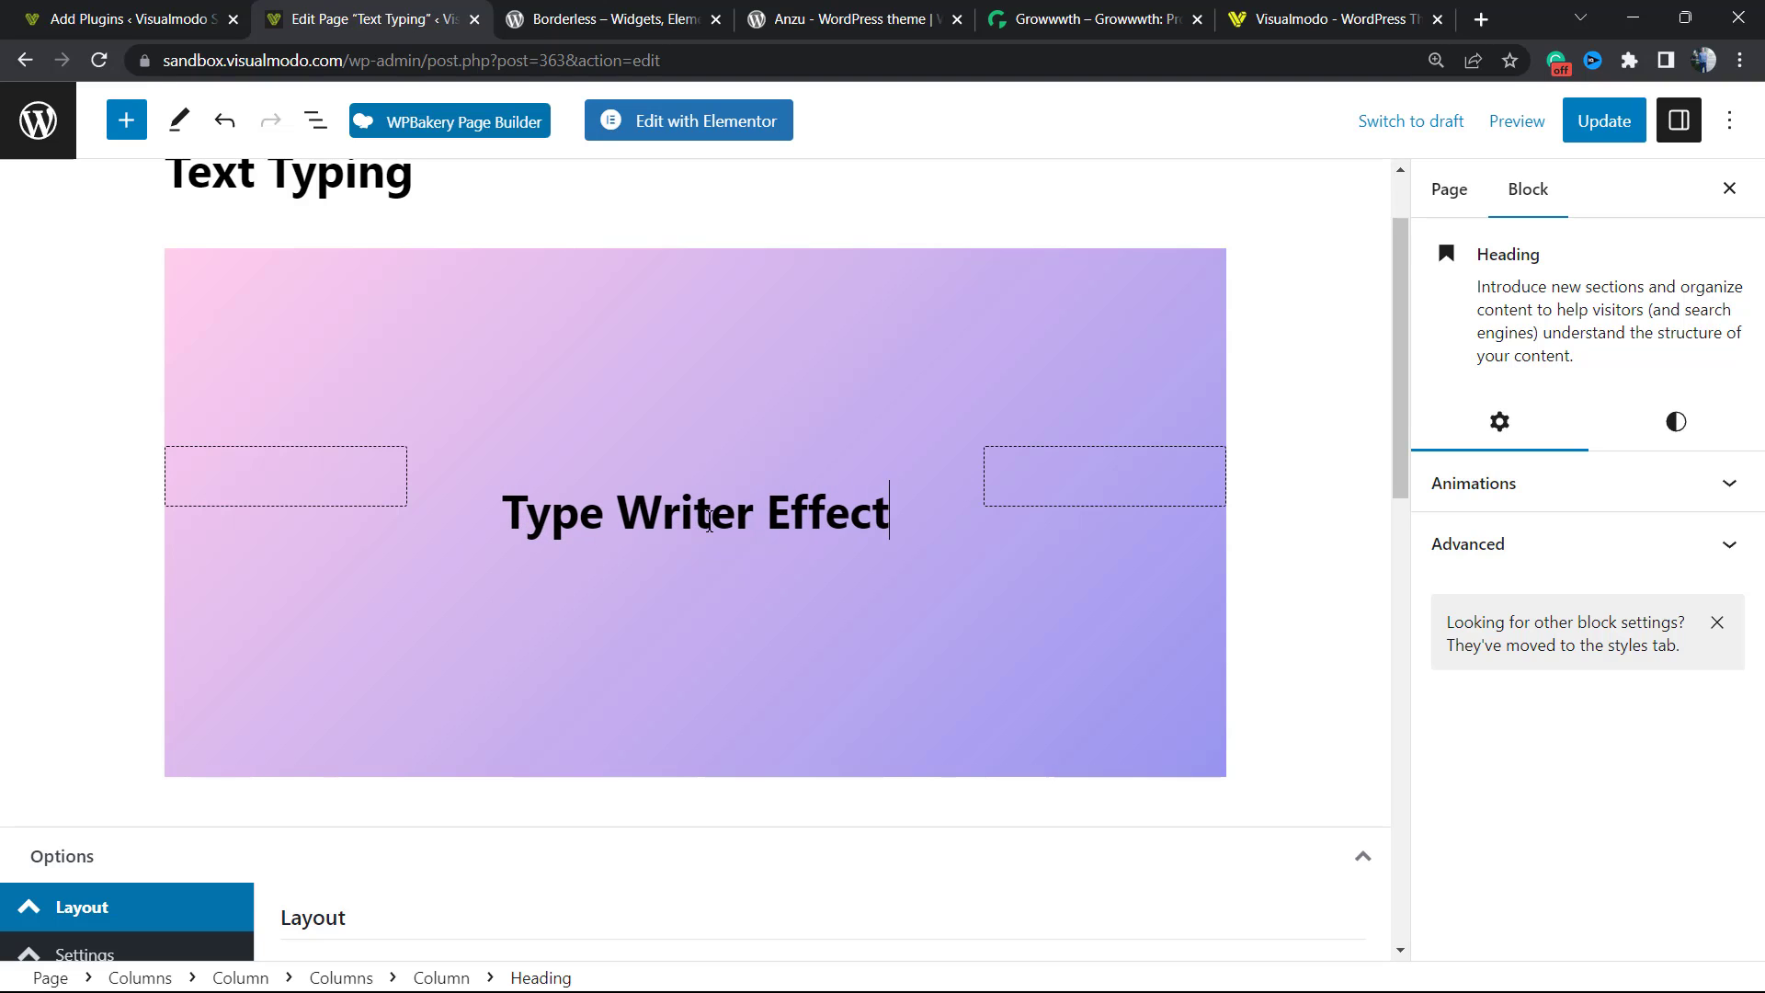
- Apply a Typing Animation to the heading with its default speed
triple_click(695, 511)
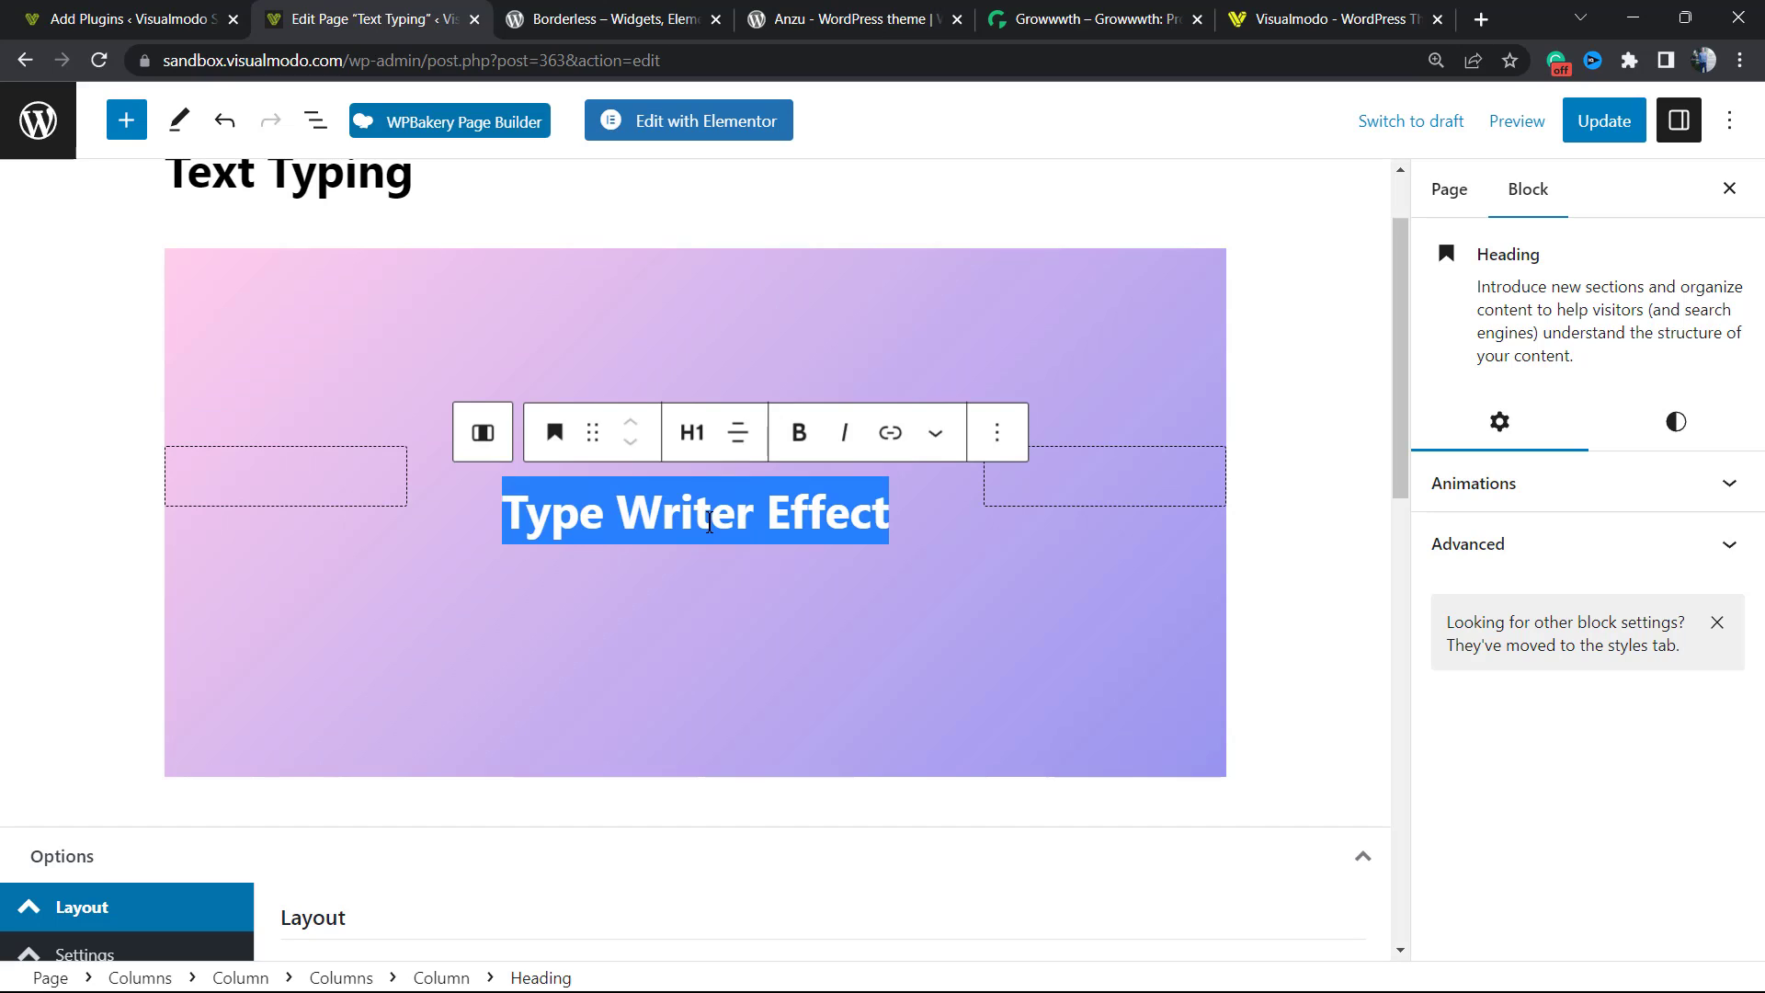
mouse_move(933, 434)
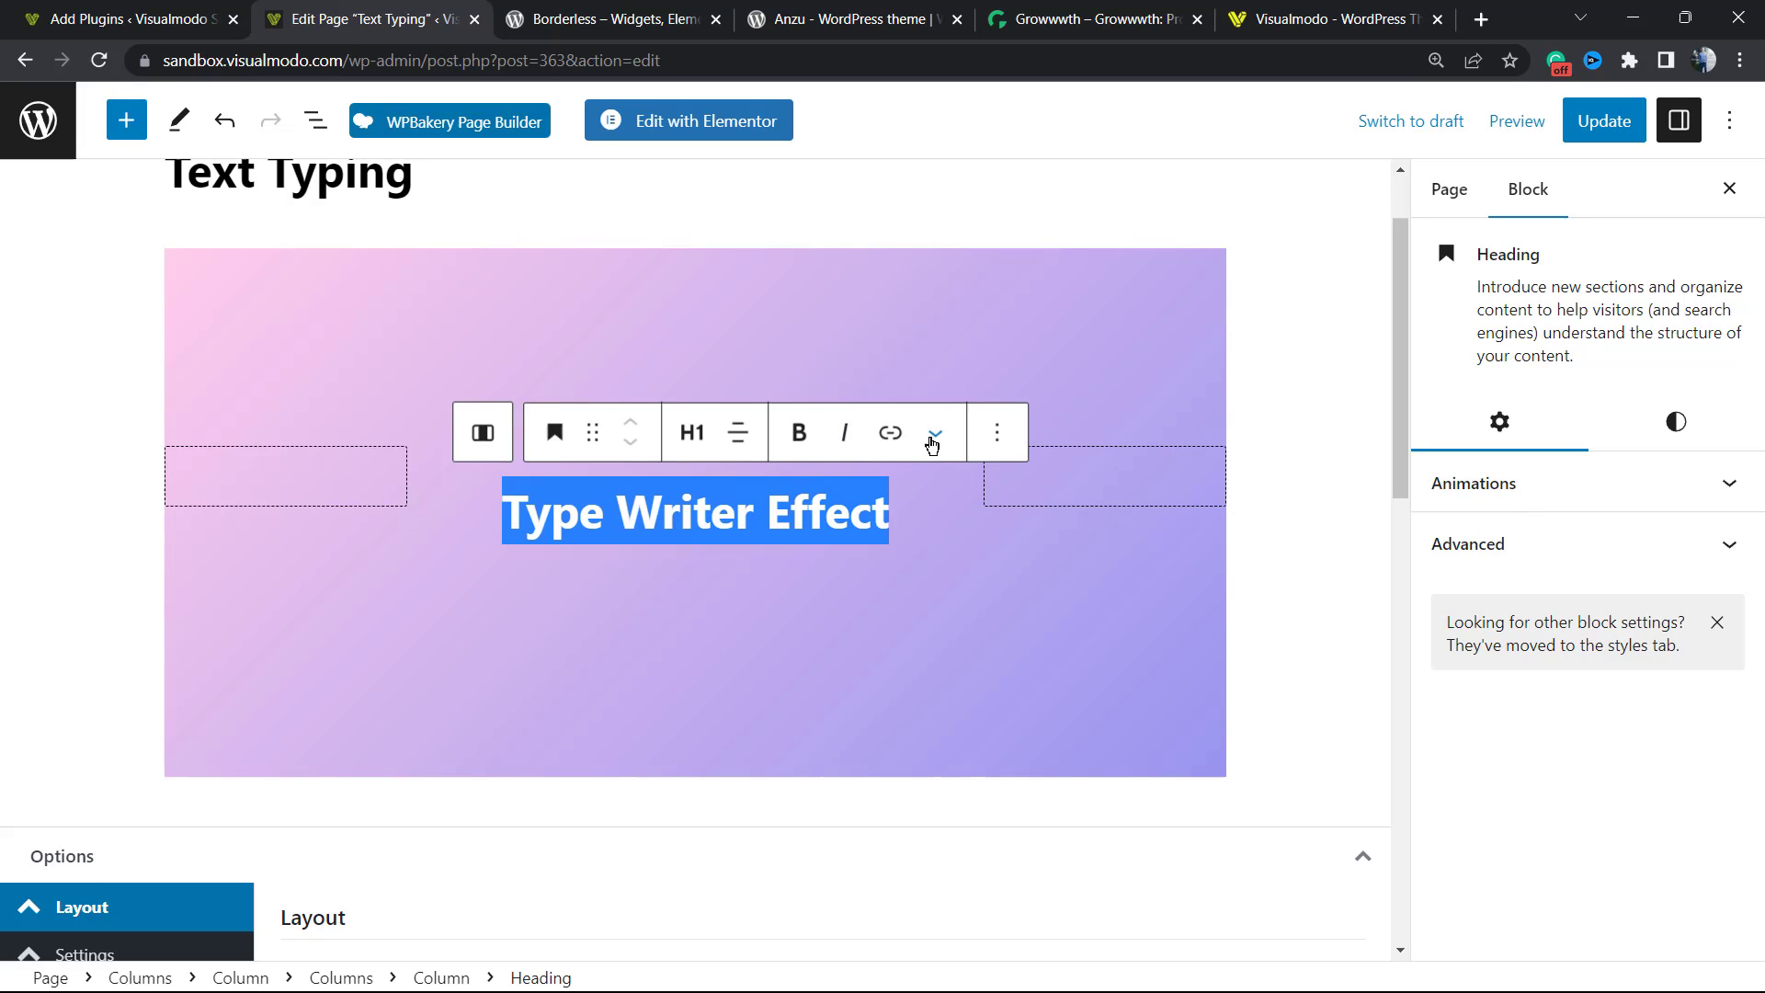
mouse_move(935, 434)
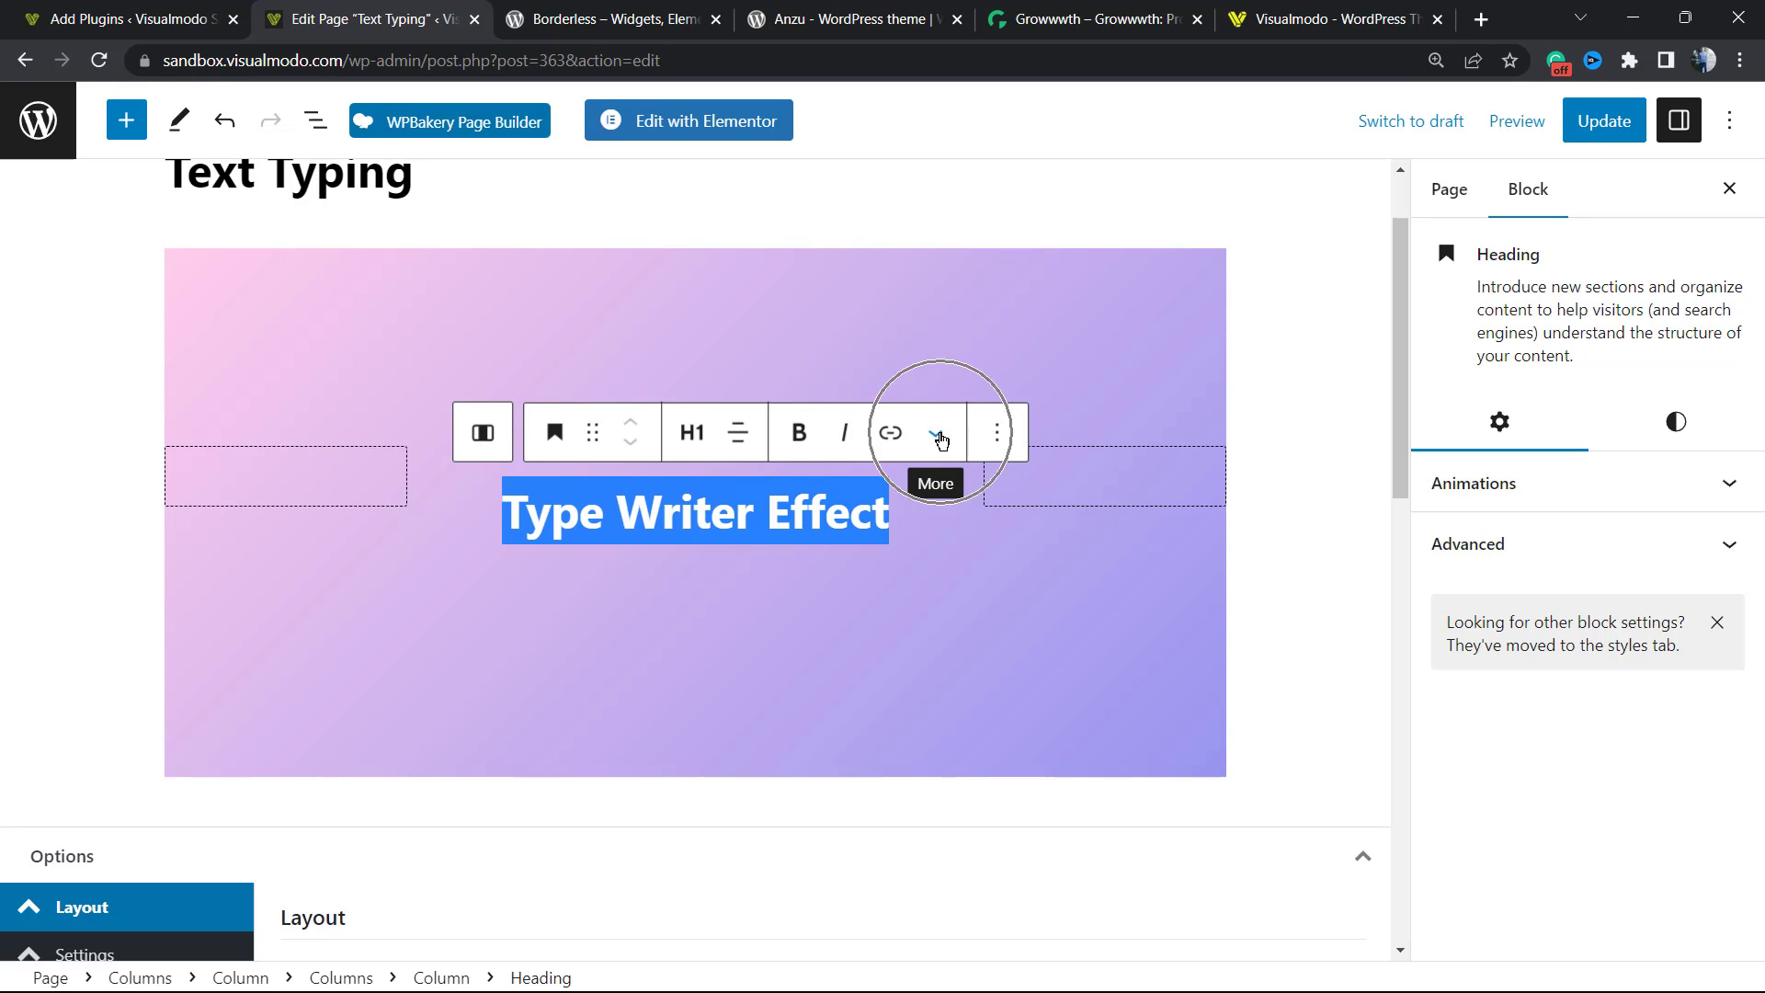
left_click(939, 432)
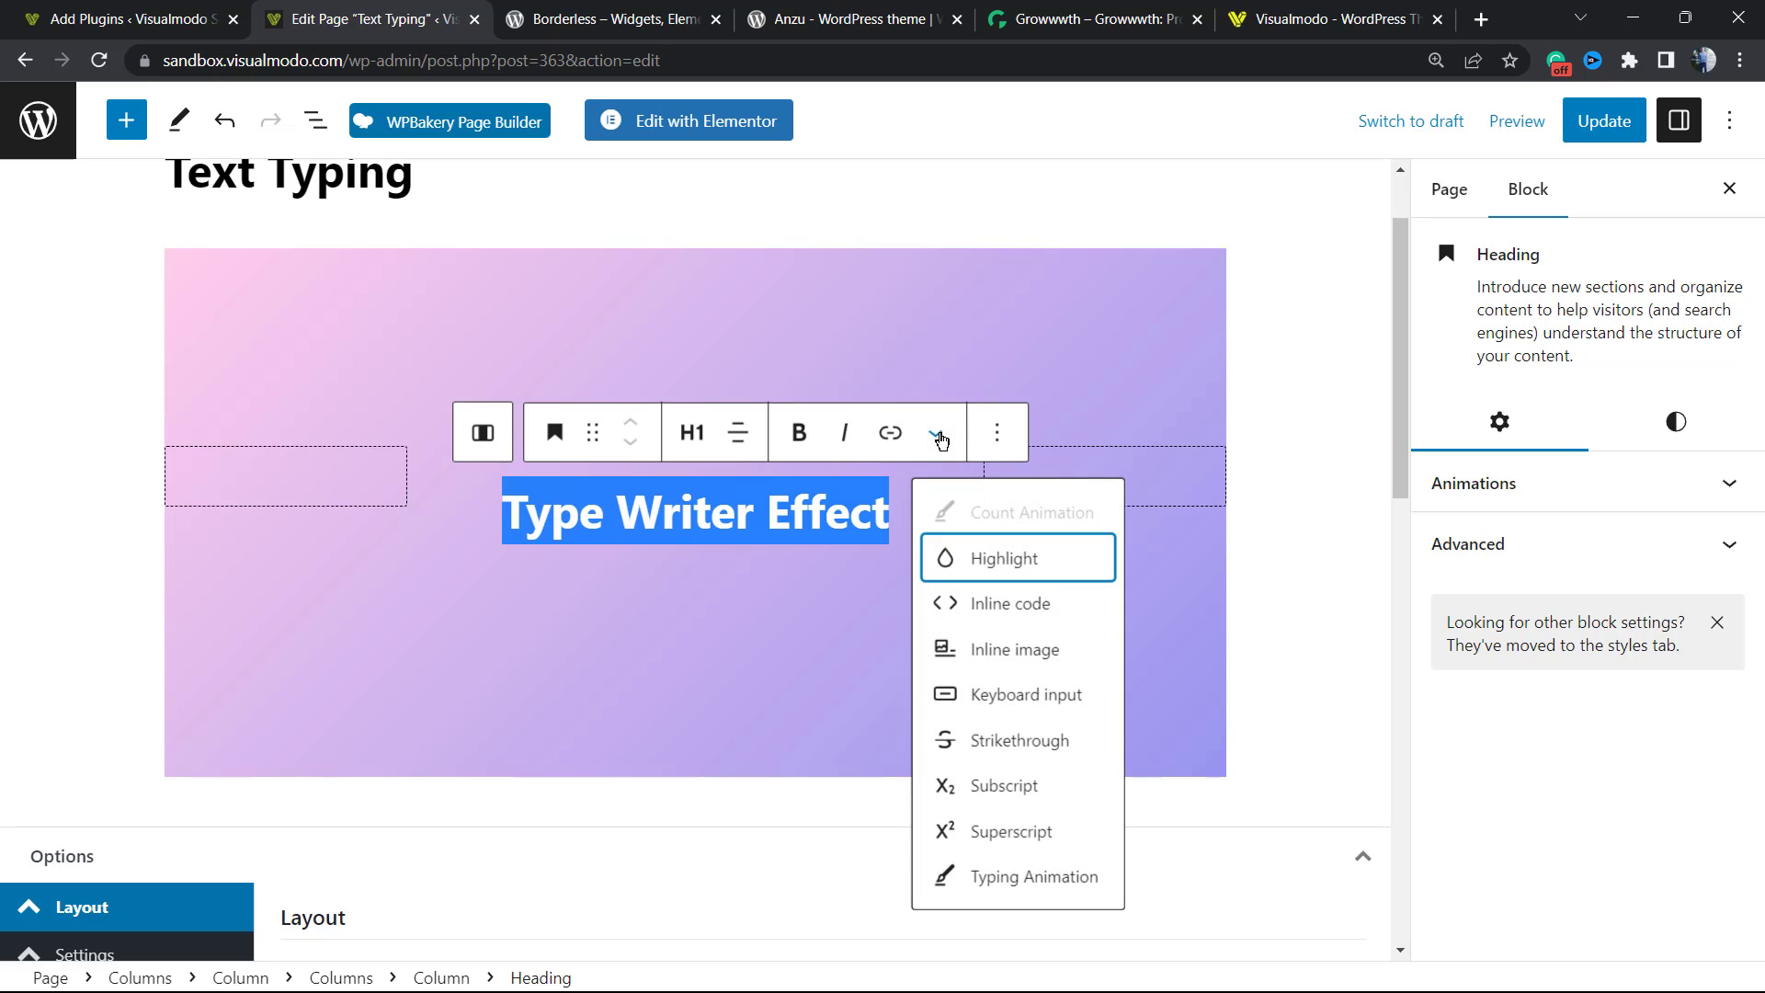
mouse_move(998, 842)
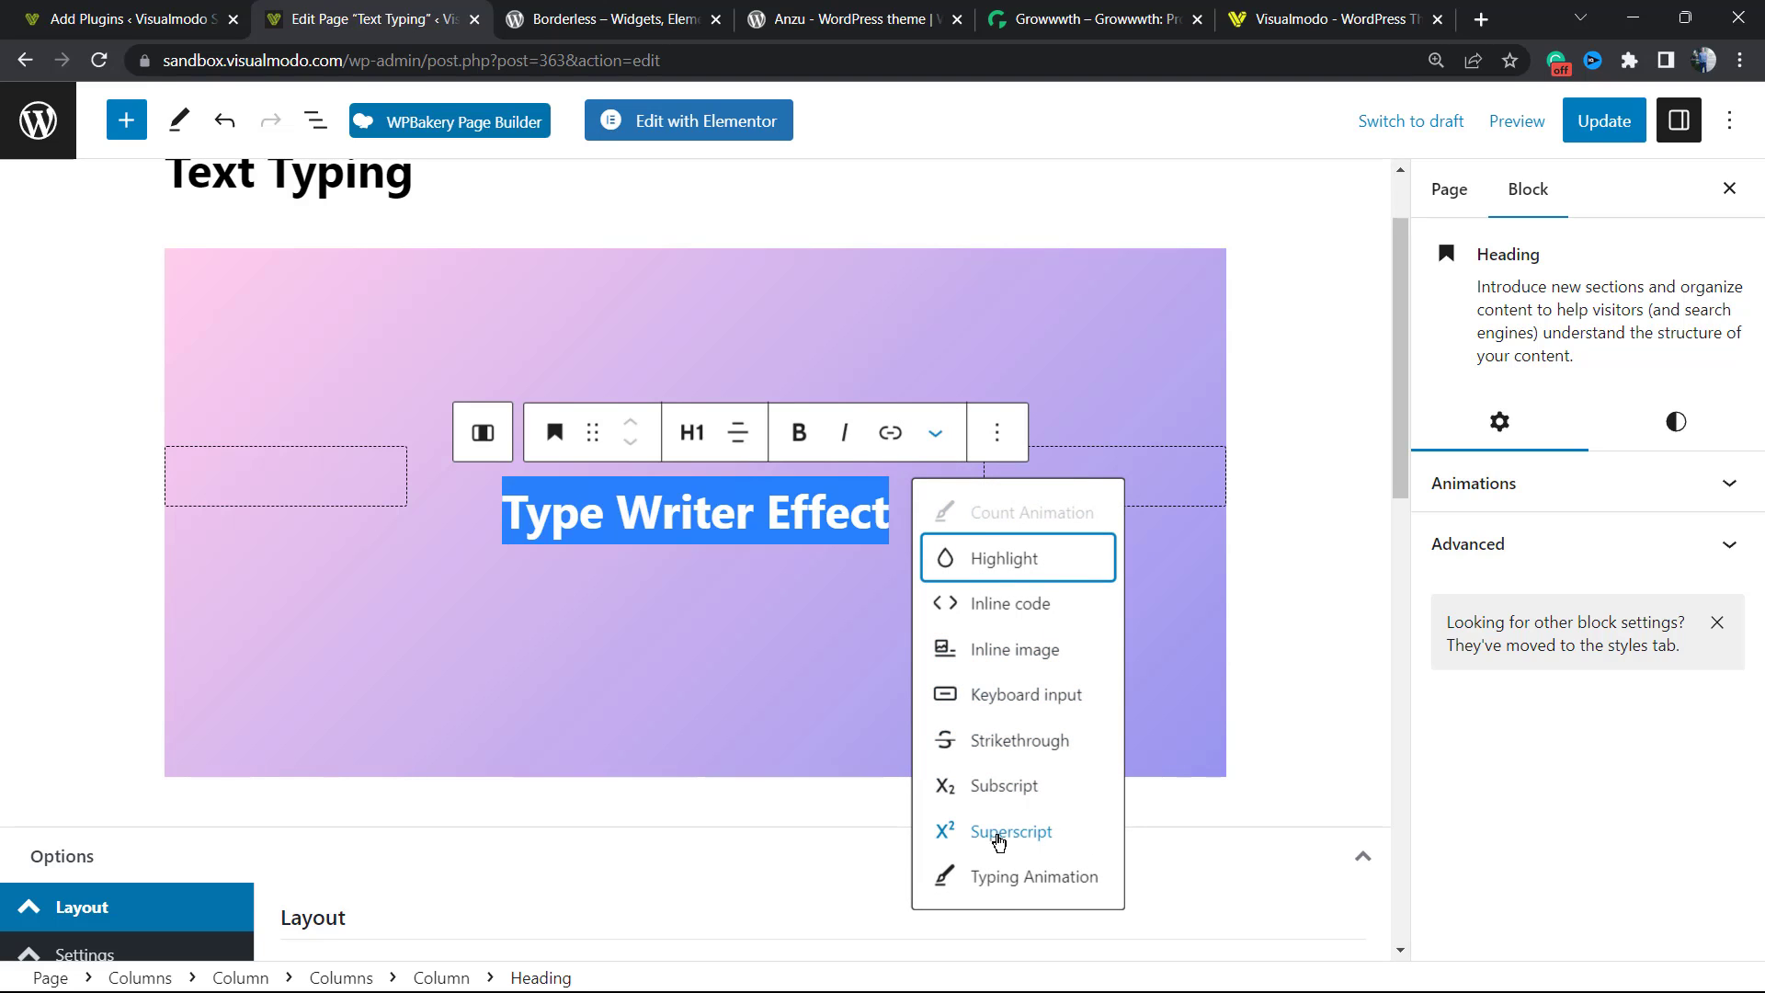
mouse_move(1002, 897)
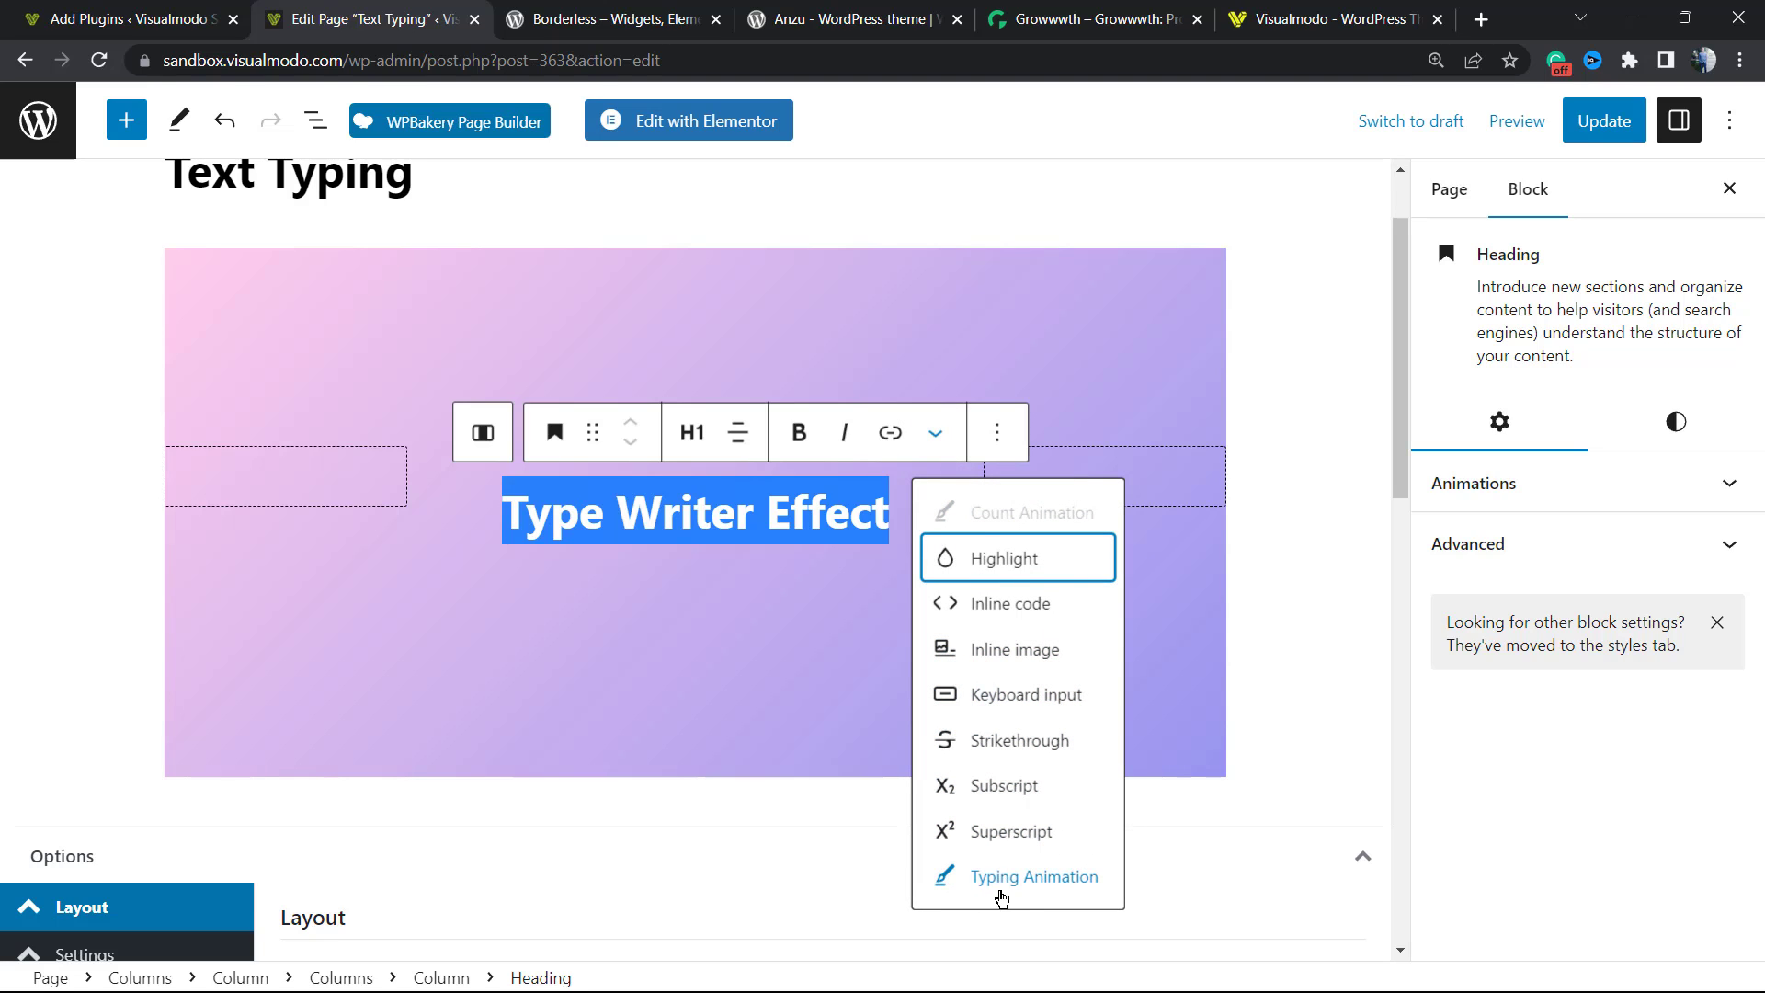
left_click(1033, 875)
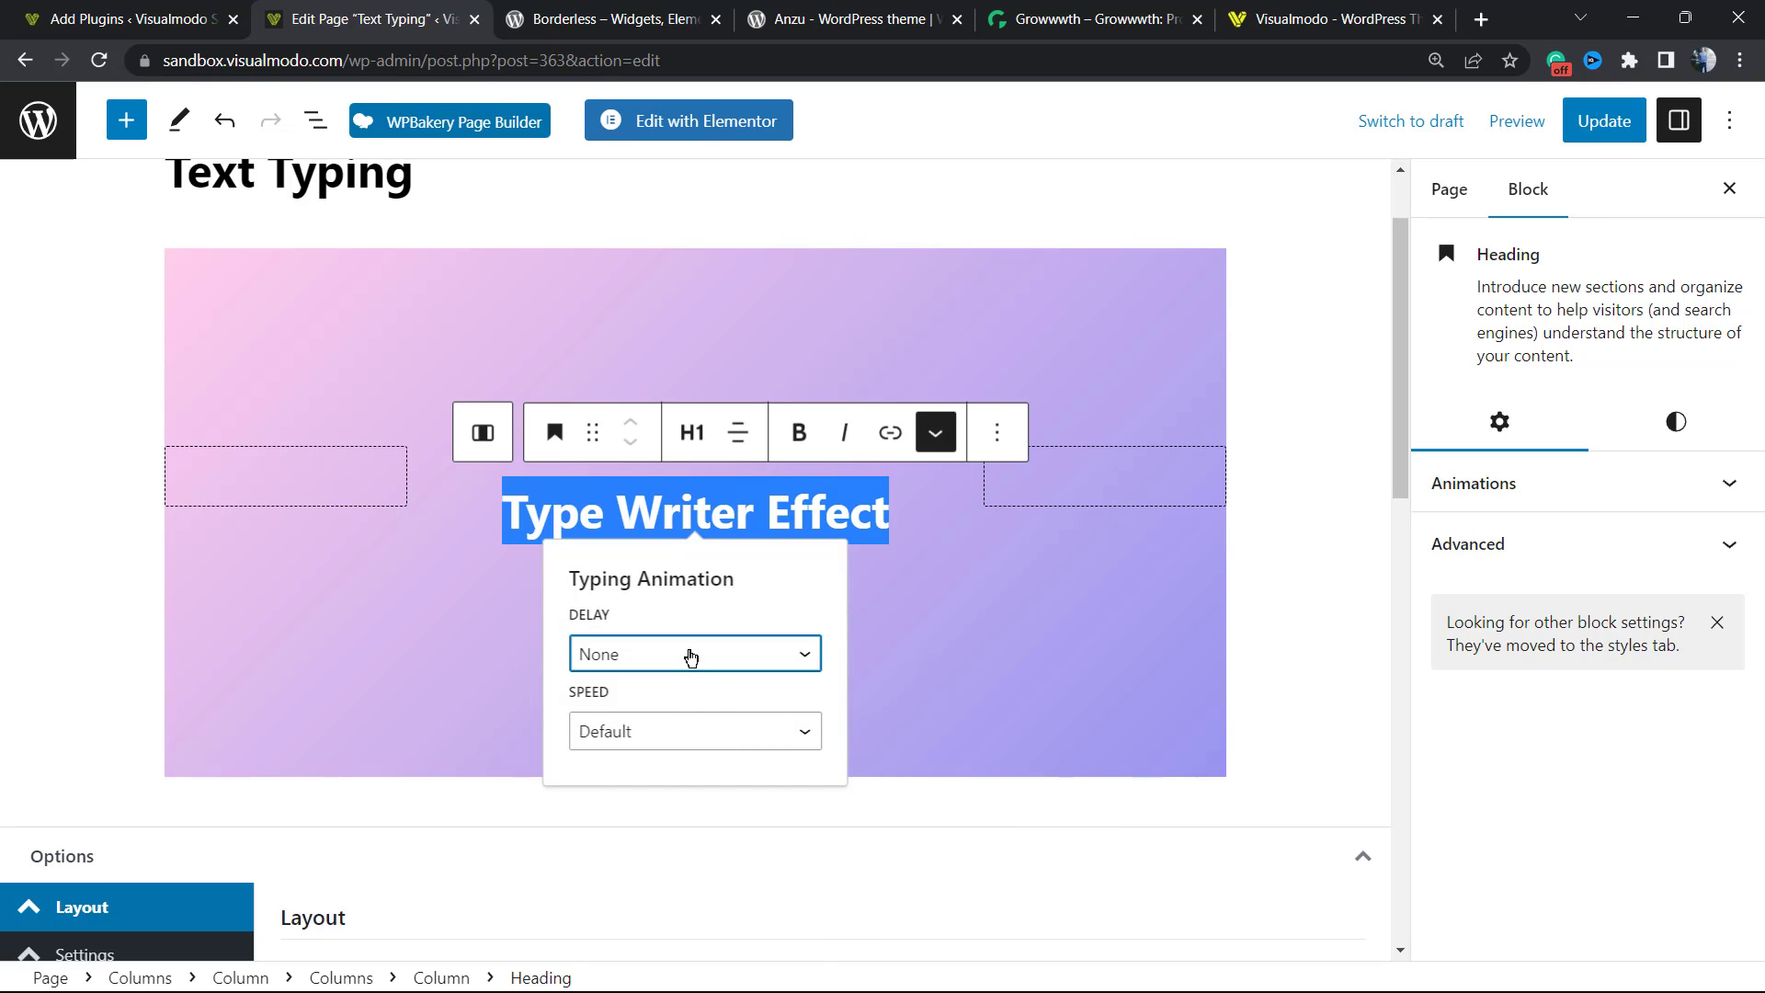
mouse_move(692, 746)
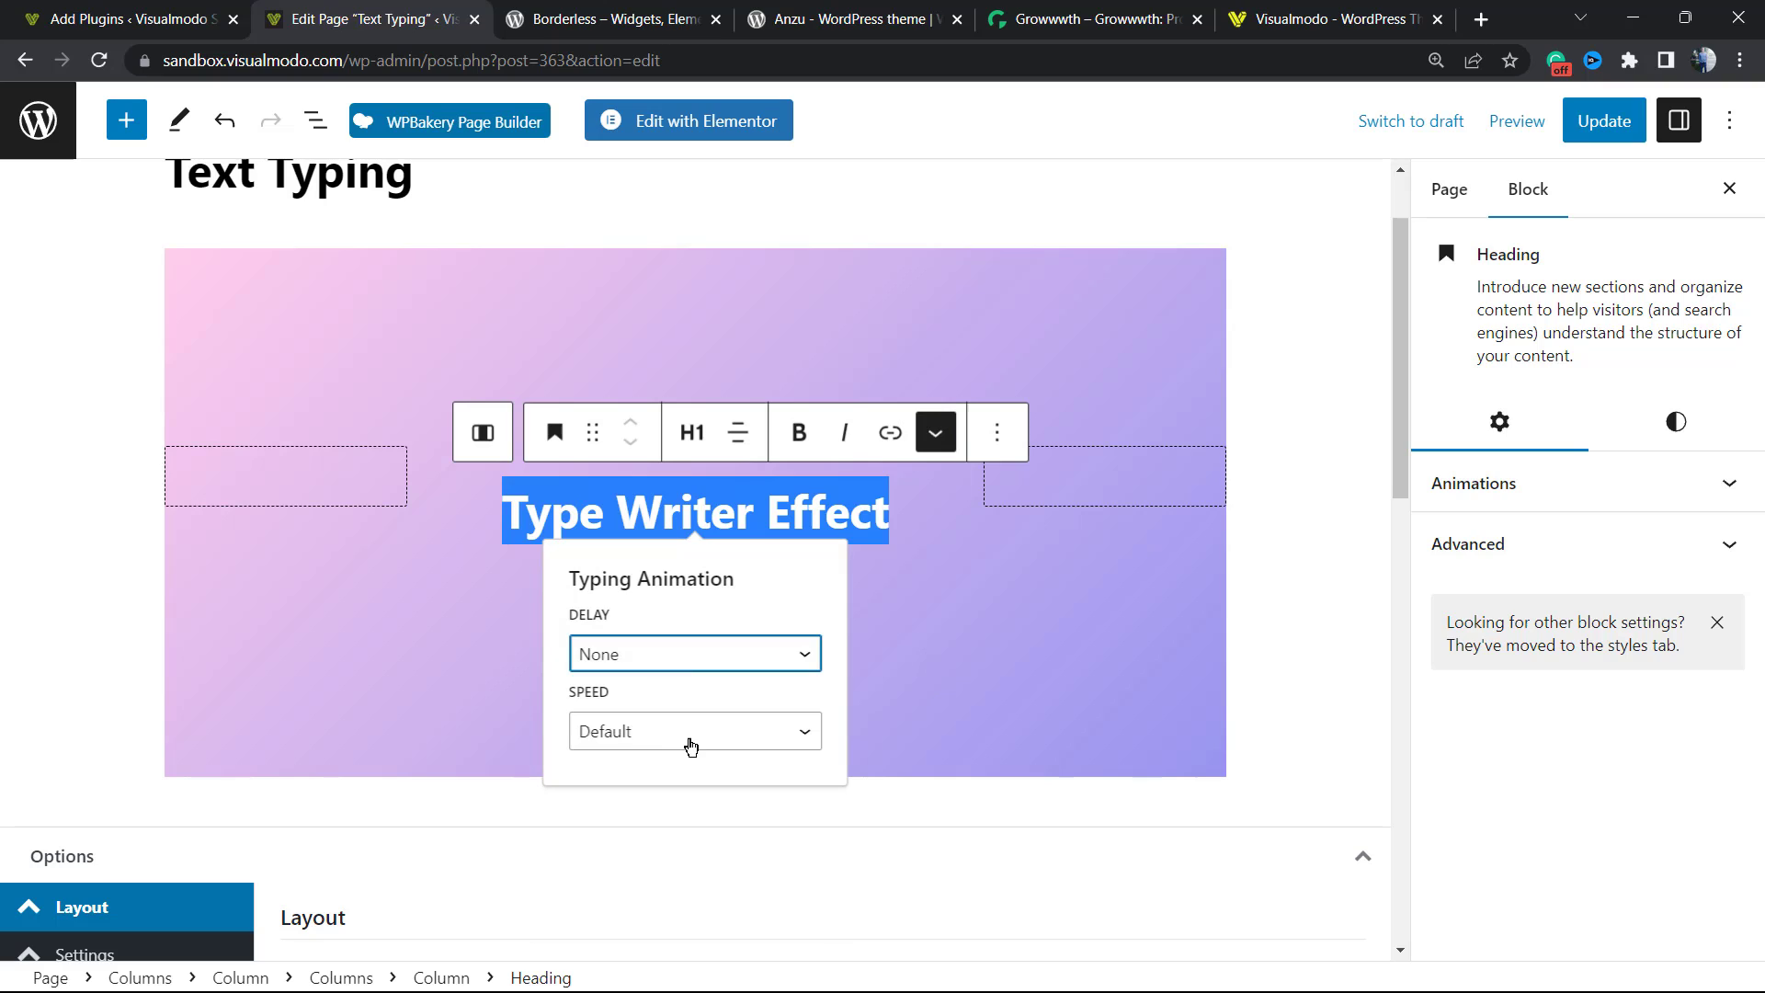
left_click(691, 732)
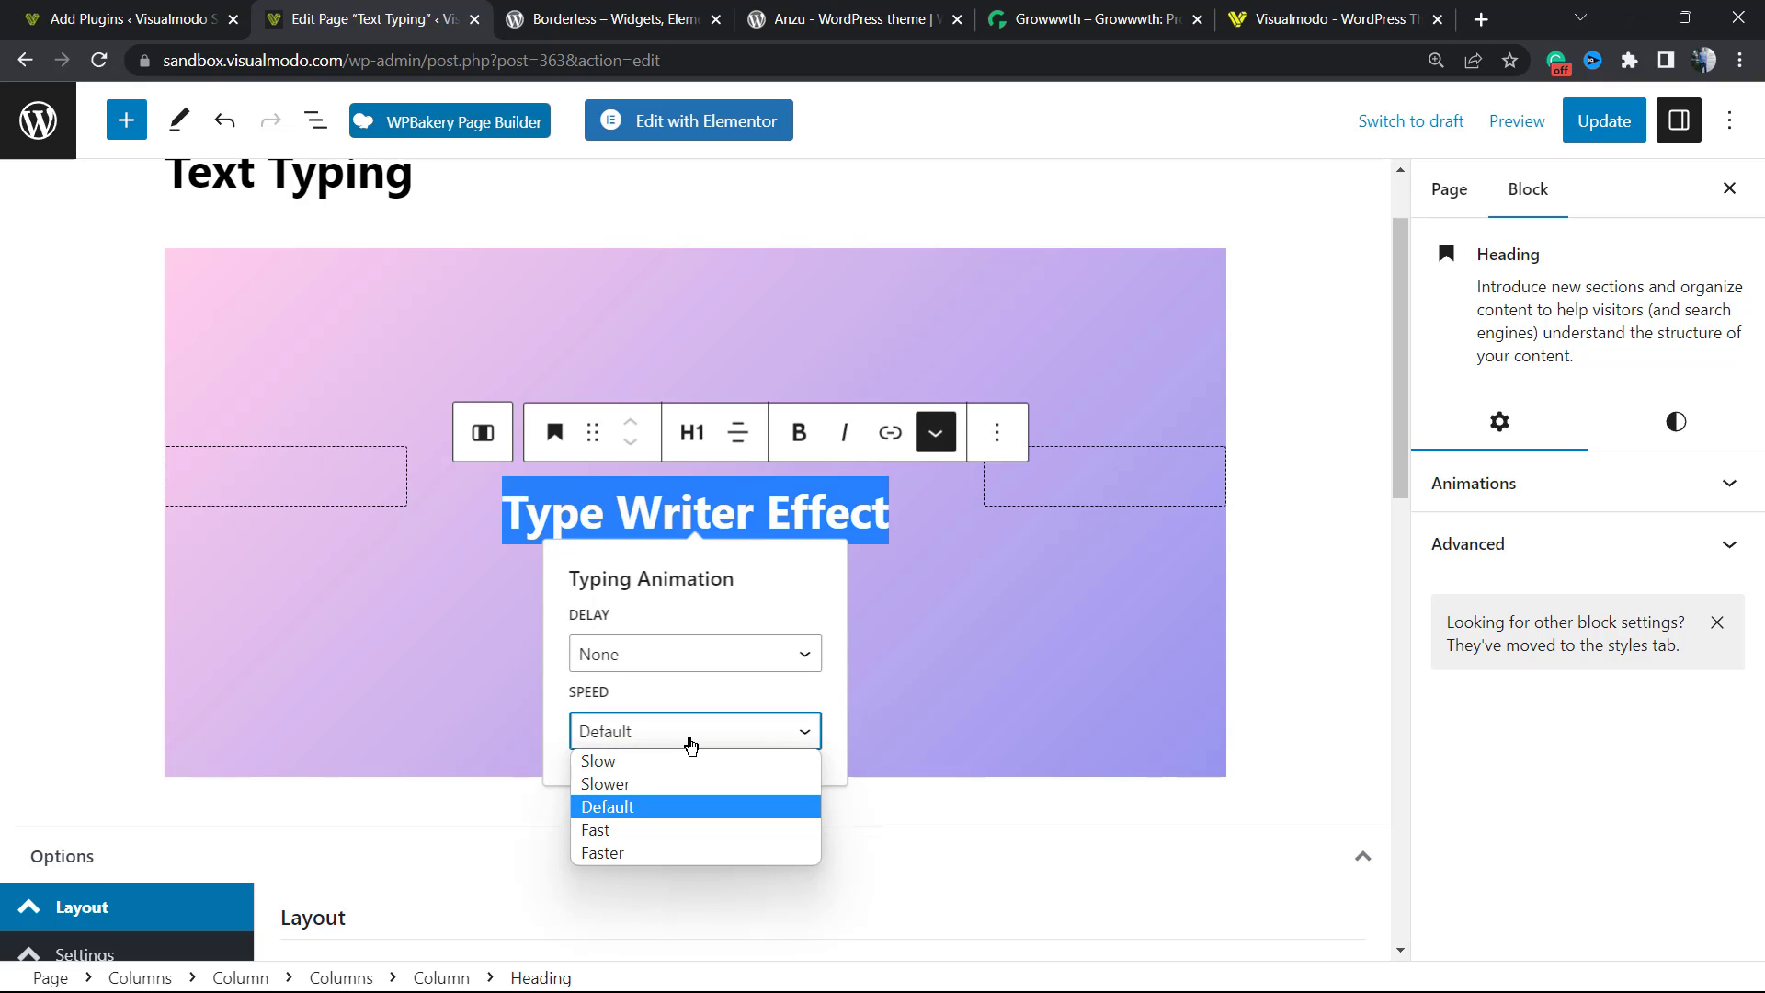
left_click(607, 807)
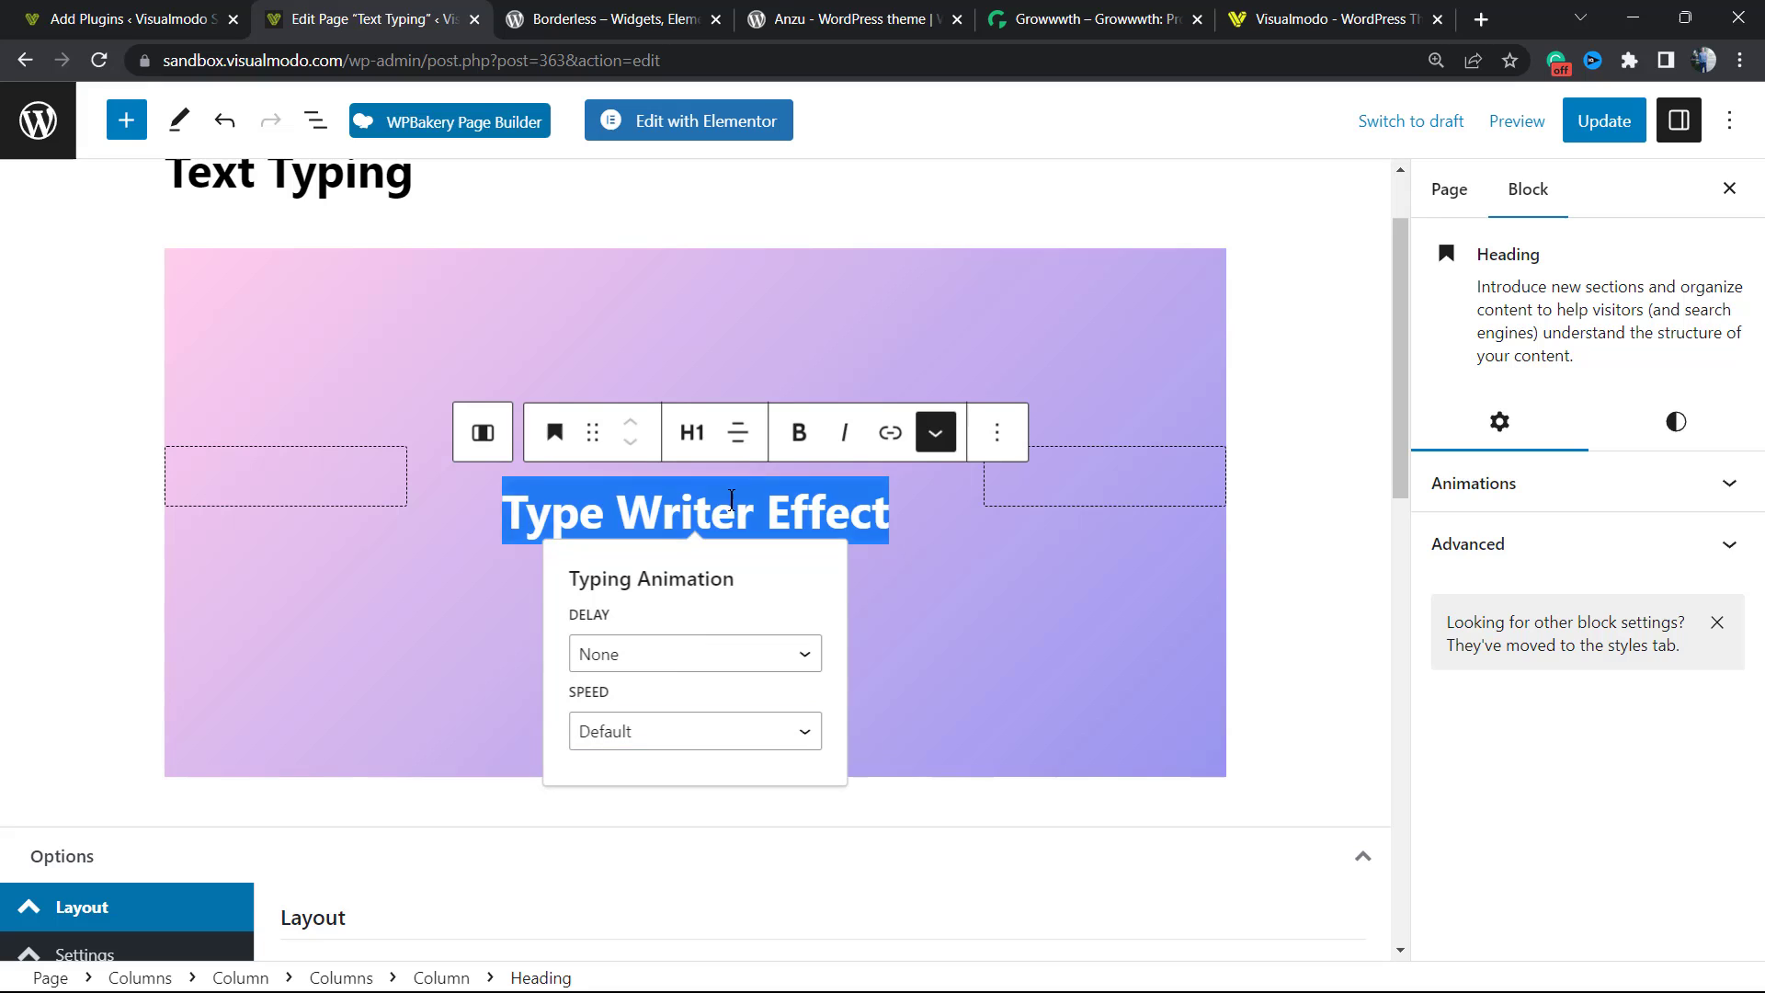
- Update the page, view it live, and return to the editor
left_click(1603, 122)
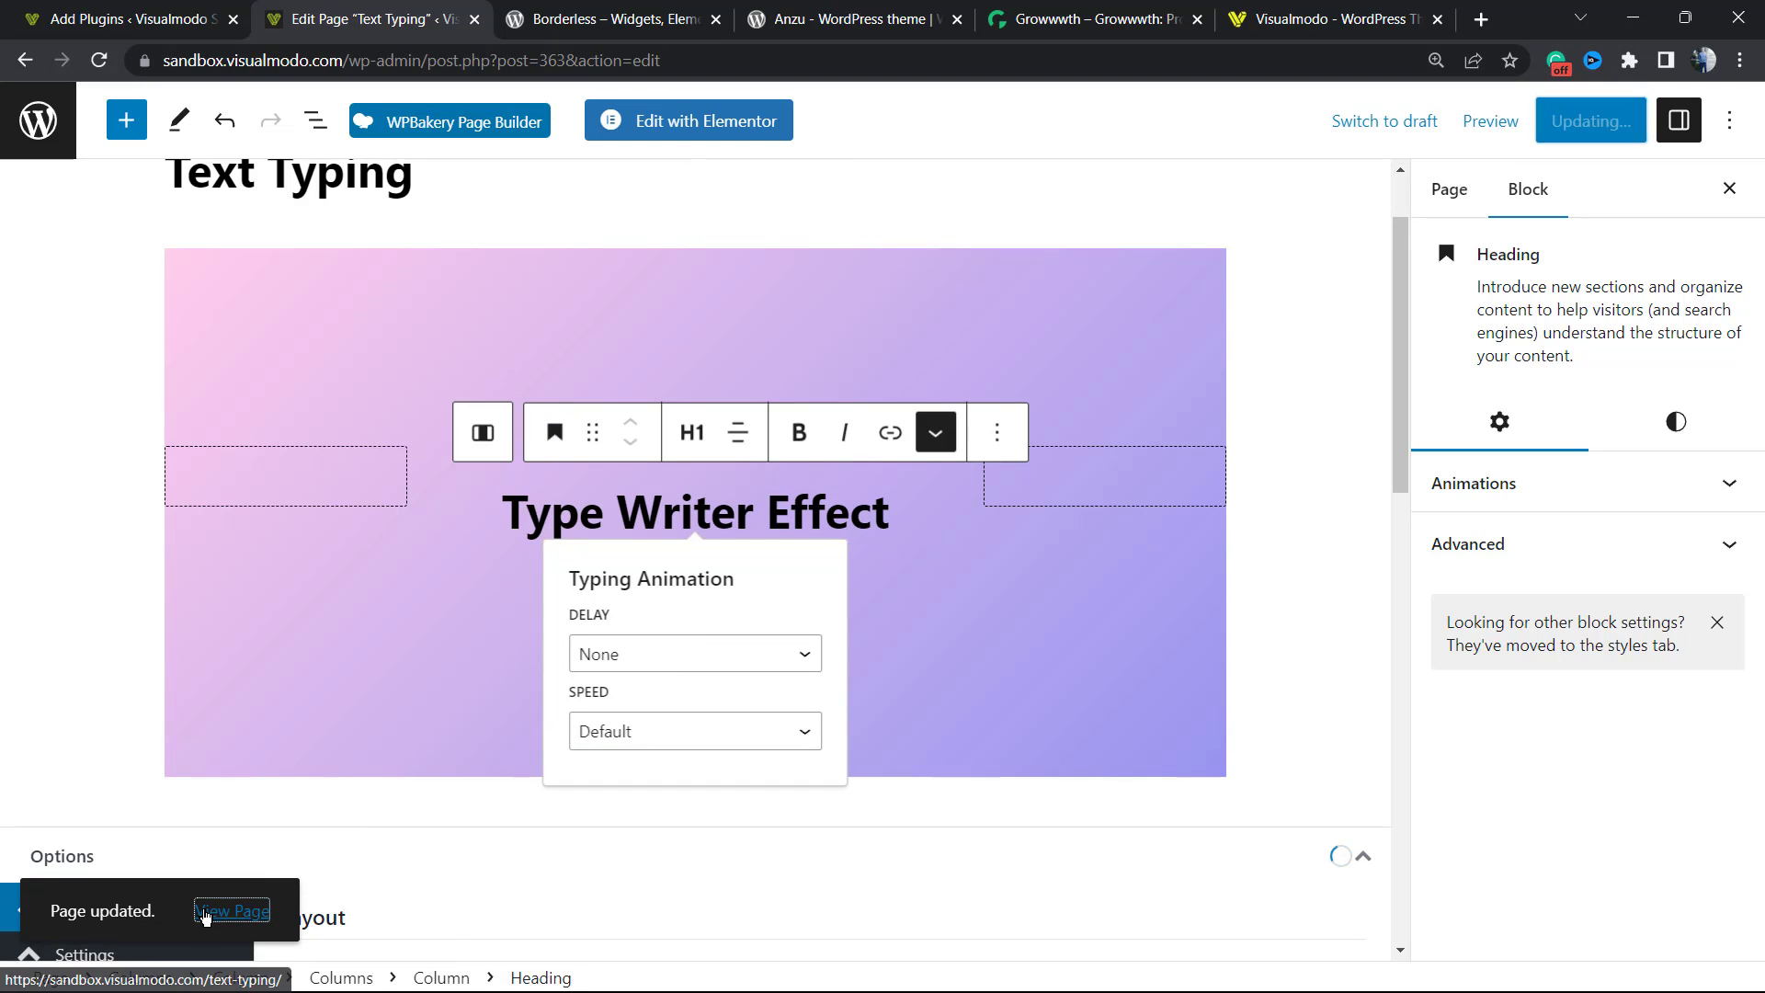
left_click(231, 910)
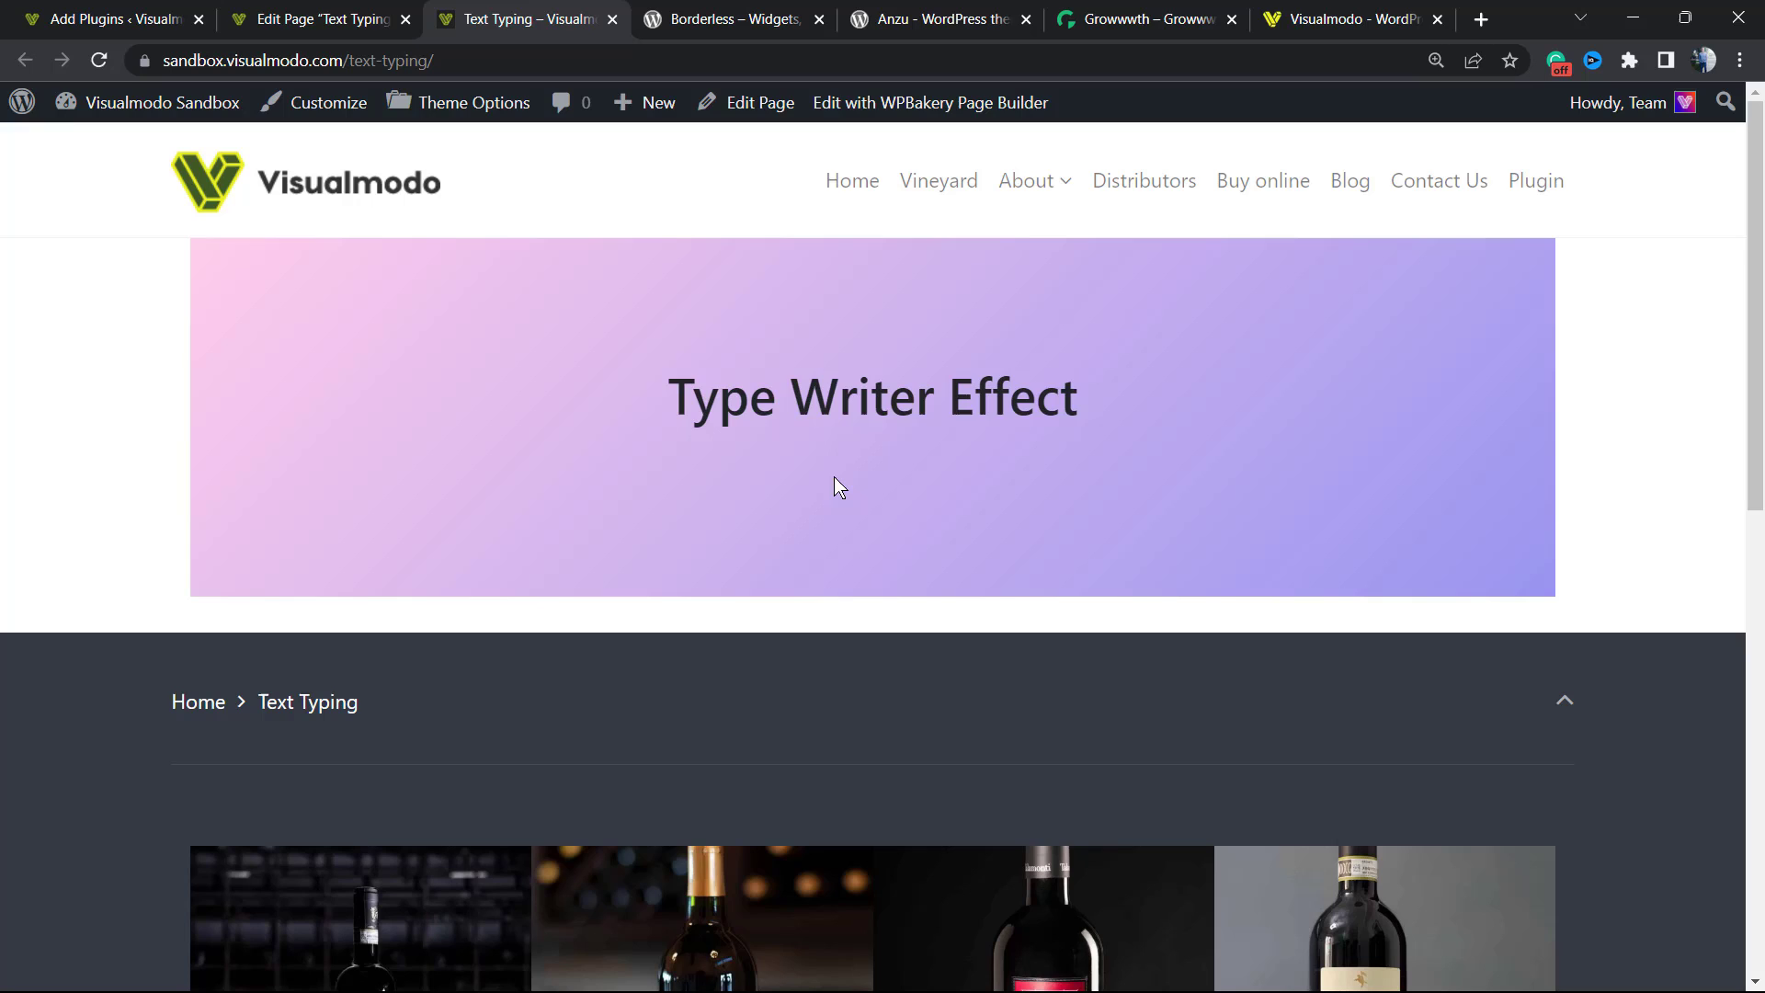
left_click(304, 19)
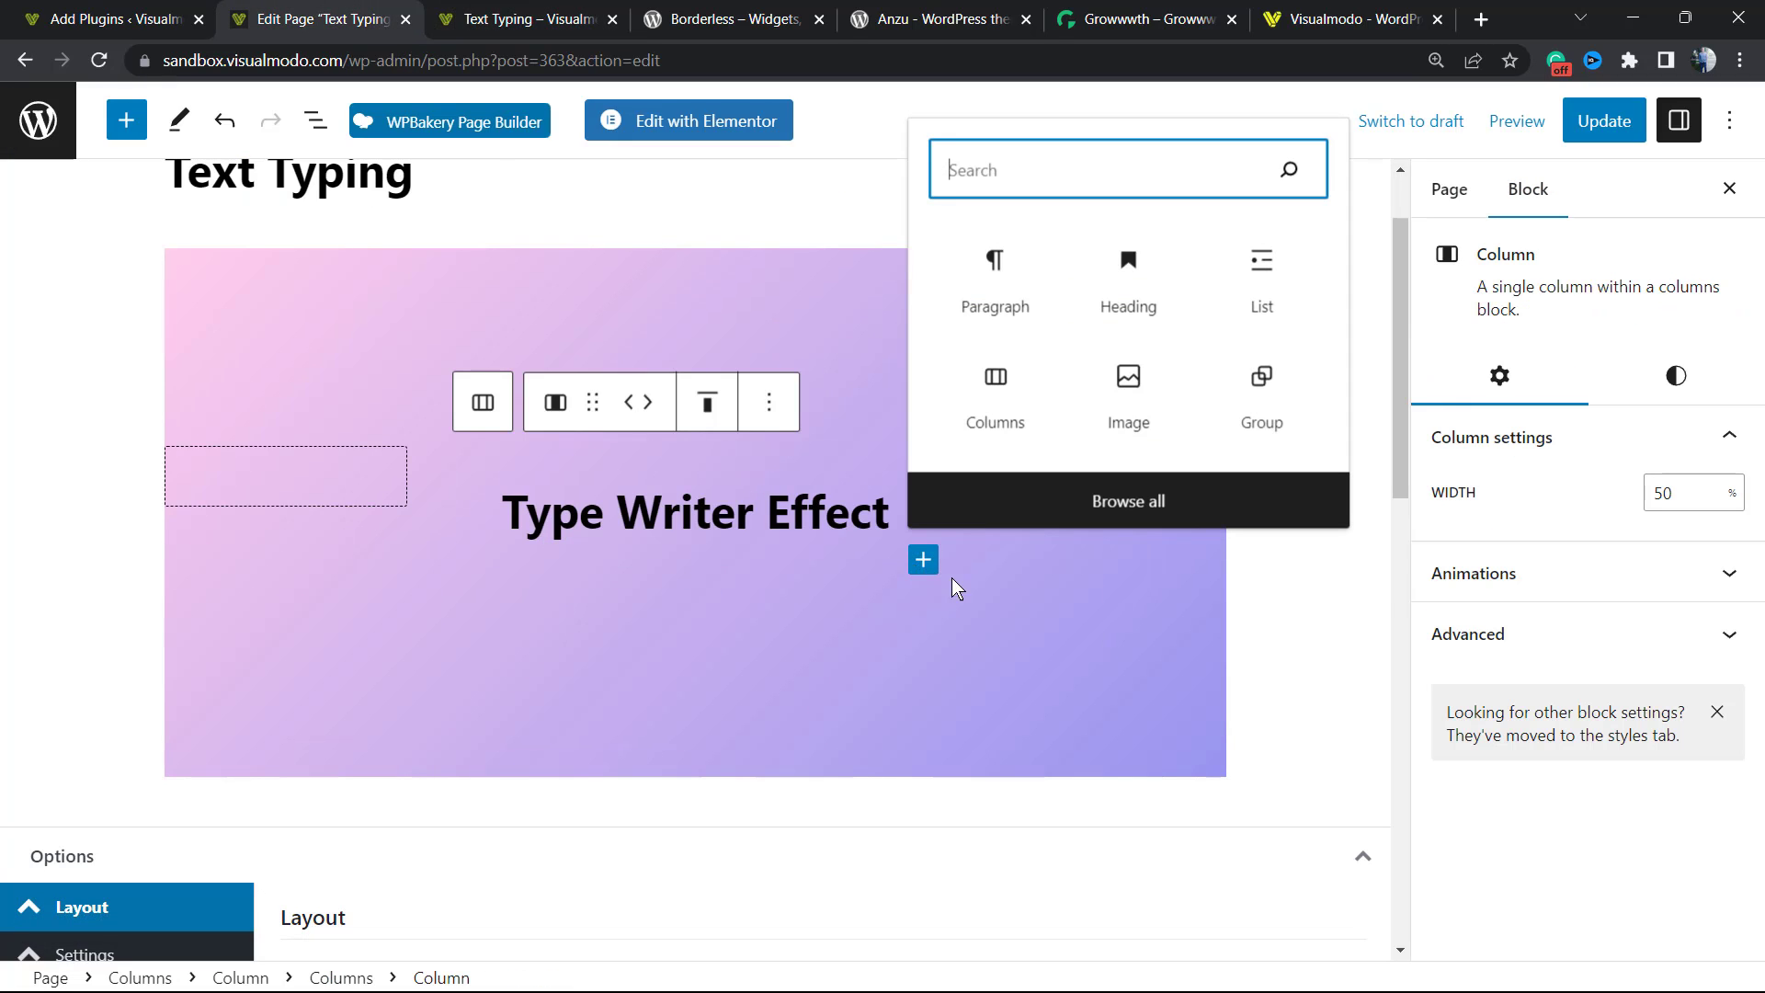
- Add a paragraph block of repeated "Type Writer Effect" text below the heading
left_click(994, 276)
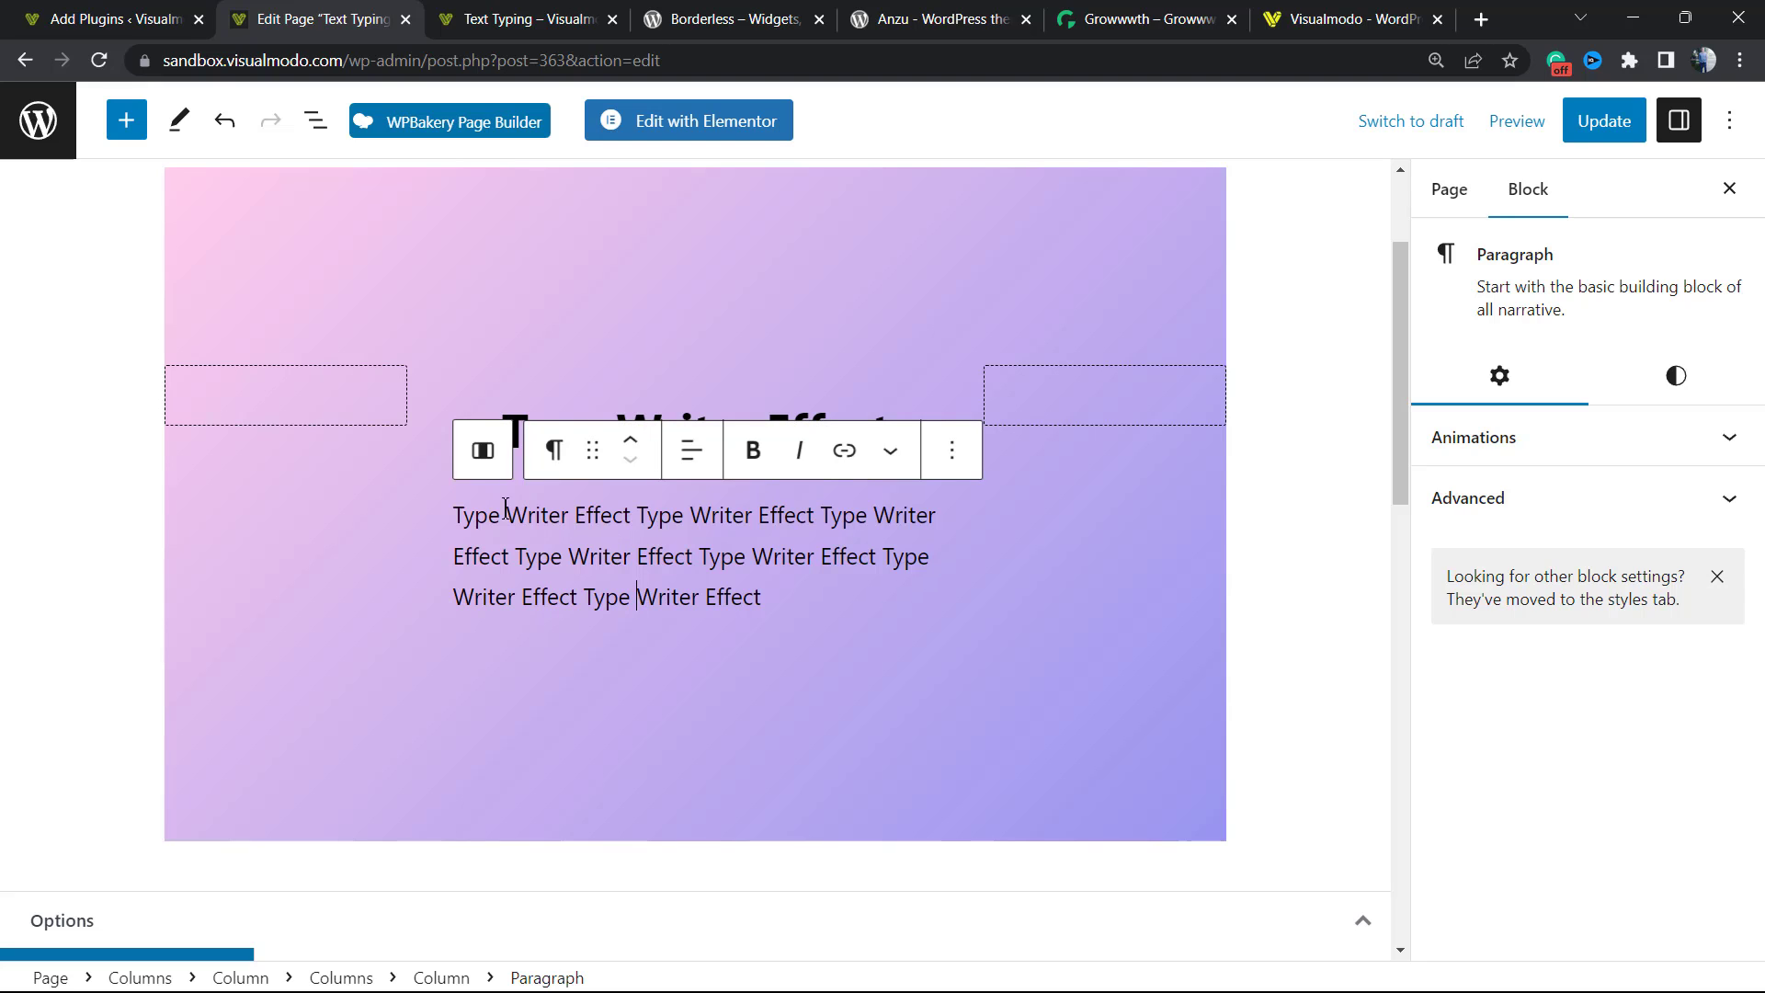
- Apply a Typing Animation at Slower speed to the paragraph and update the page
double_click(787, 515)
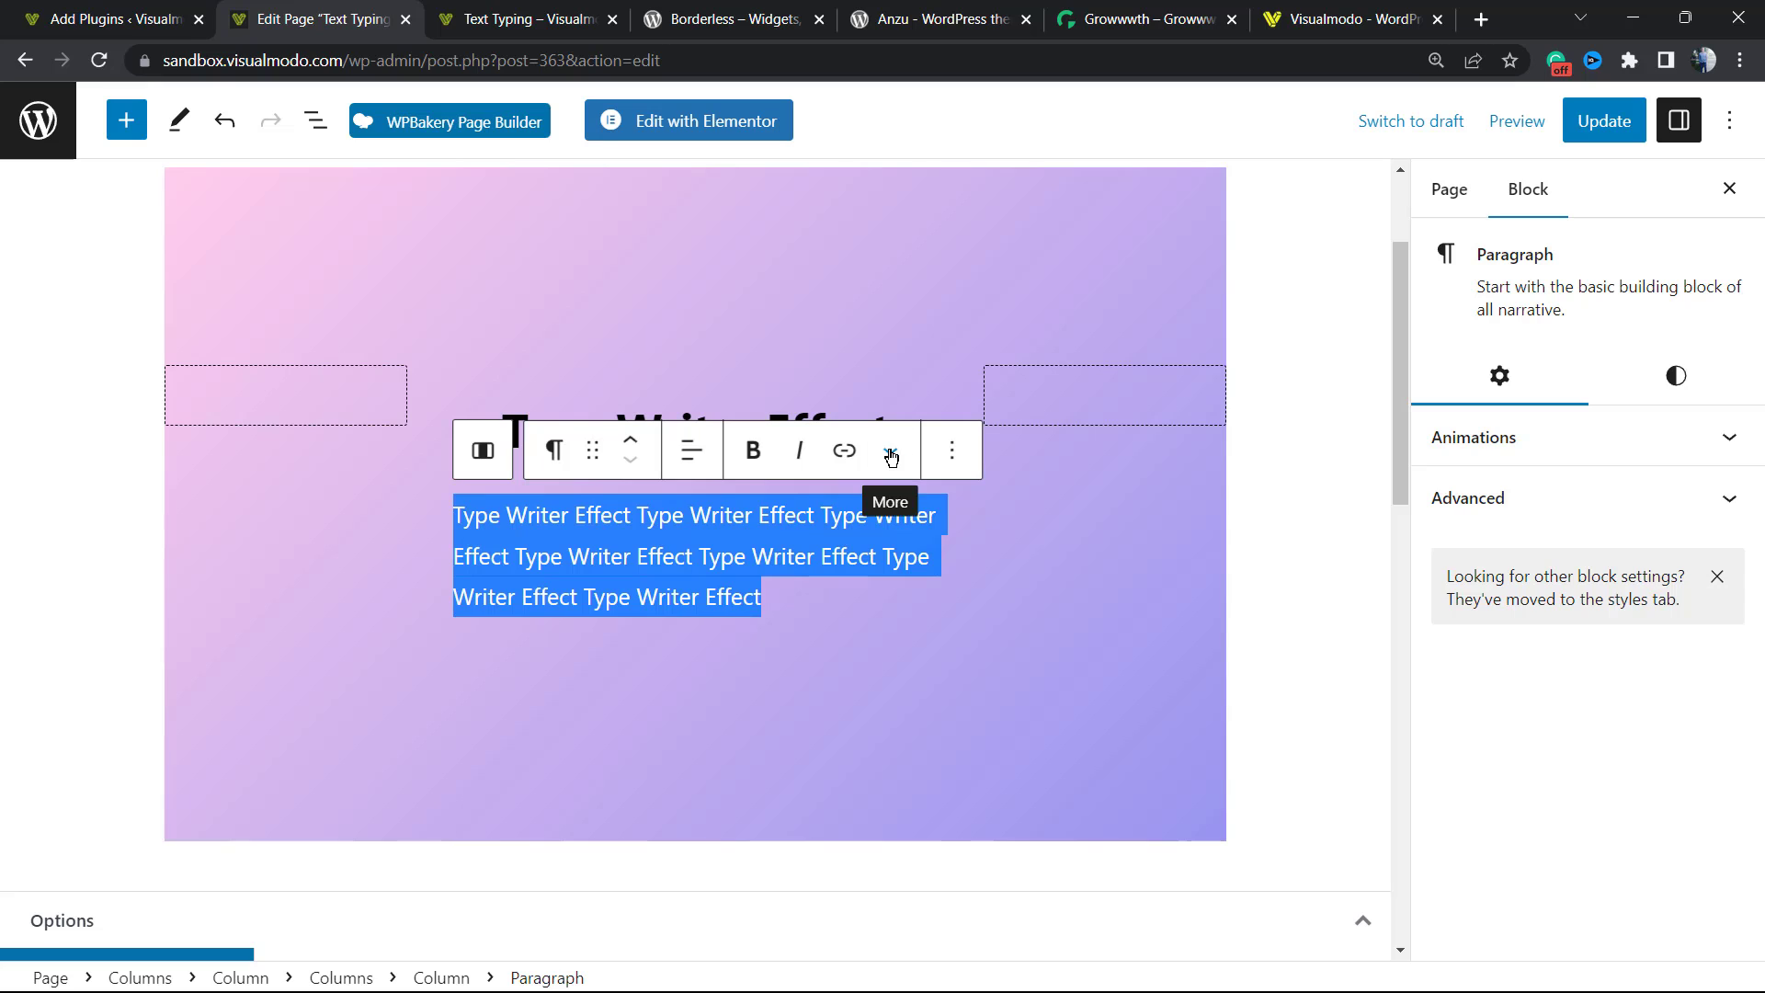
left_click(890, 449)
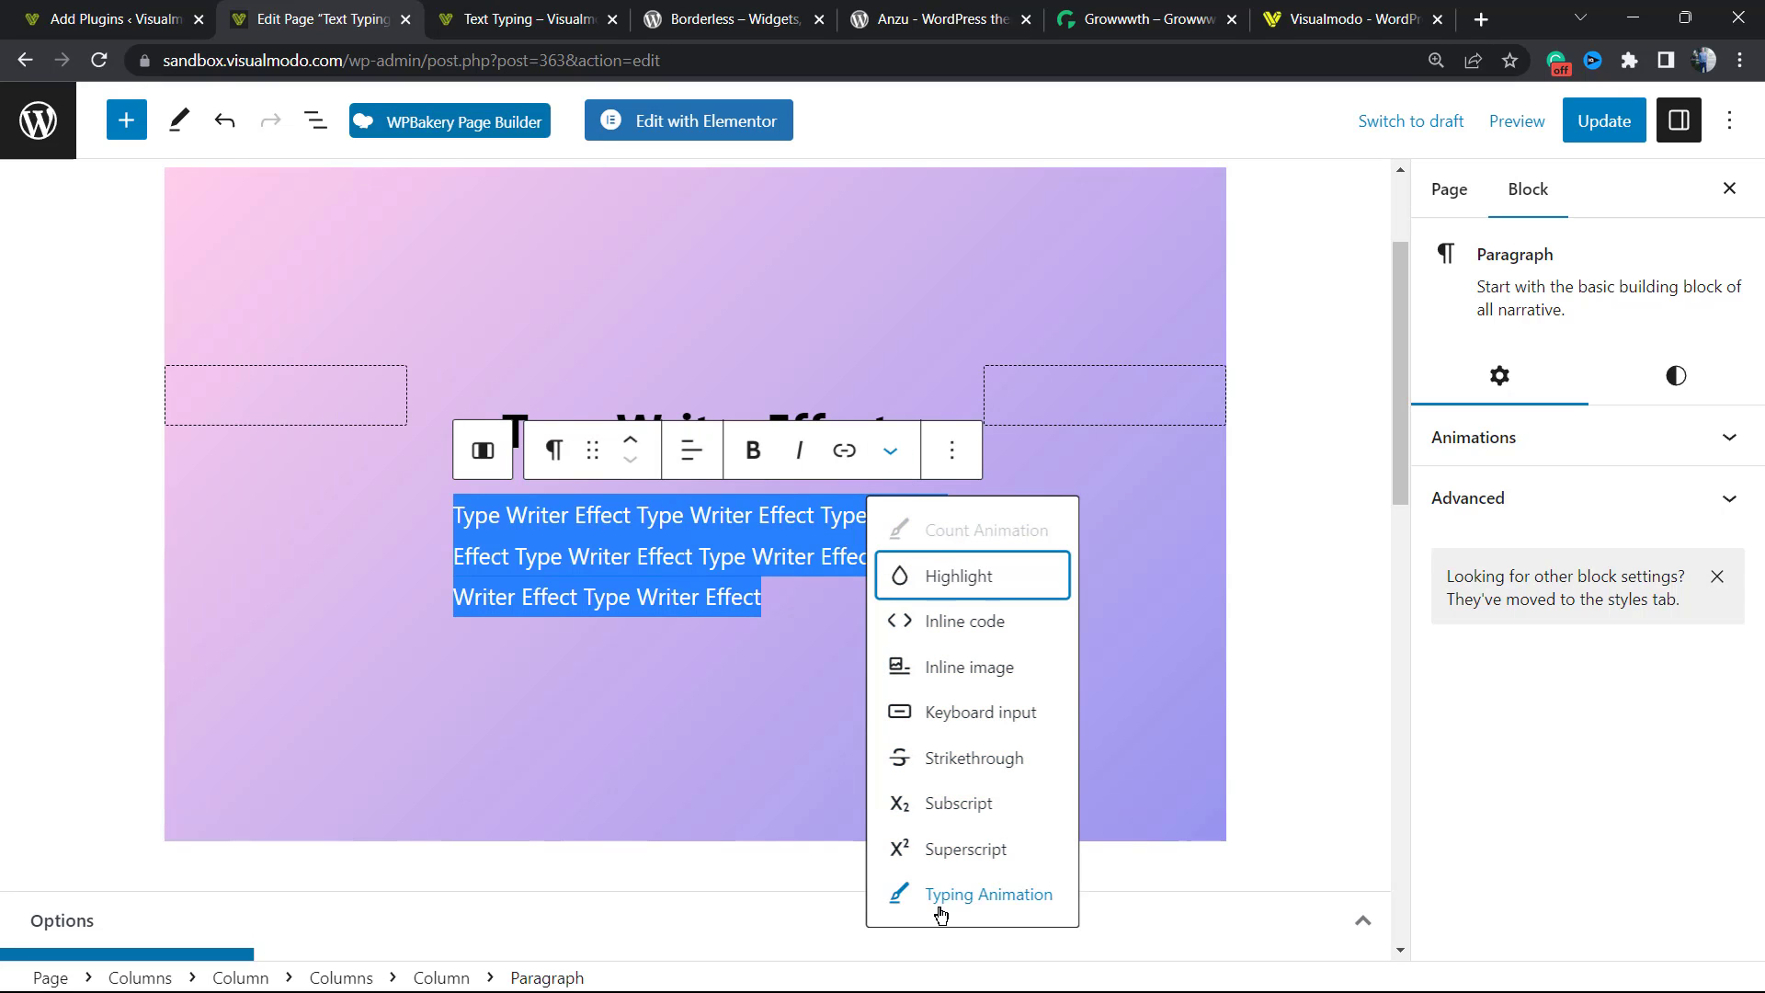
left_click(987, 893)
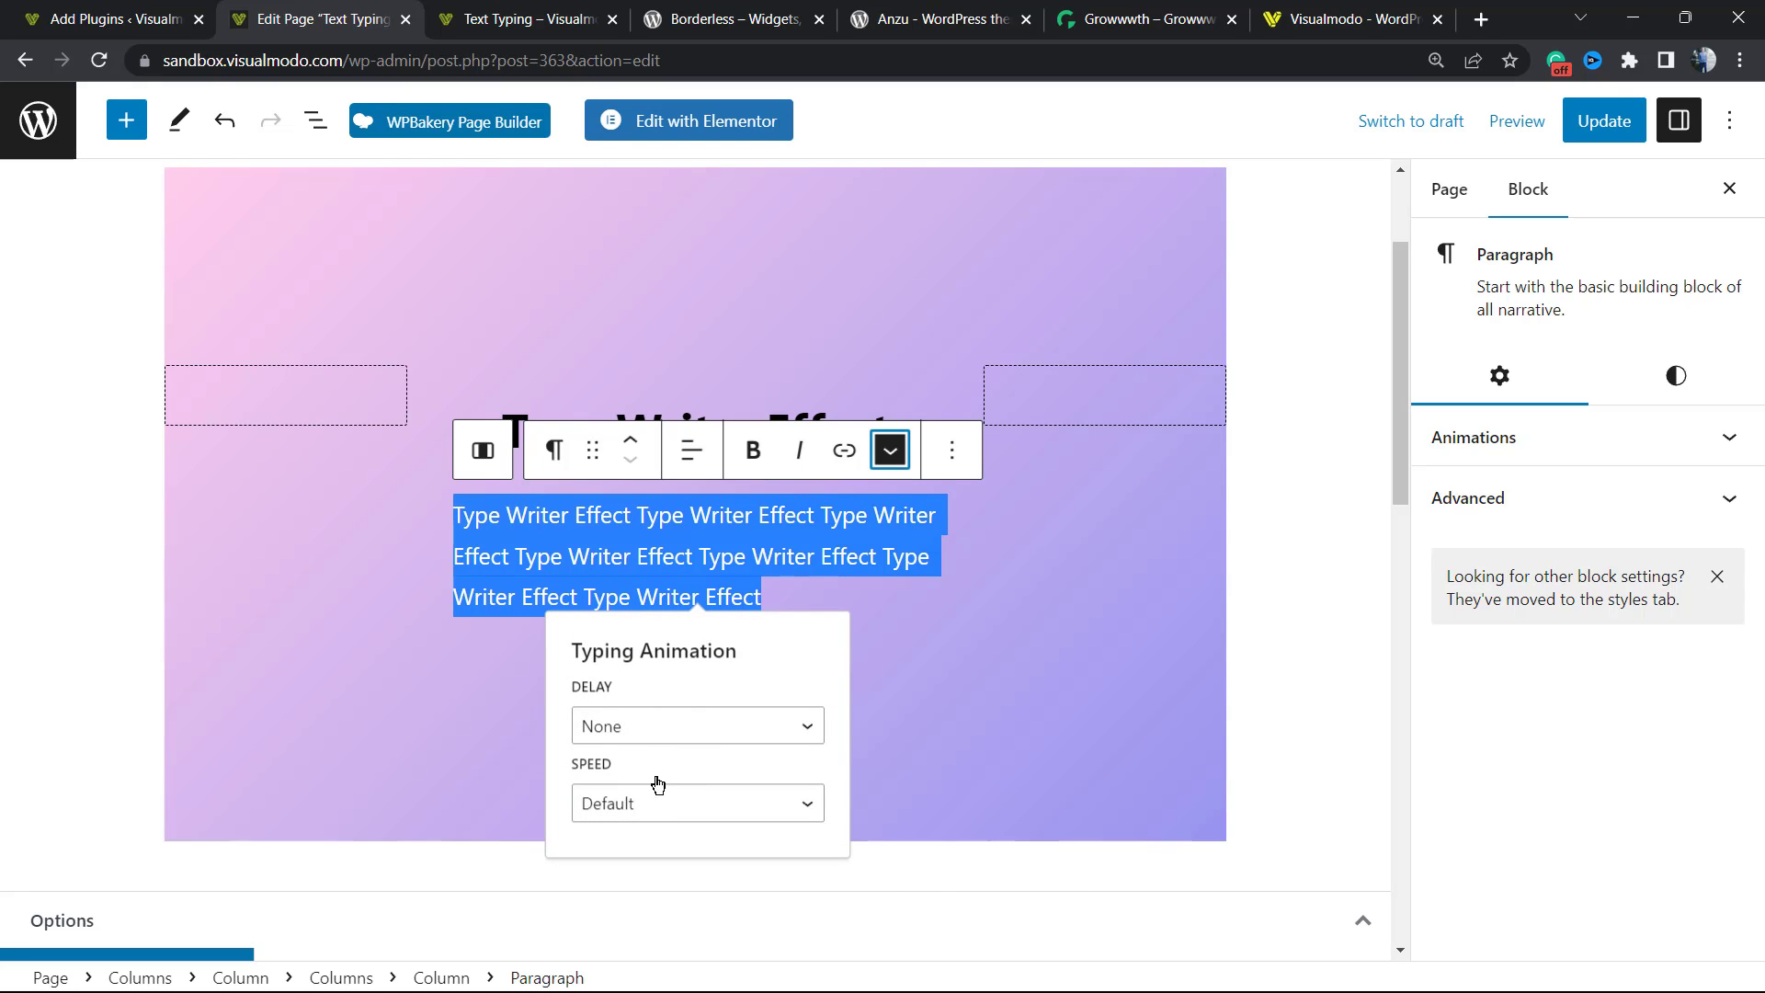
mouse_move(664, 697)
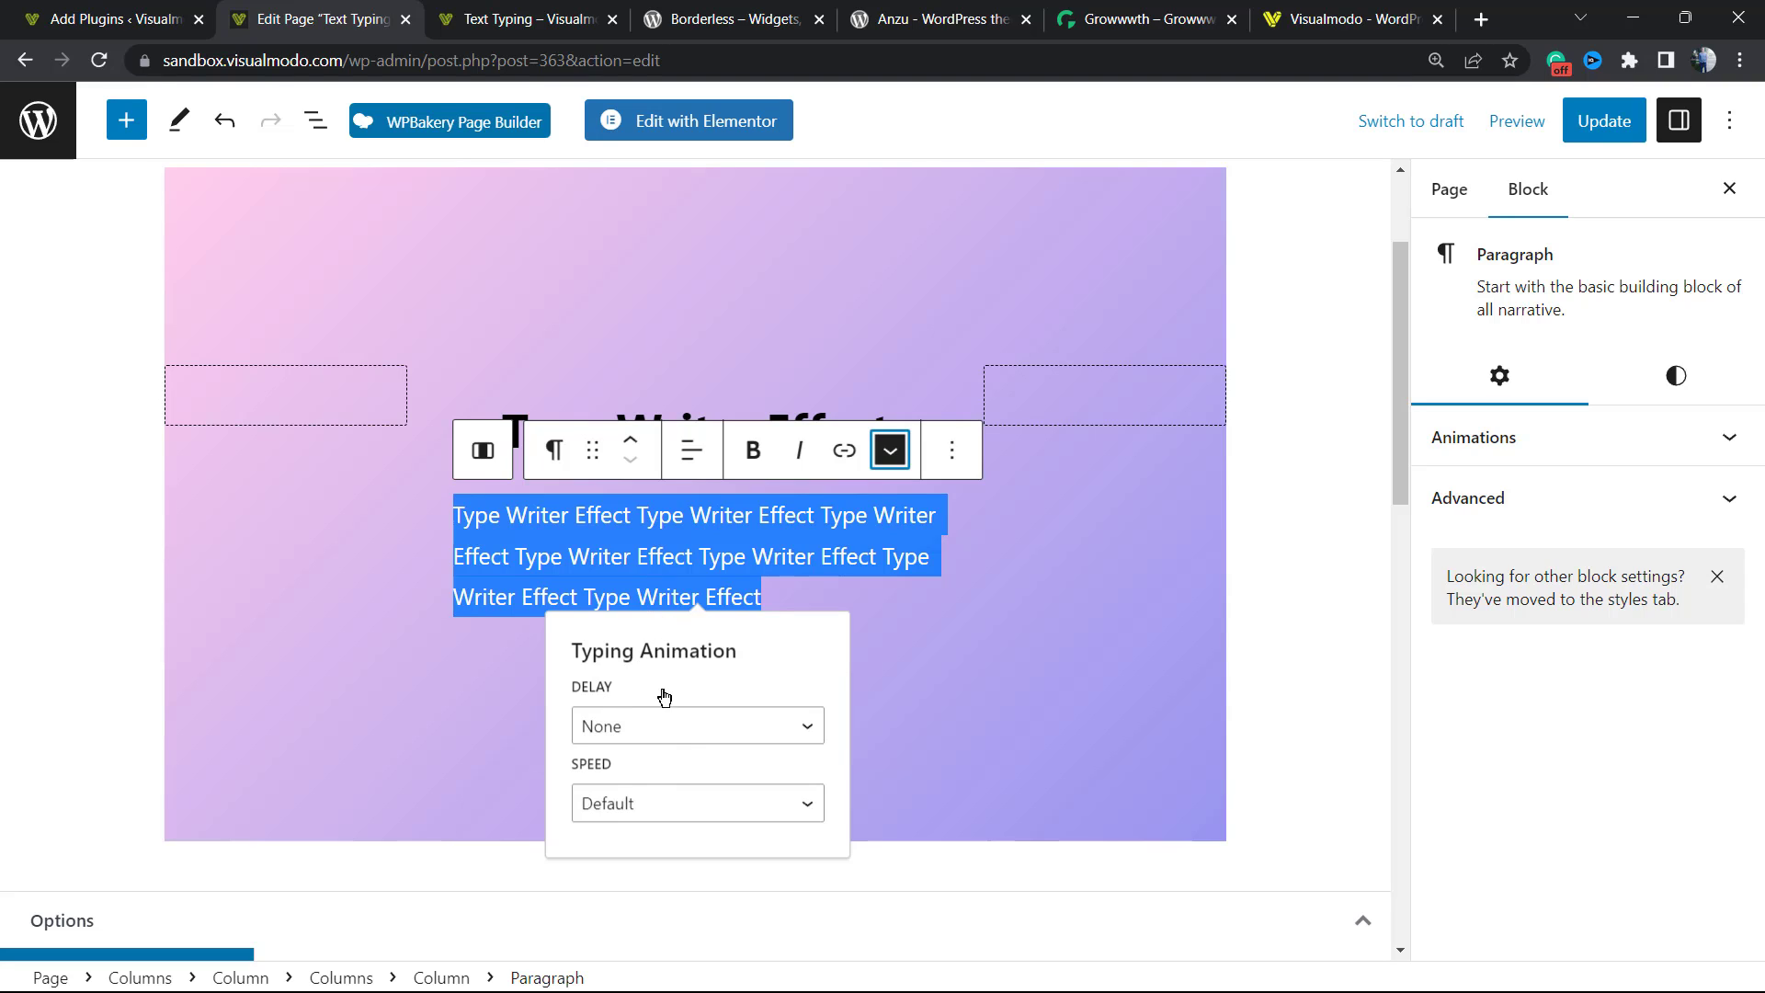
left_click(699, 802)
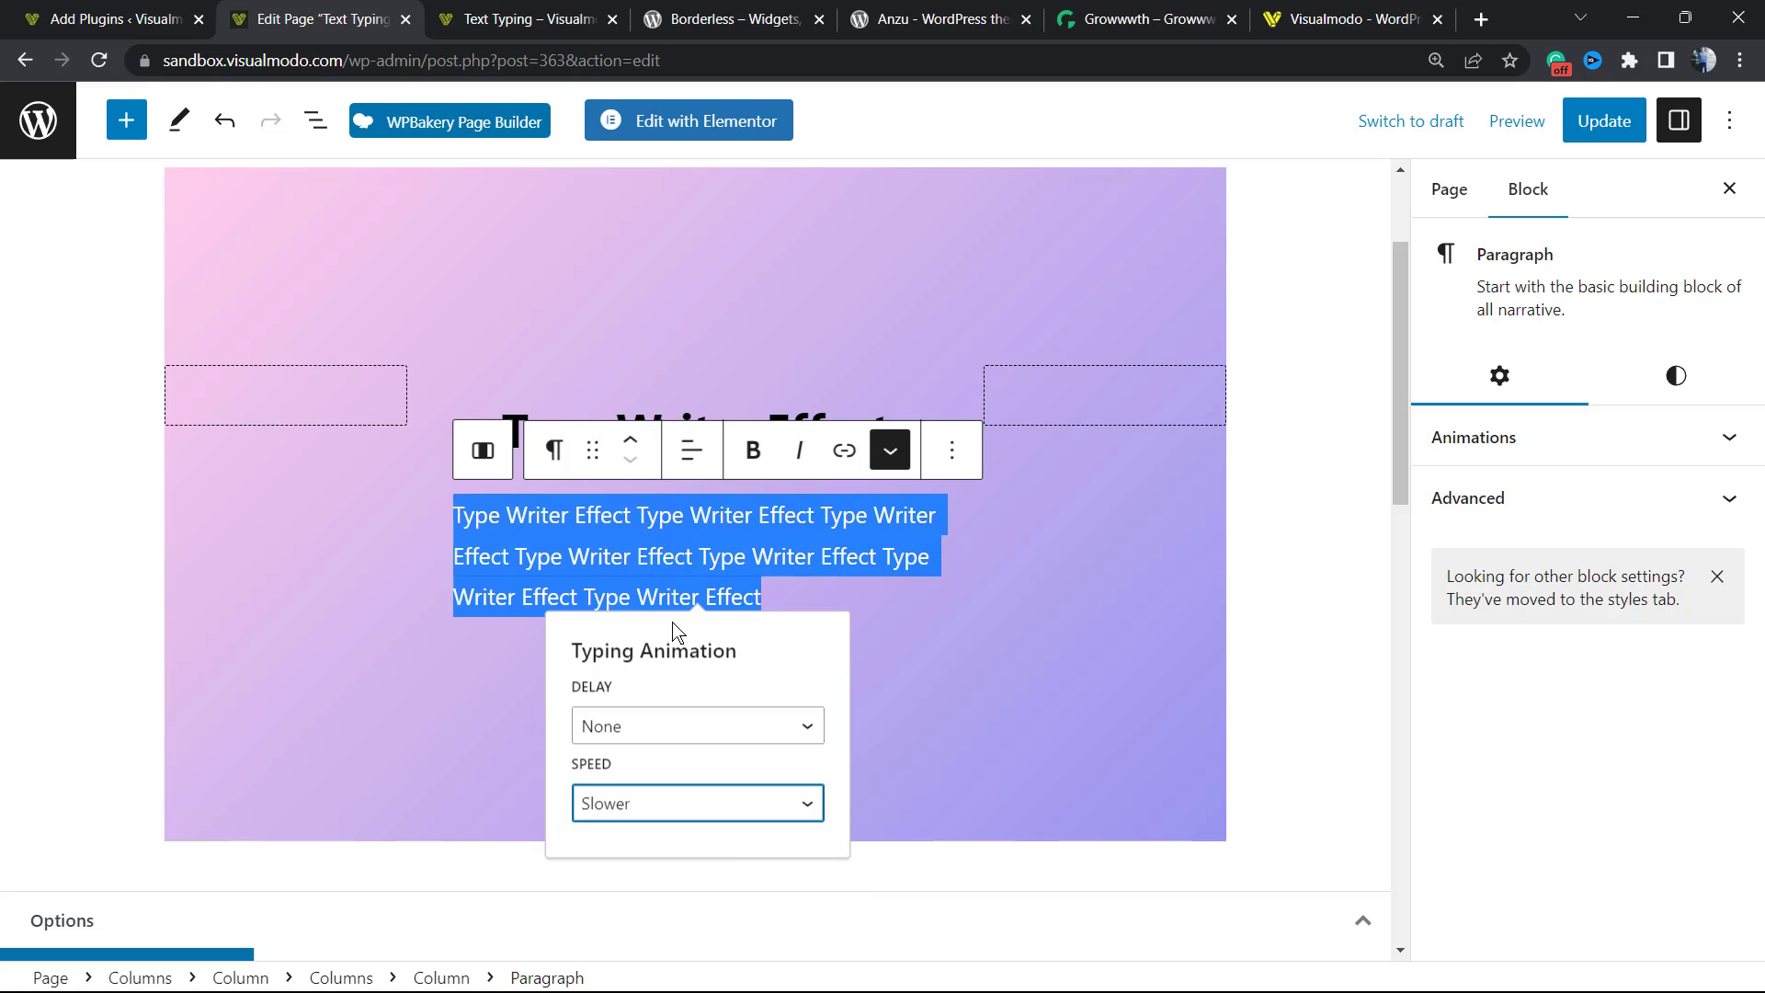
left_click(1603, 122)
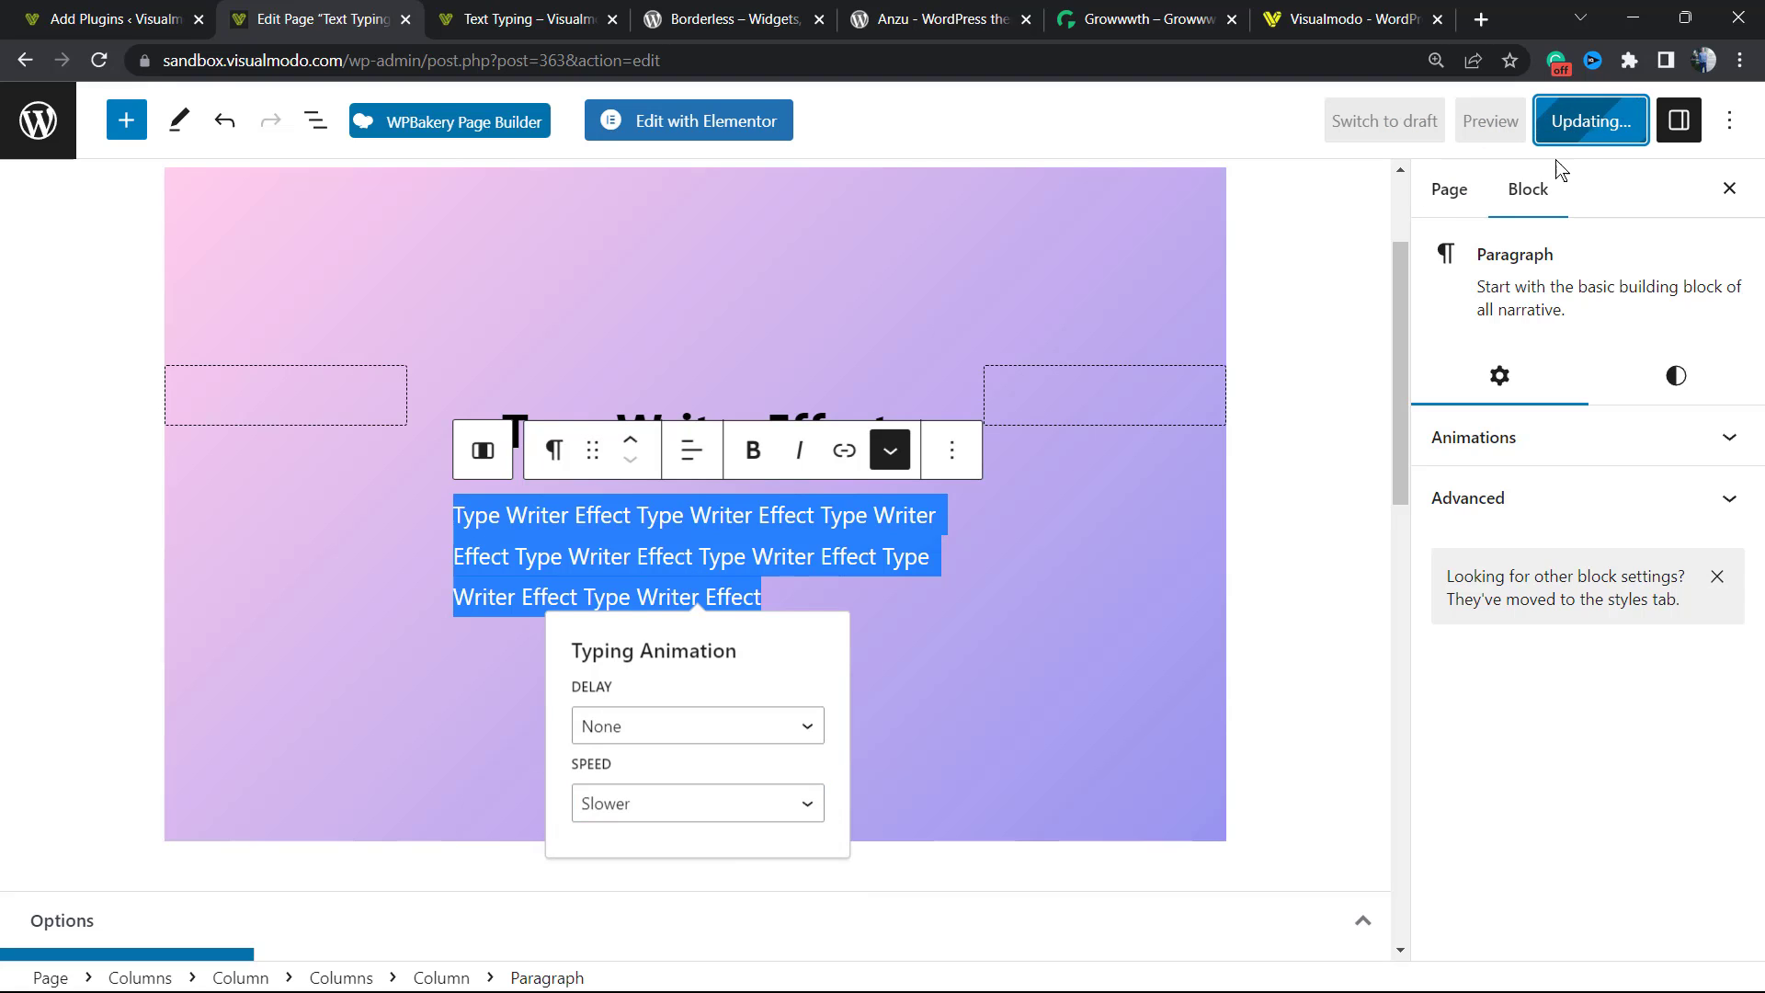
- Center-align the paragraph, update, and preview the live page typing out
left_click(1590, 122)
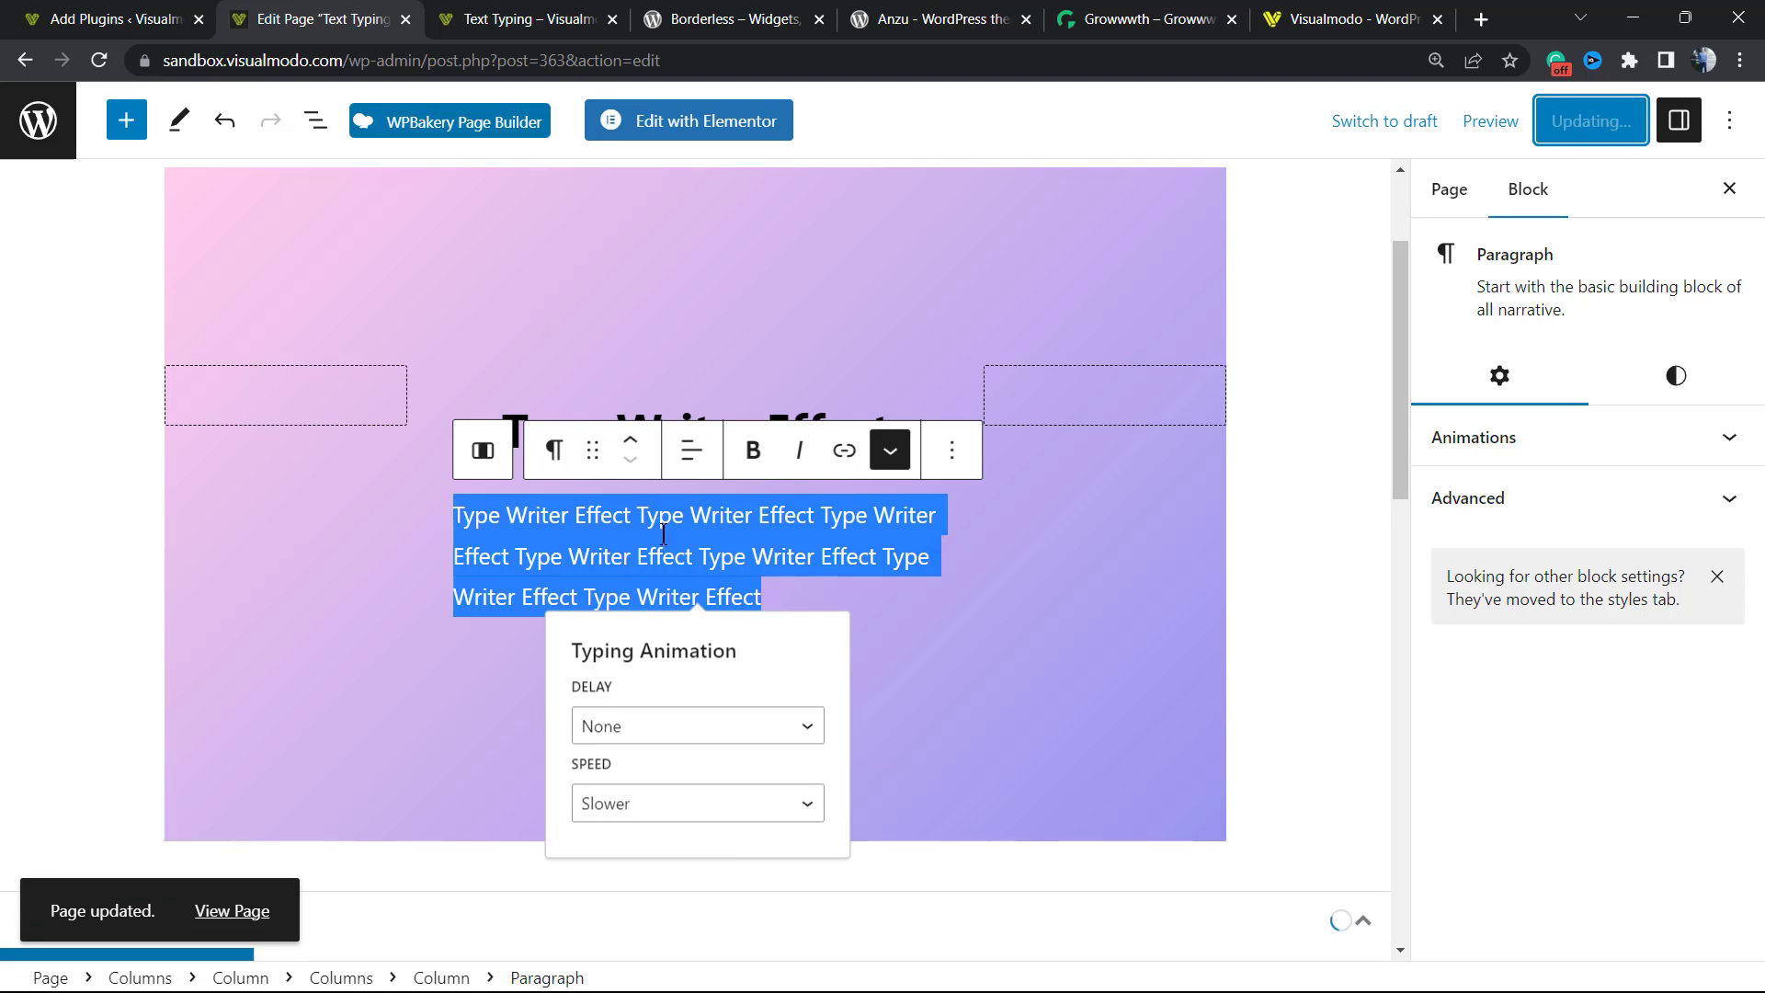
left_click(691, 449)
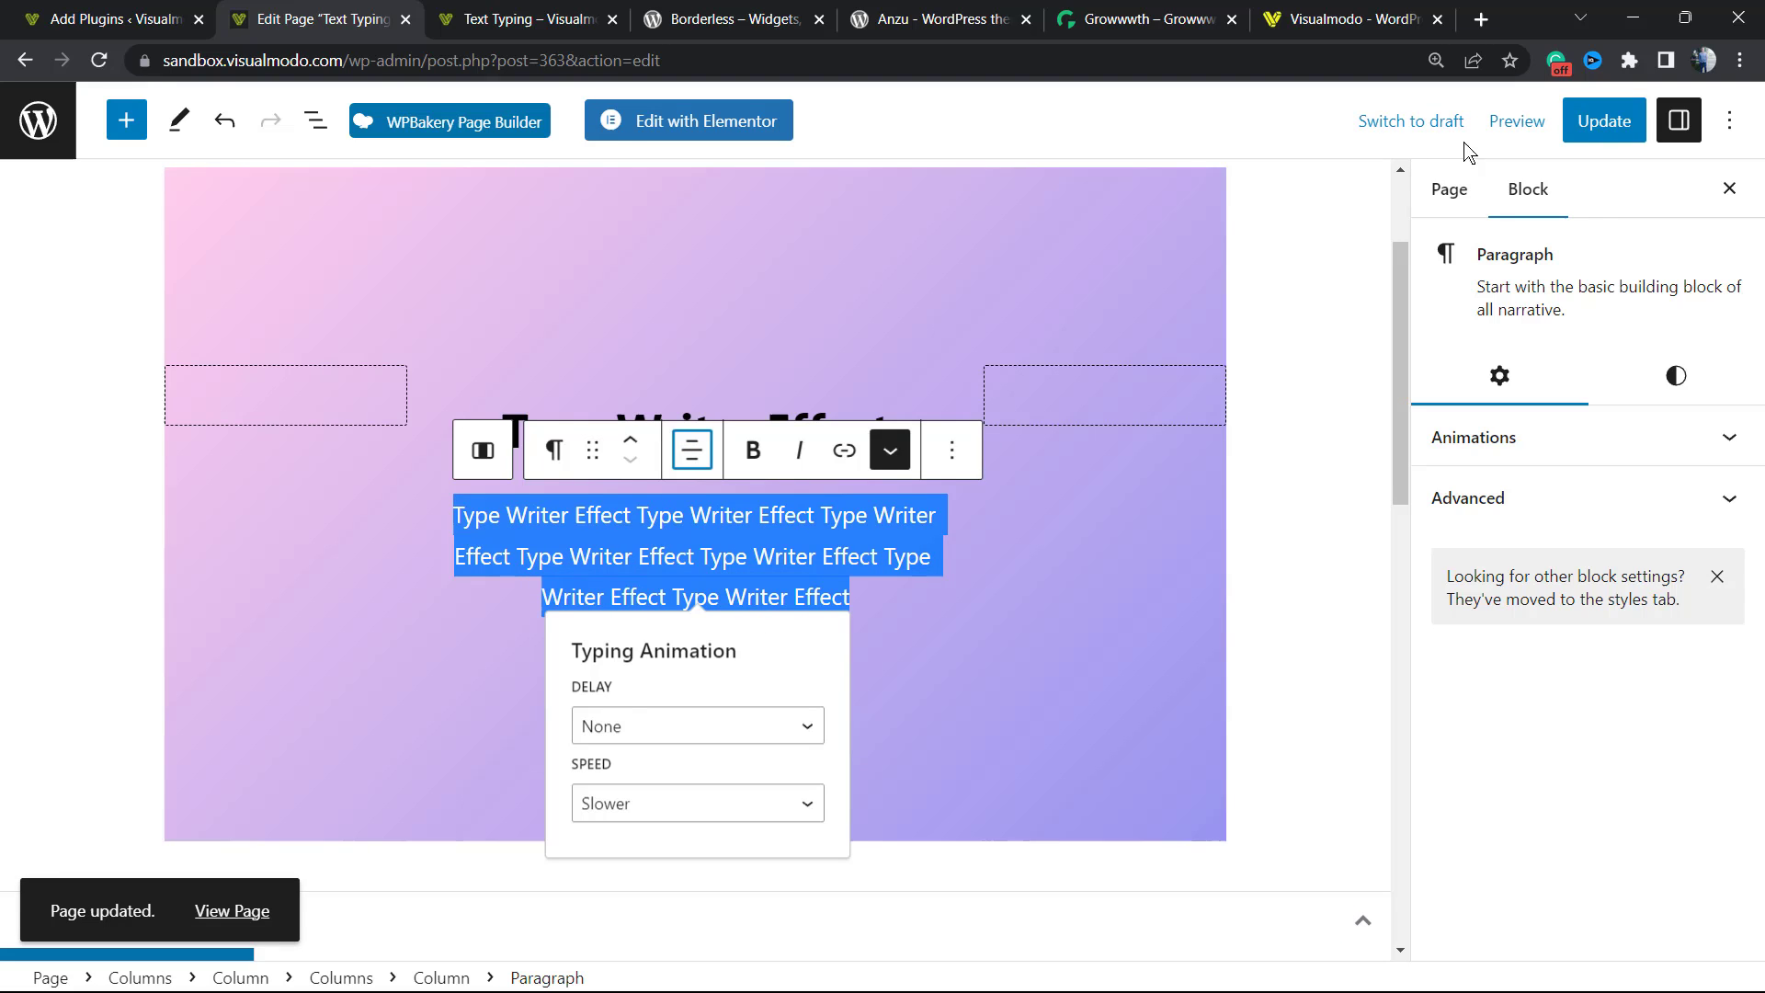
left_click(522, 18)
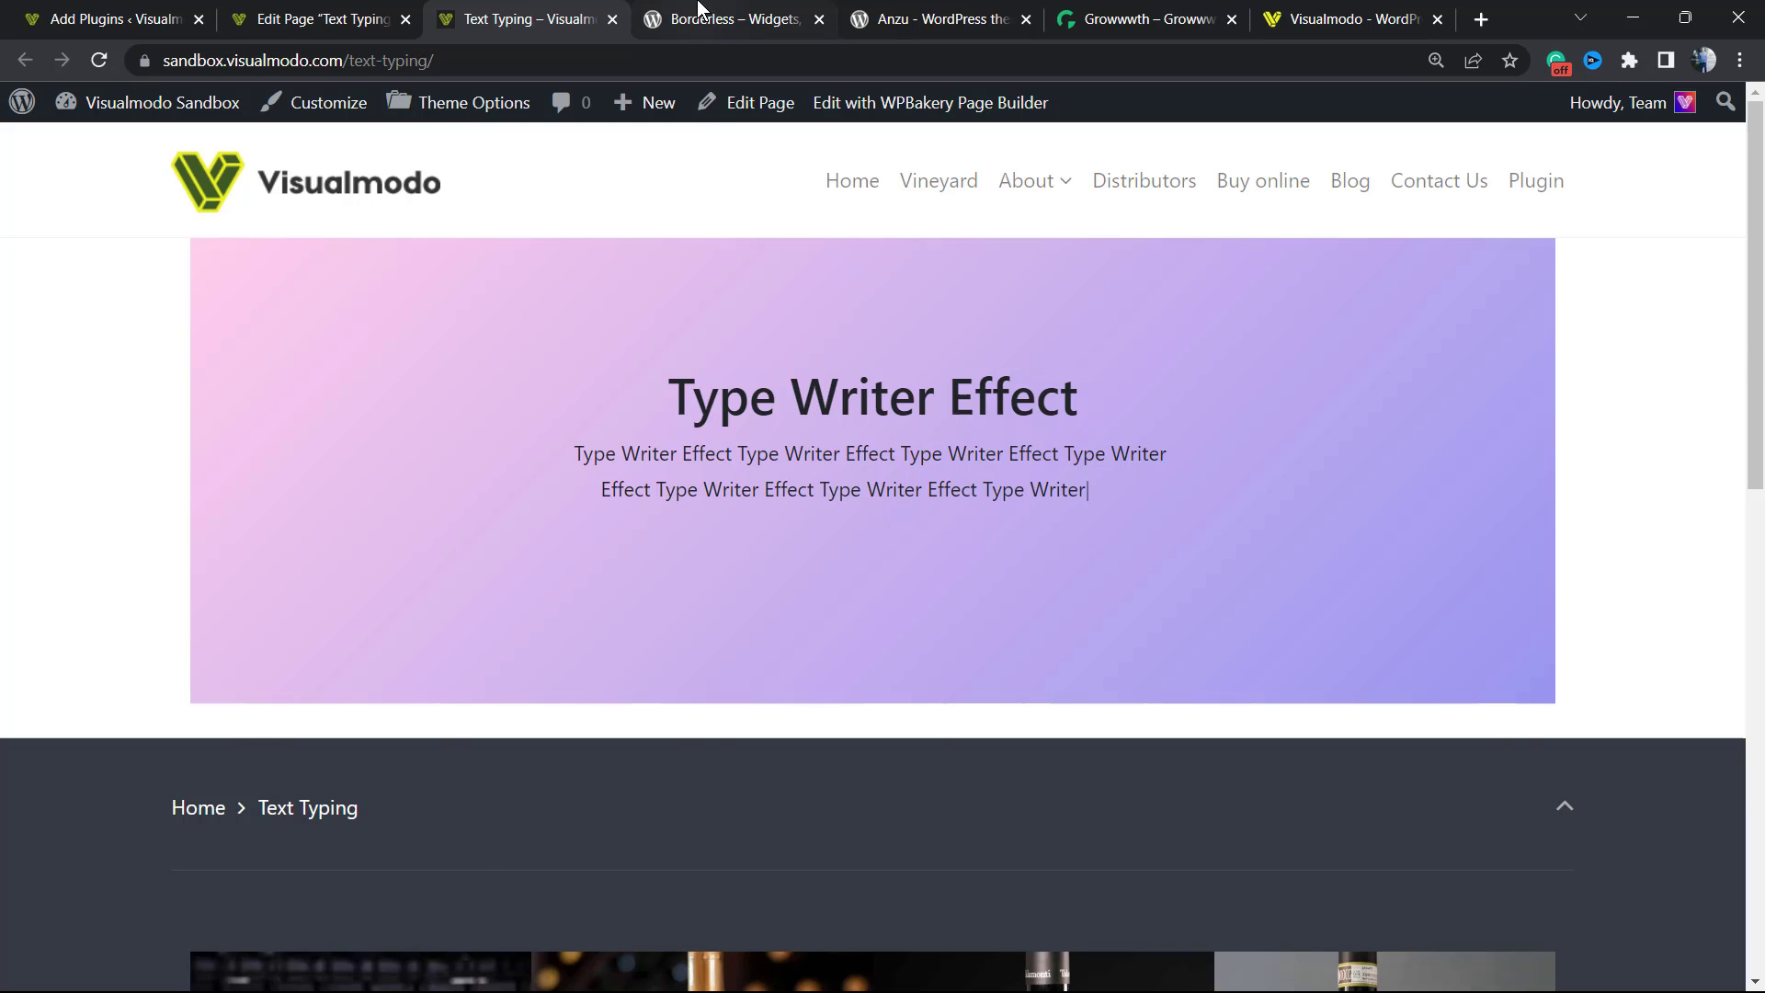
- Switch to the Borderless plugin page on WordPress.org
left_click(732, 18)
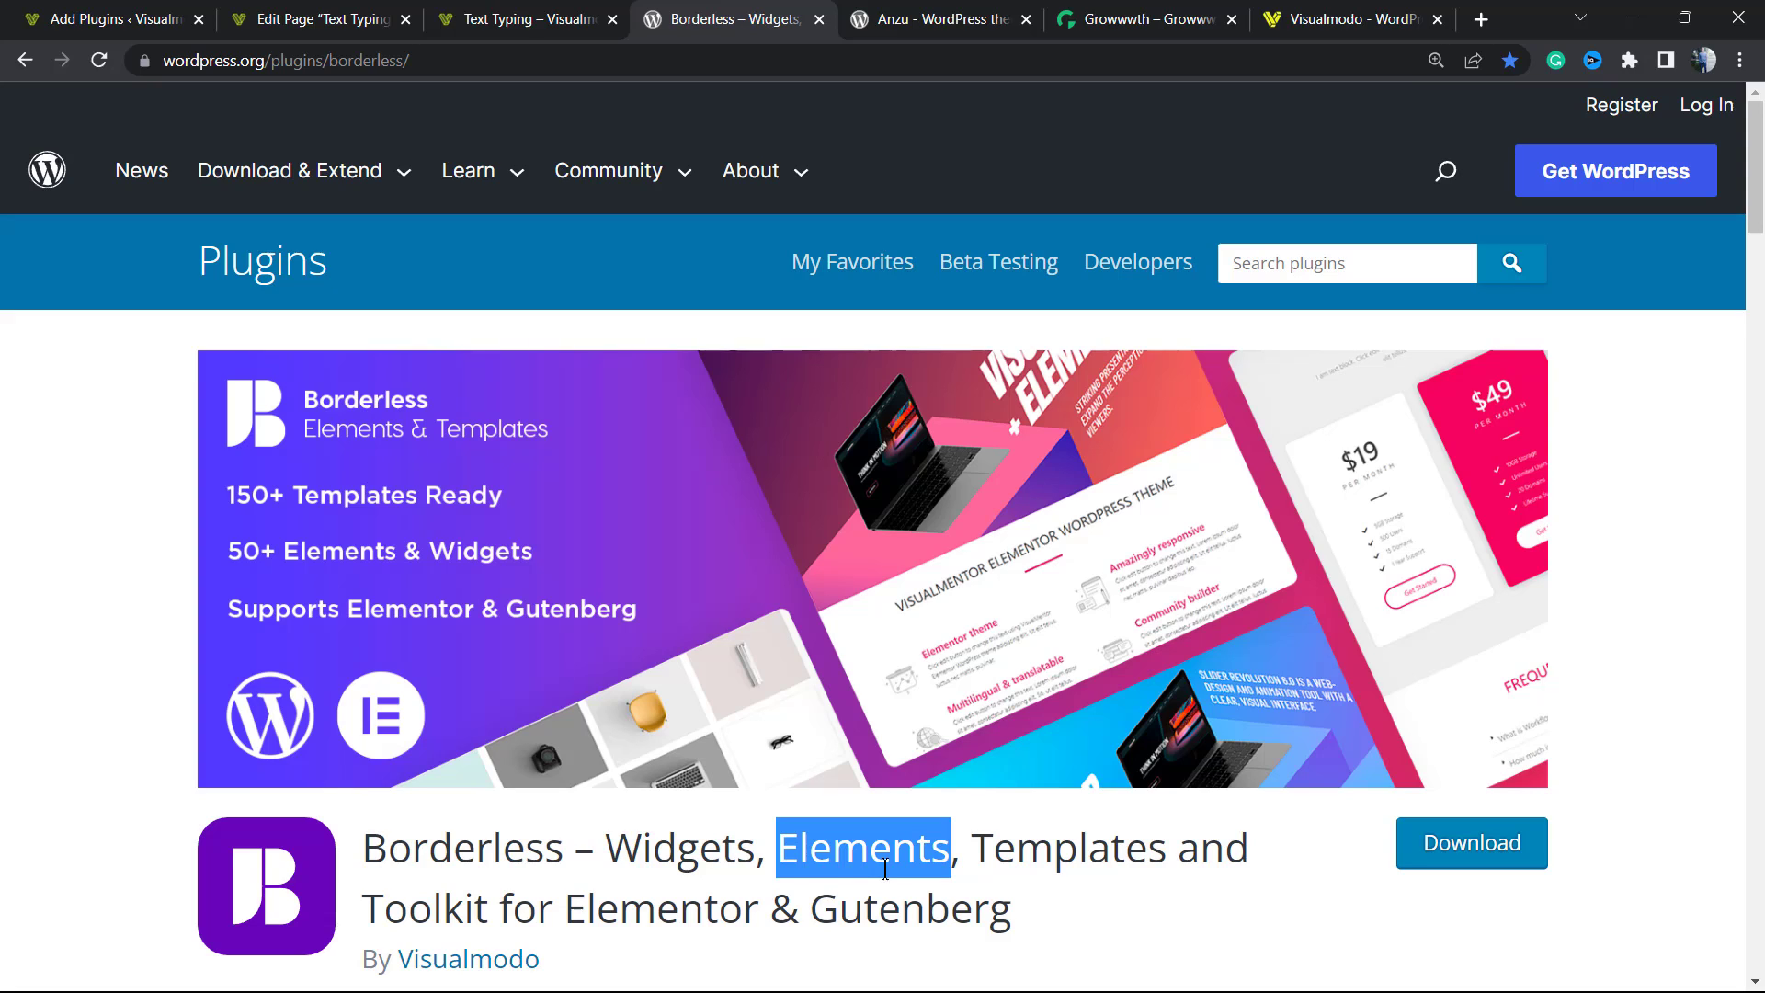
mouse_move(857, 790)
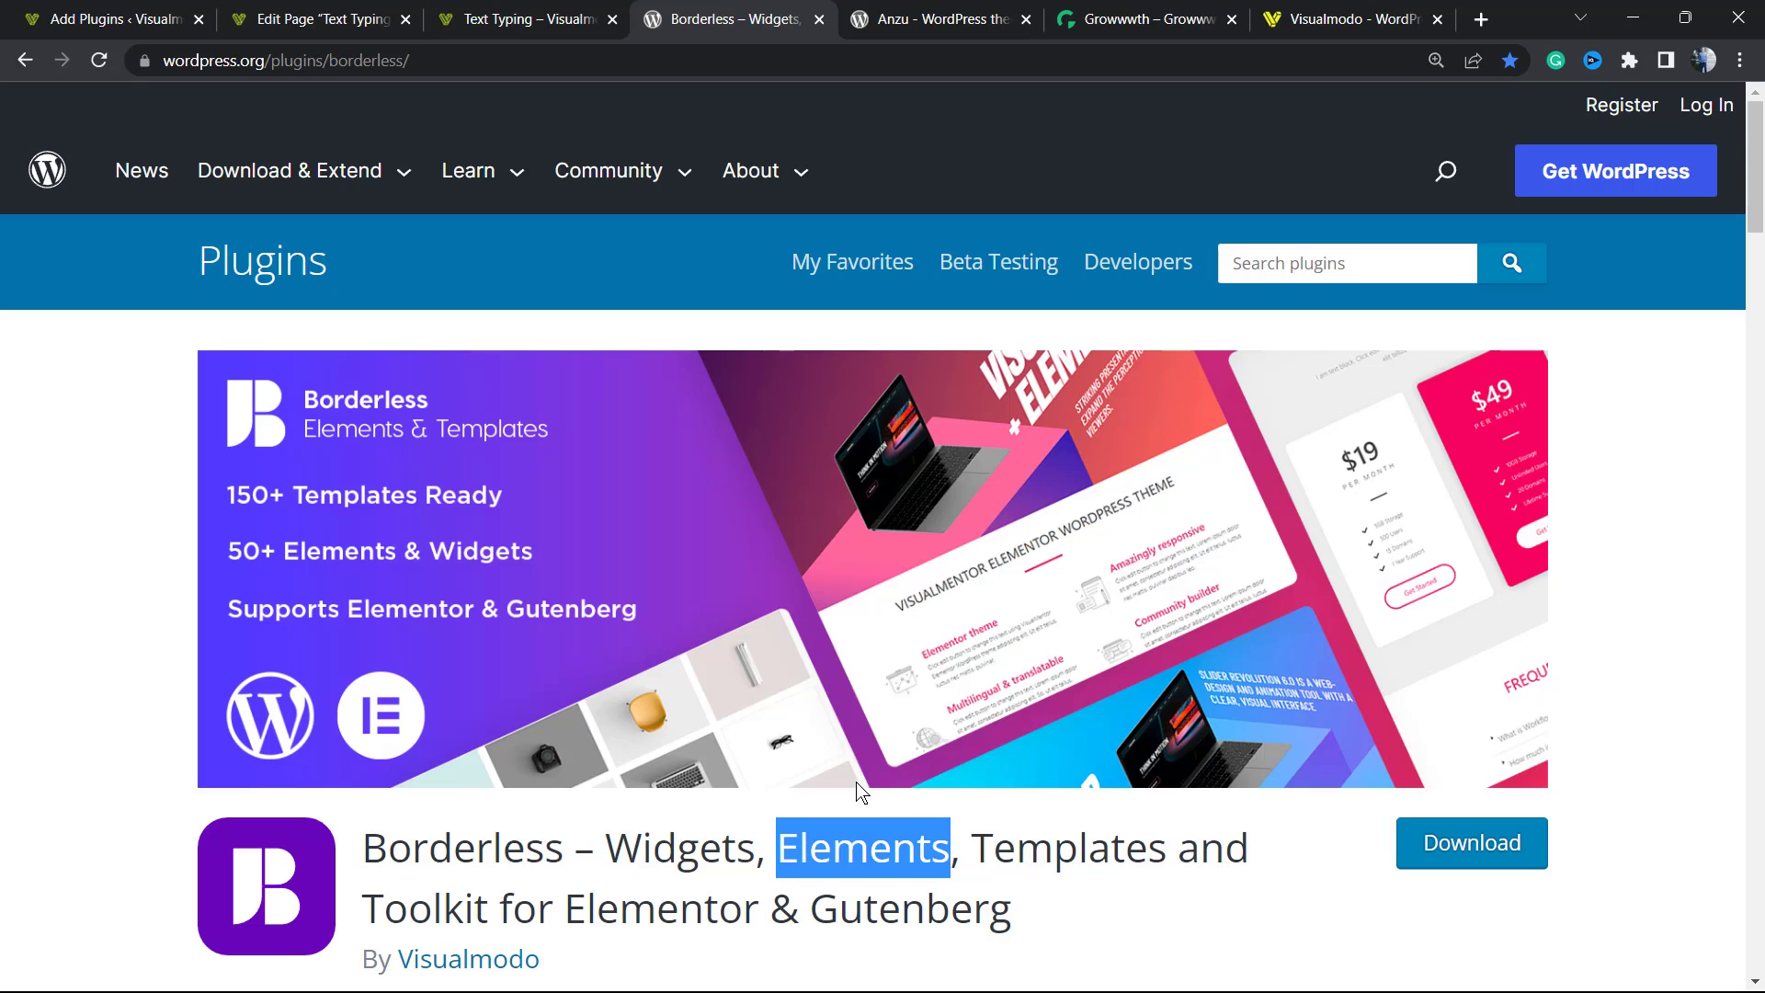
- Look over the Anzu theme page, then switch to the Growwwth guest posting site
left_click(938, 18)
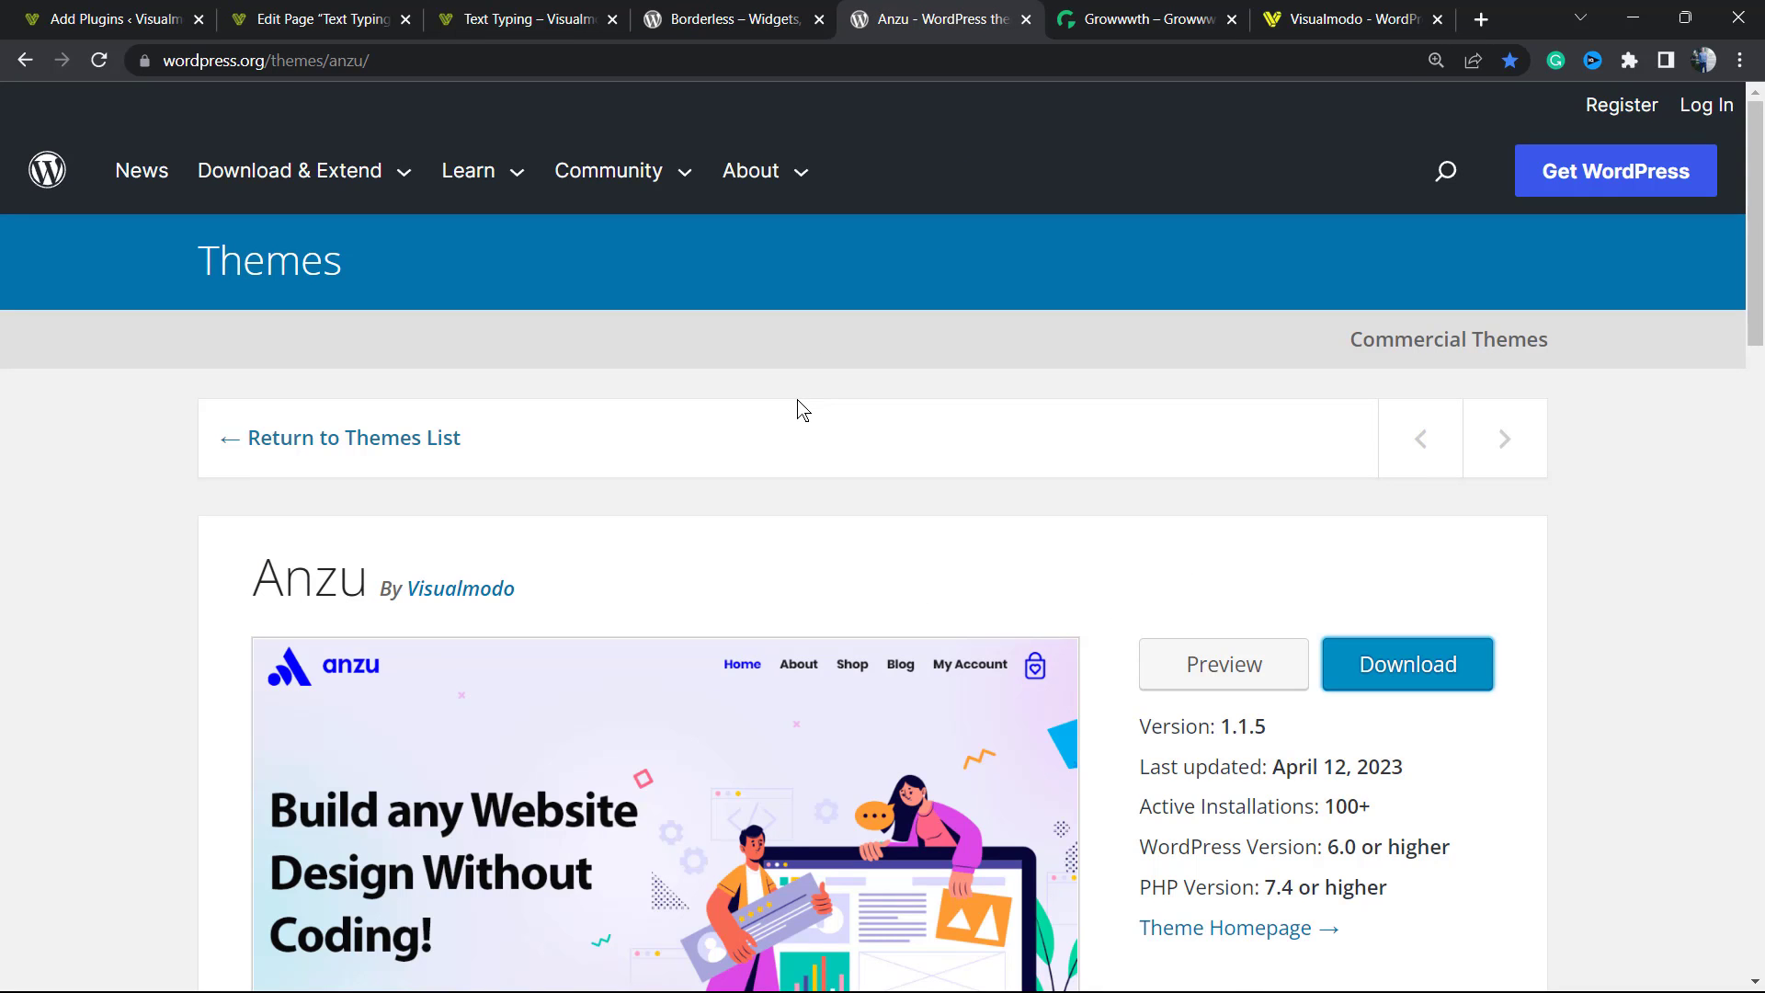
mouse_move(794, 406)
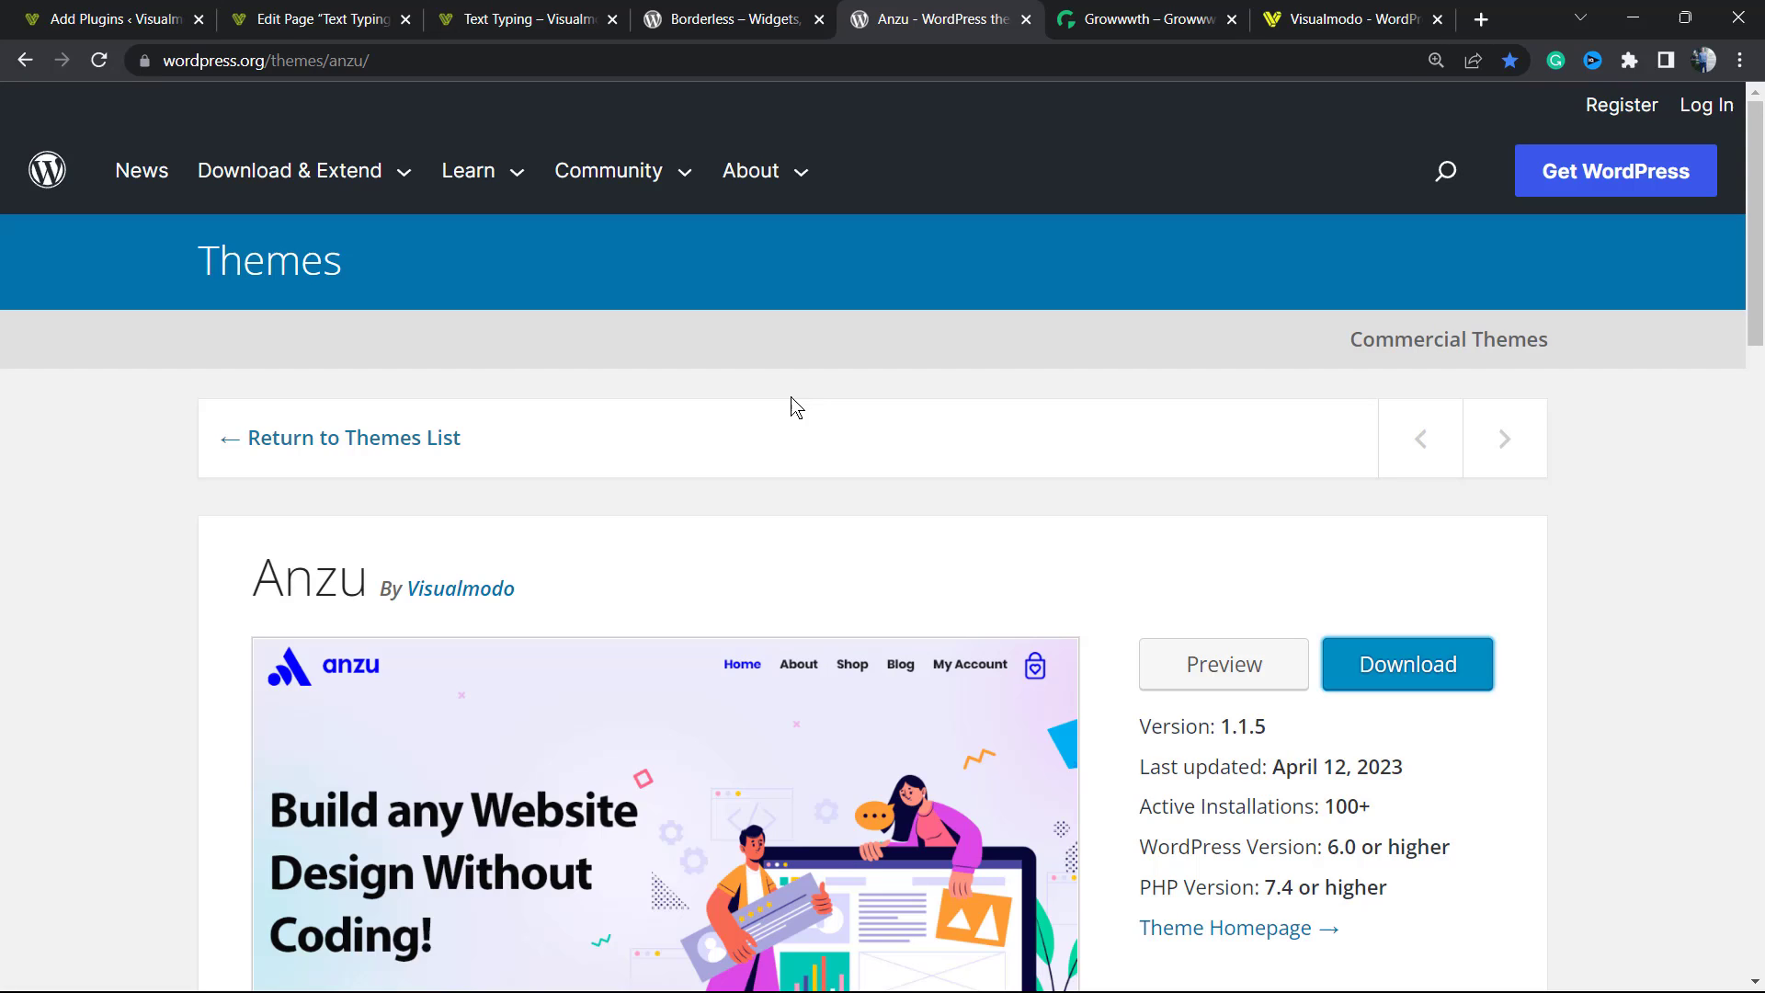
mouse_move(383, 580)
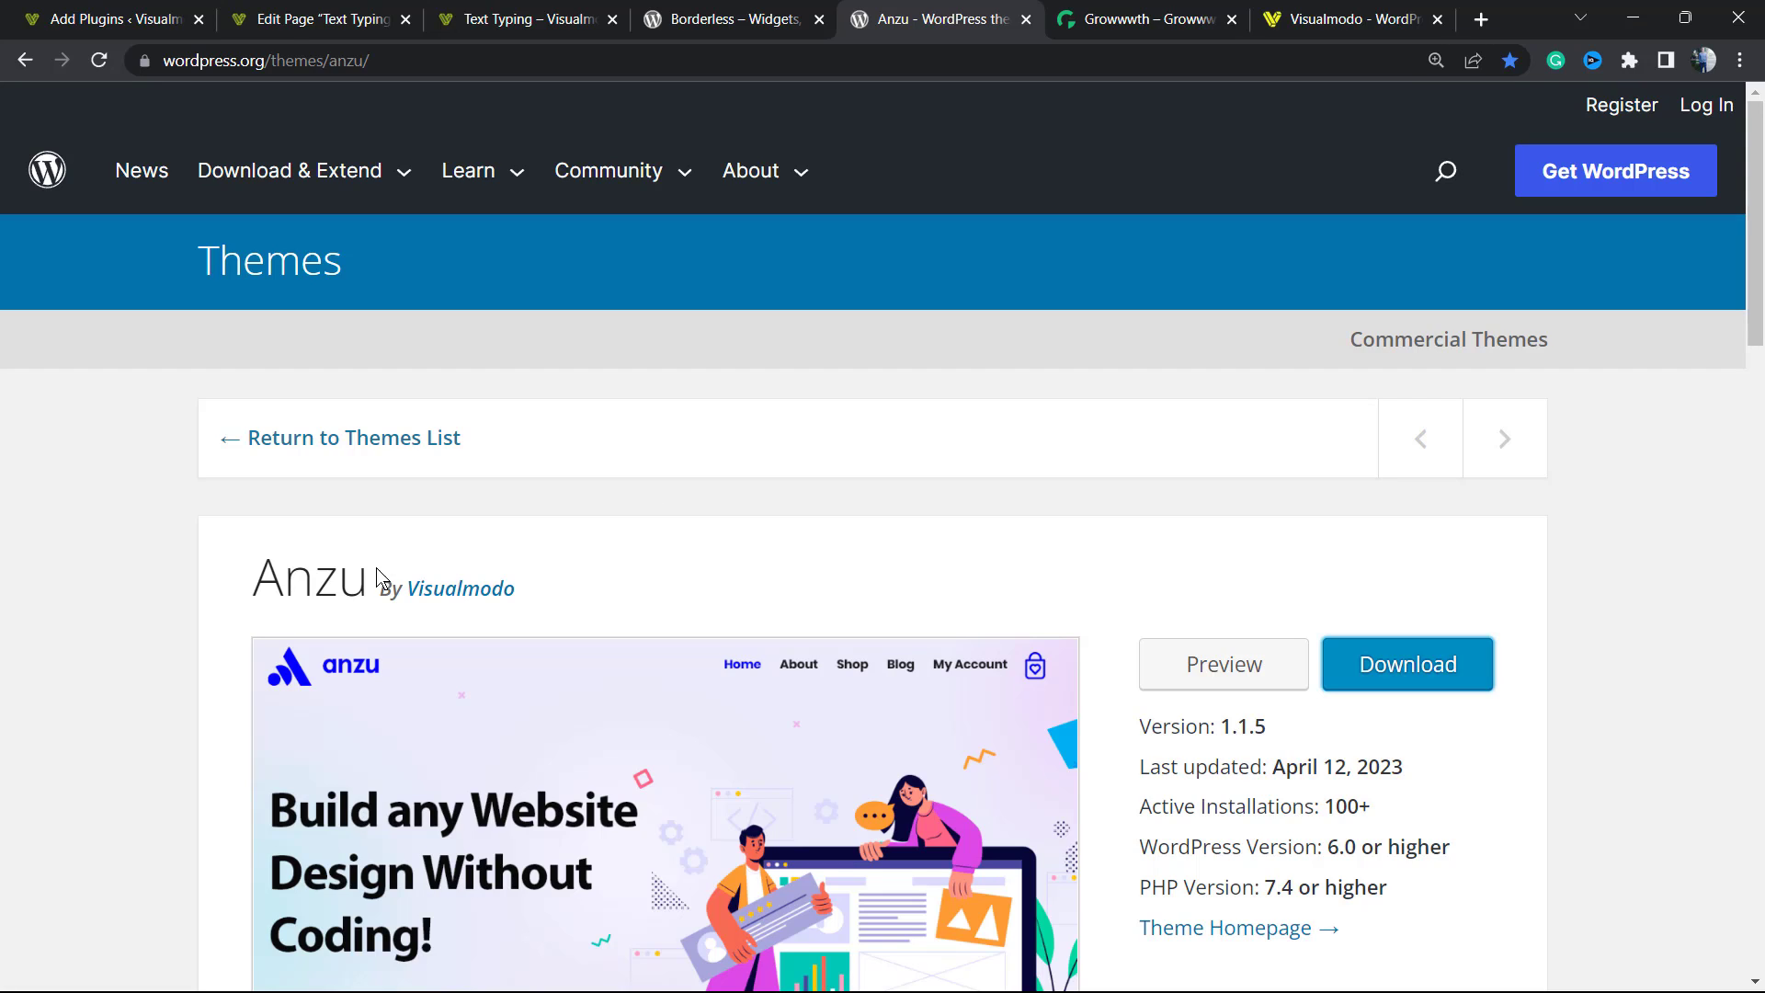
double_click(309, 577)
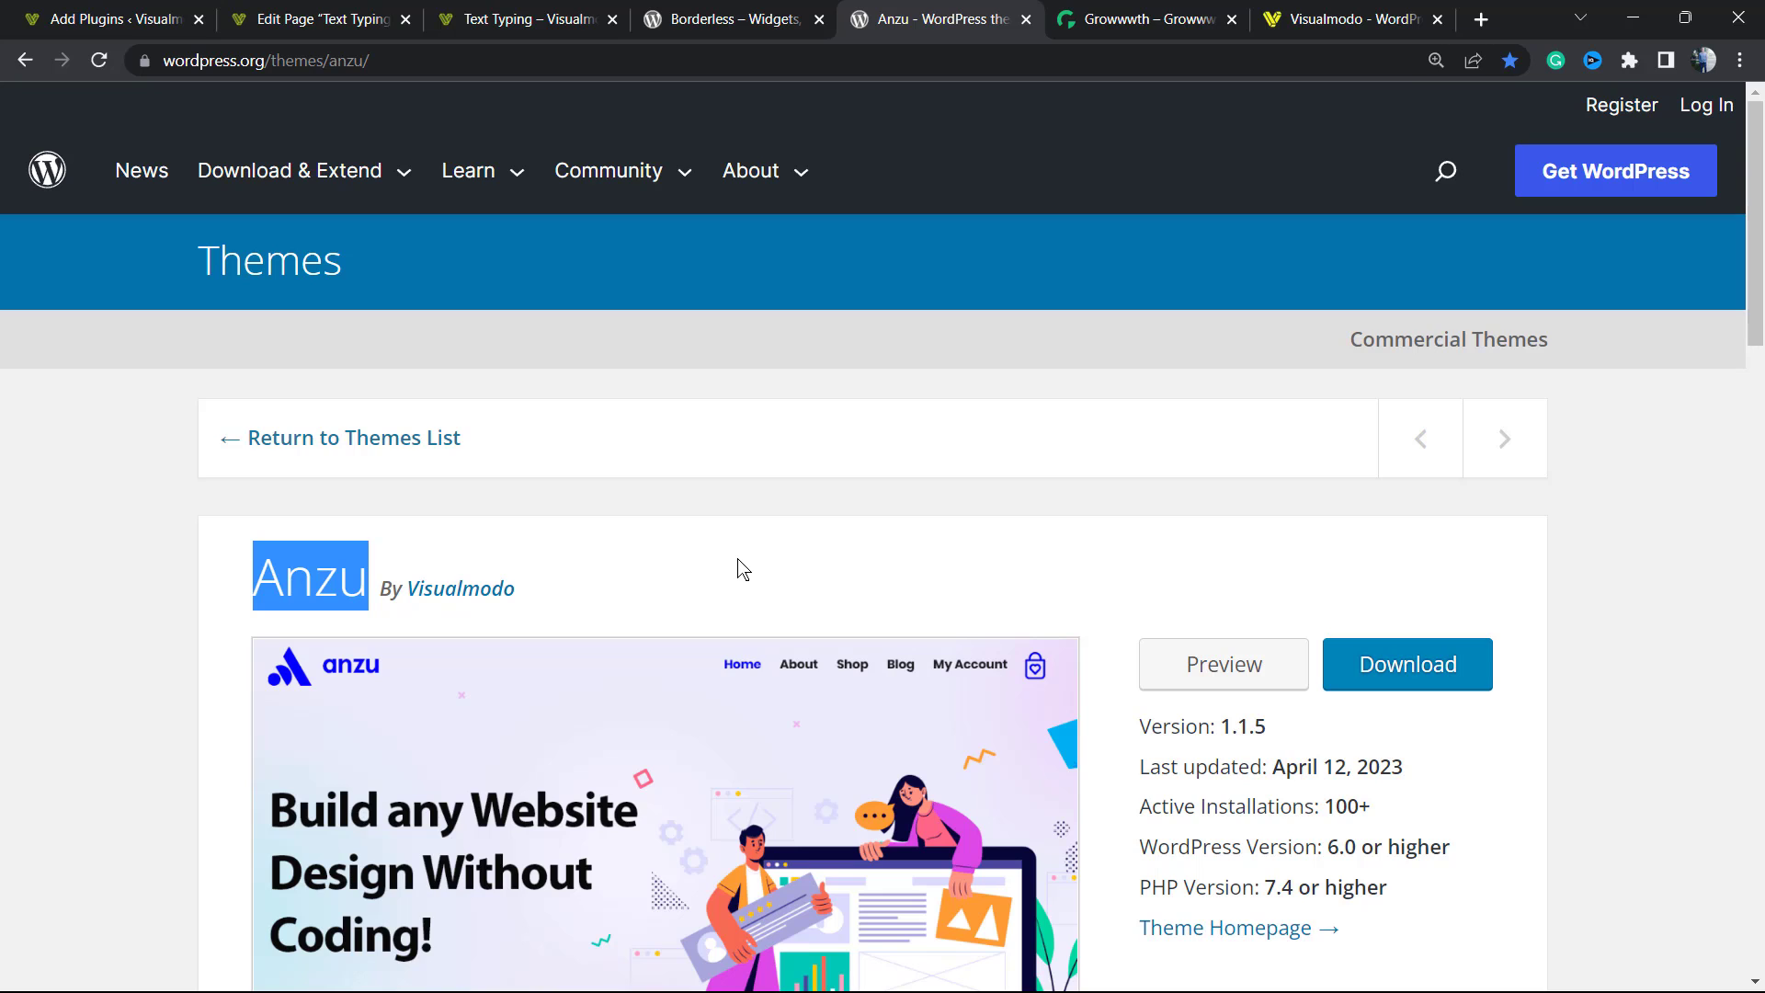
left_click(1147, 18)
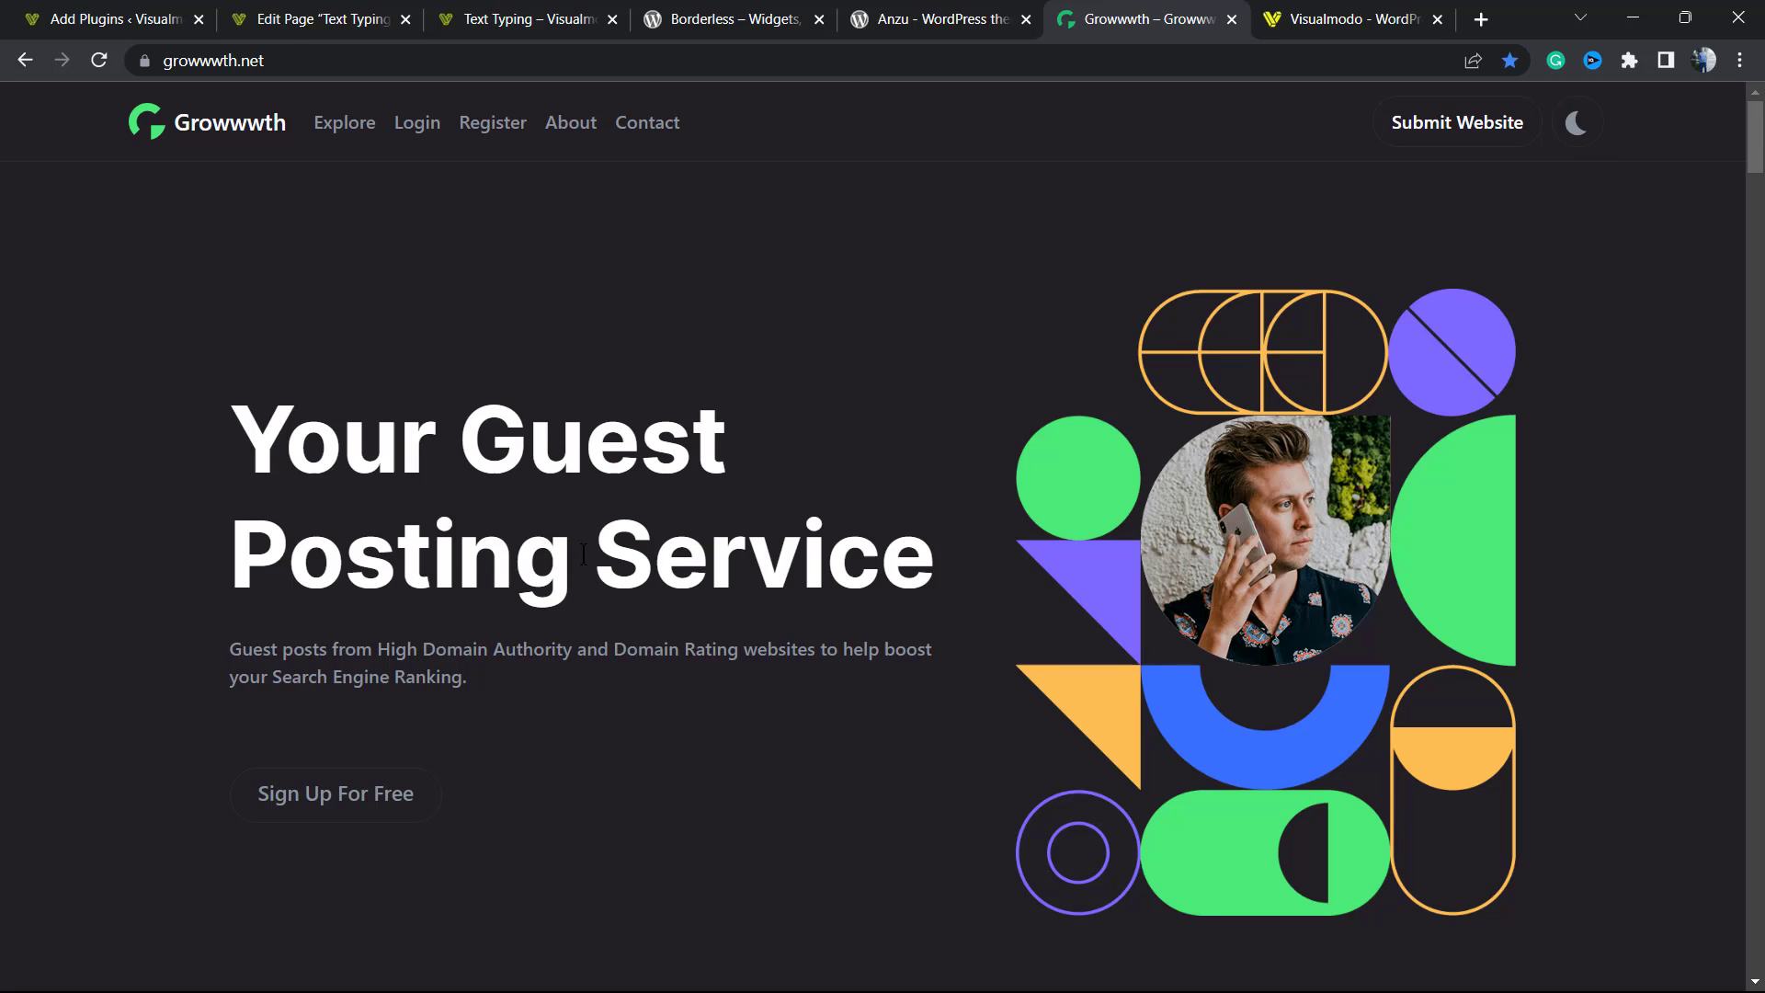
- Scroll through the Growwwth guest-posting site cards, then switch to the Visualmodo site
left_click(228, 60)
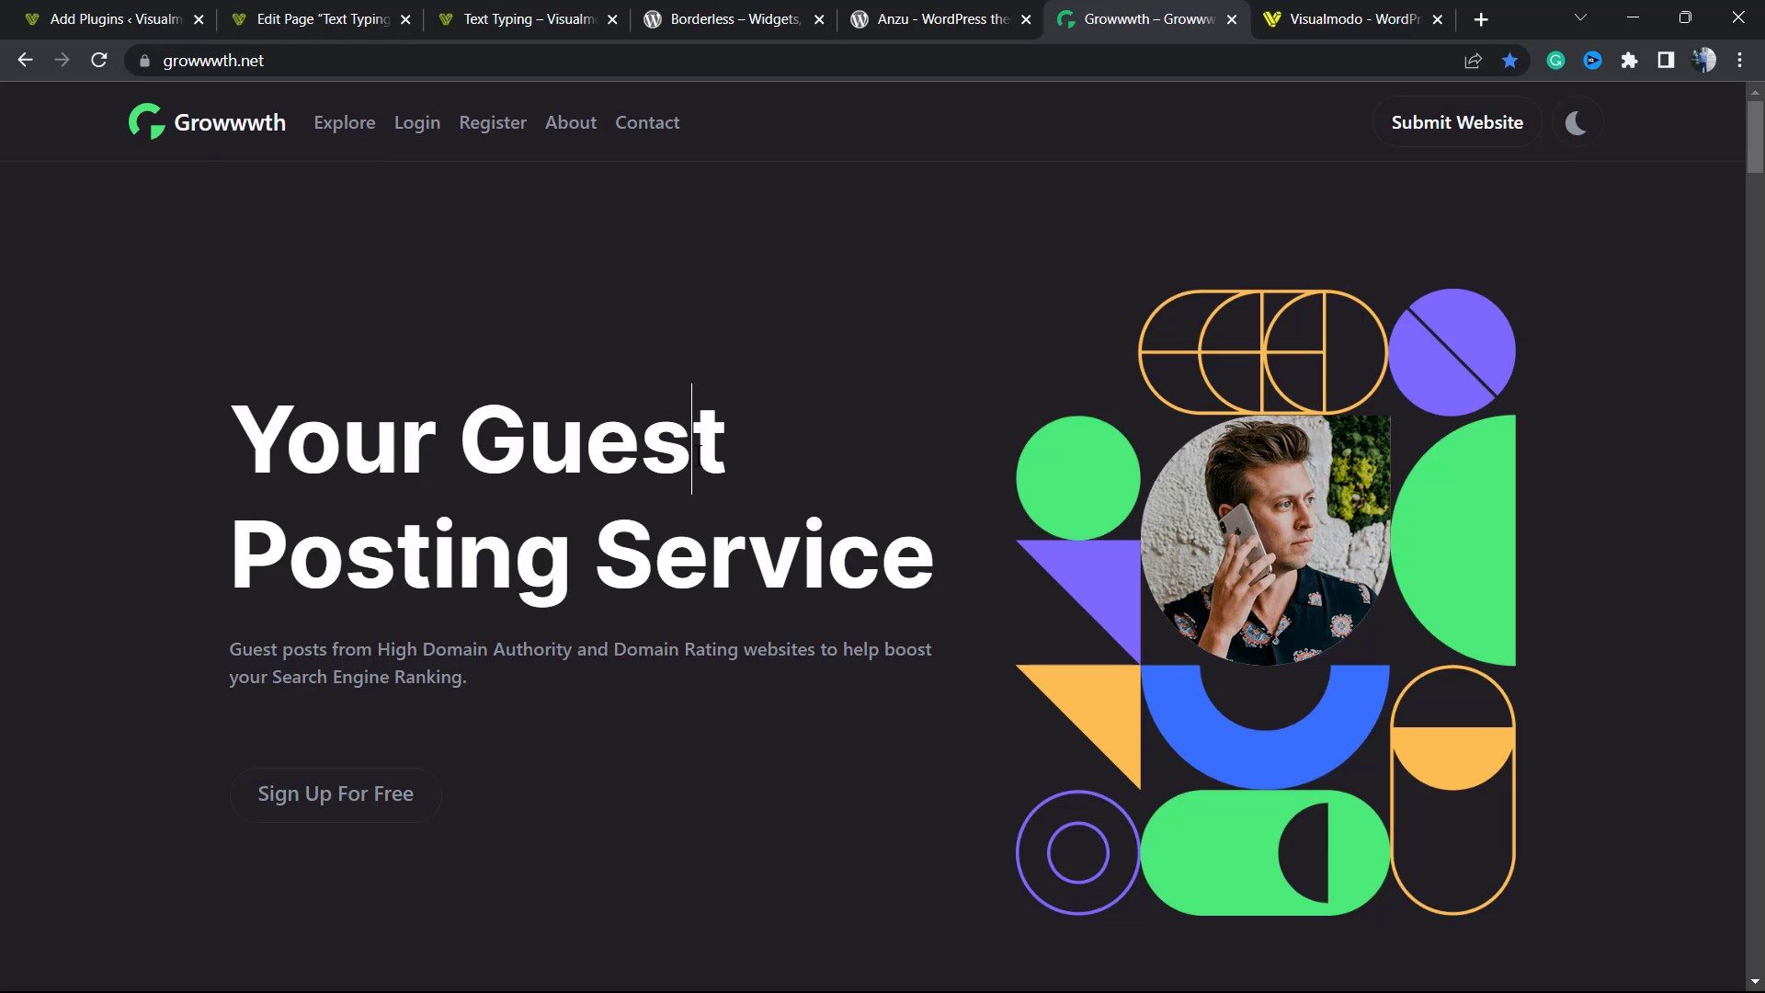
scroll("down", 3)
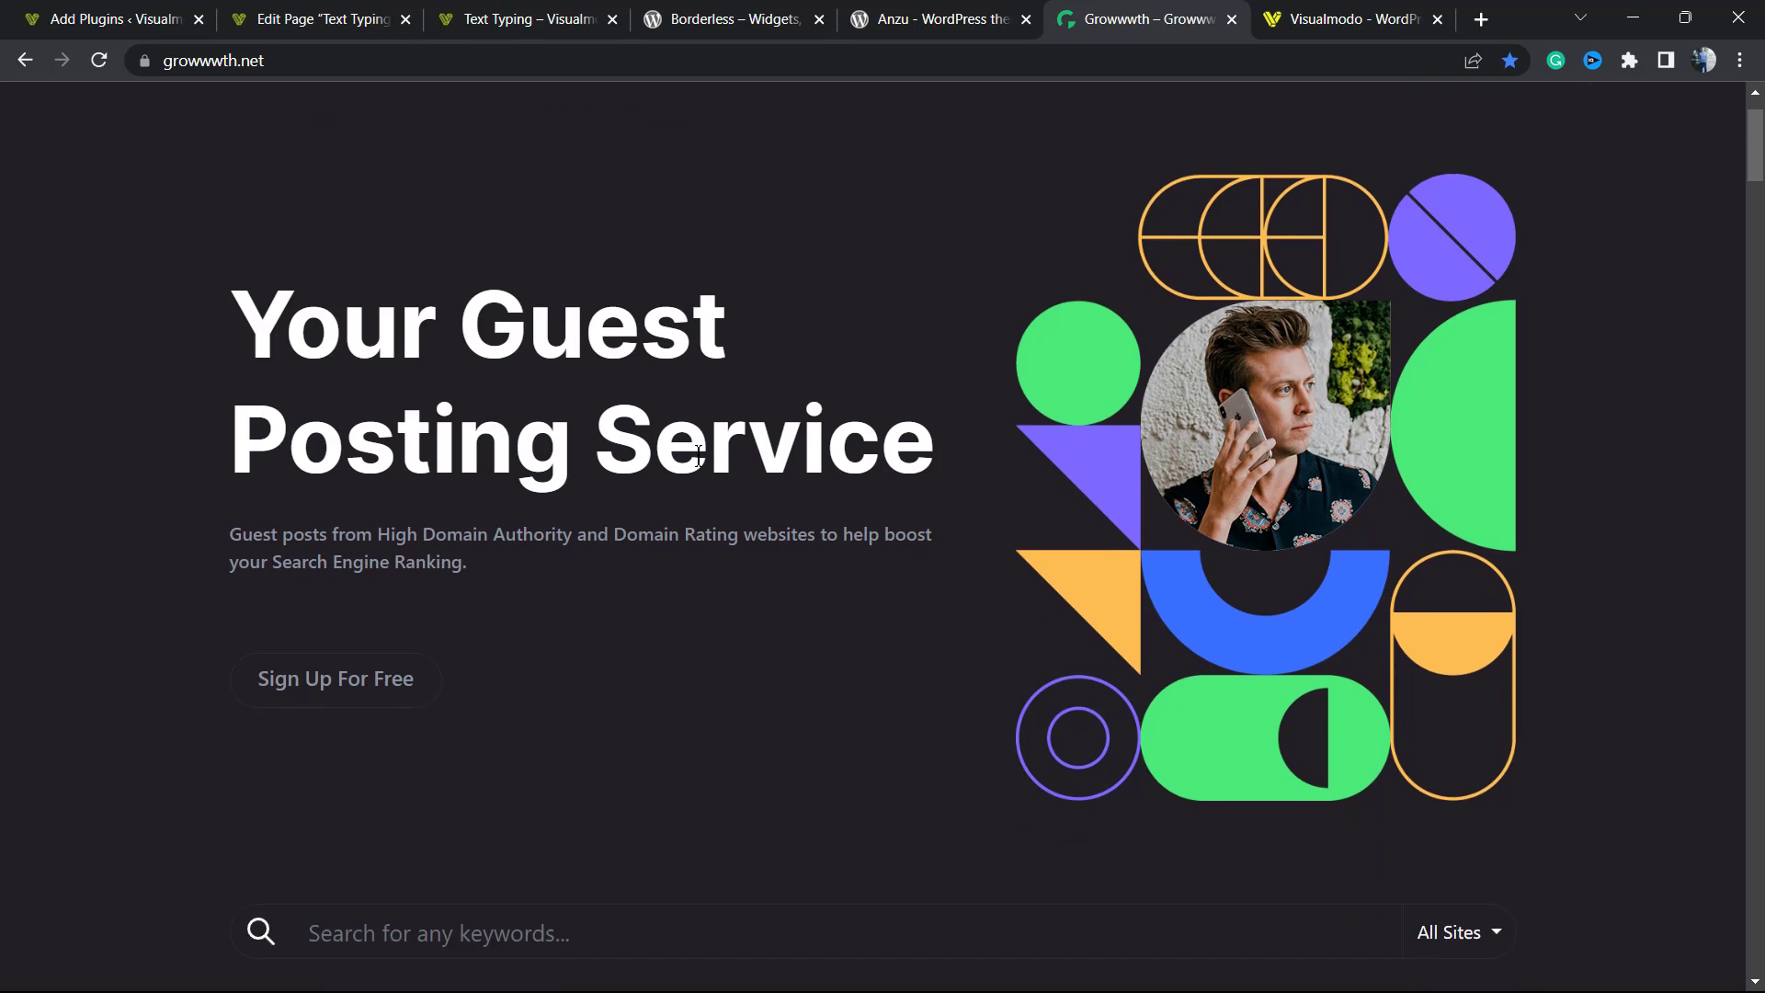
scroll("down", 3)
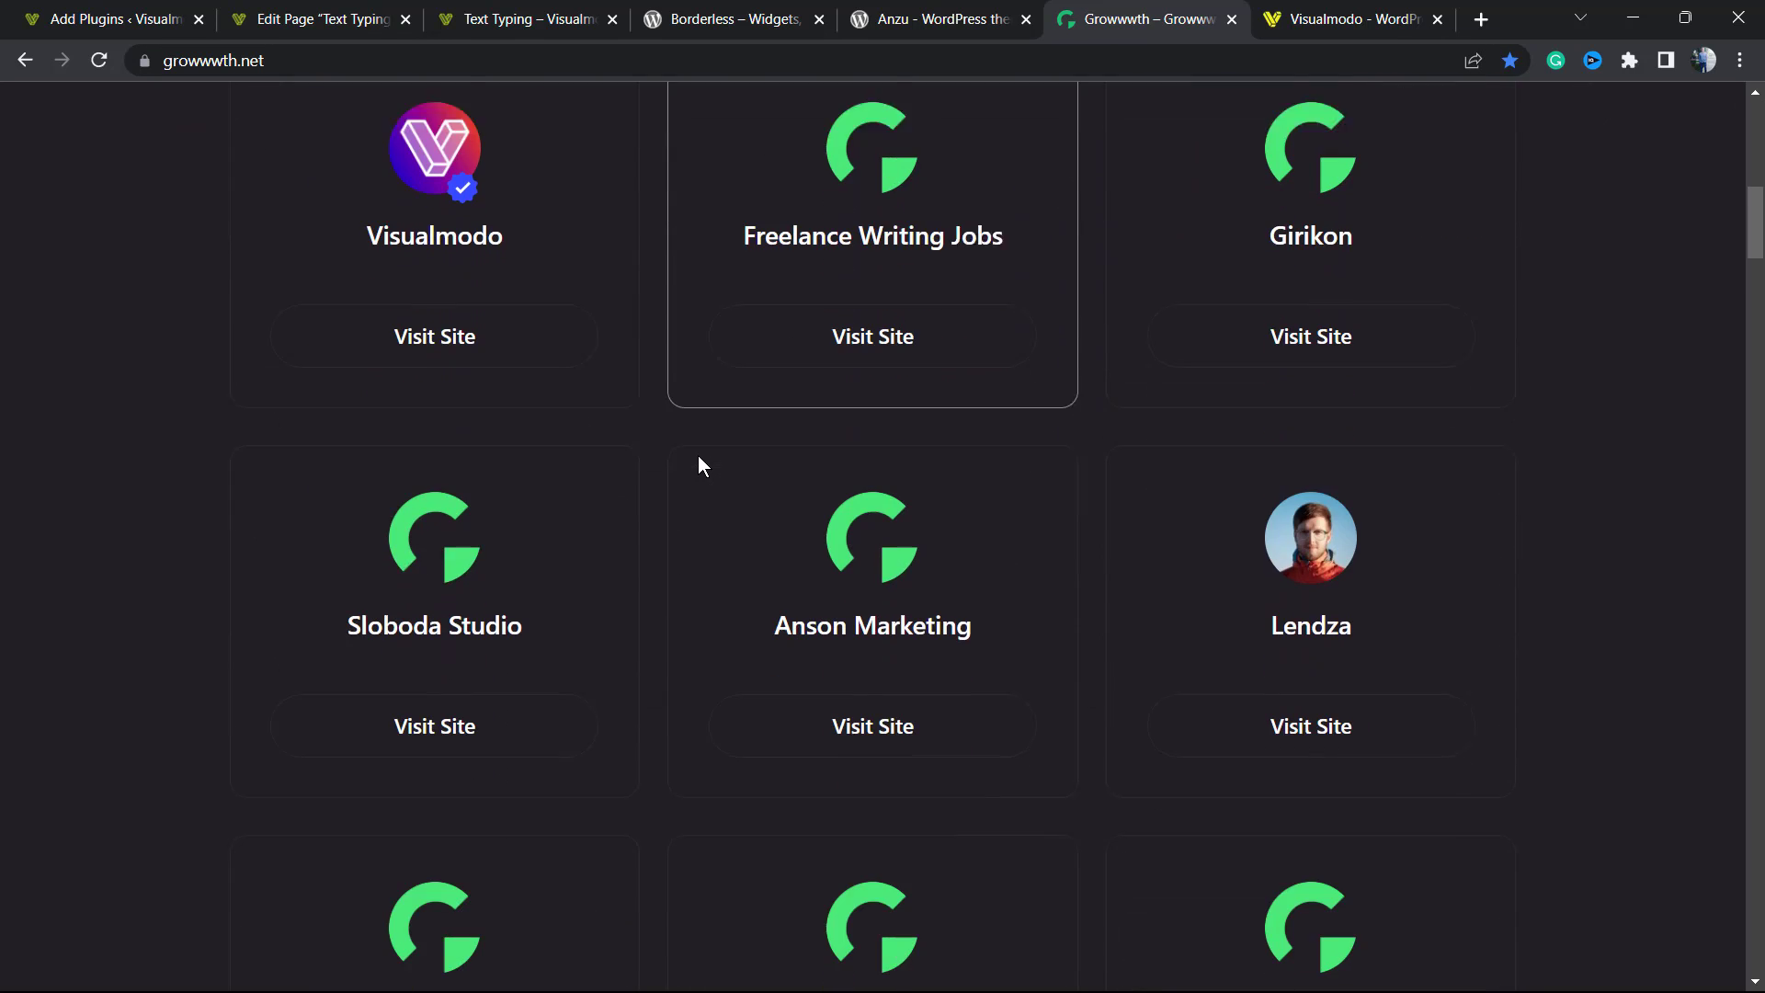
scroll("down", 3)
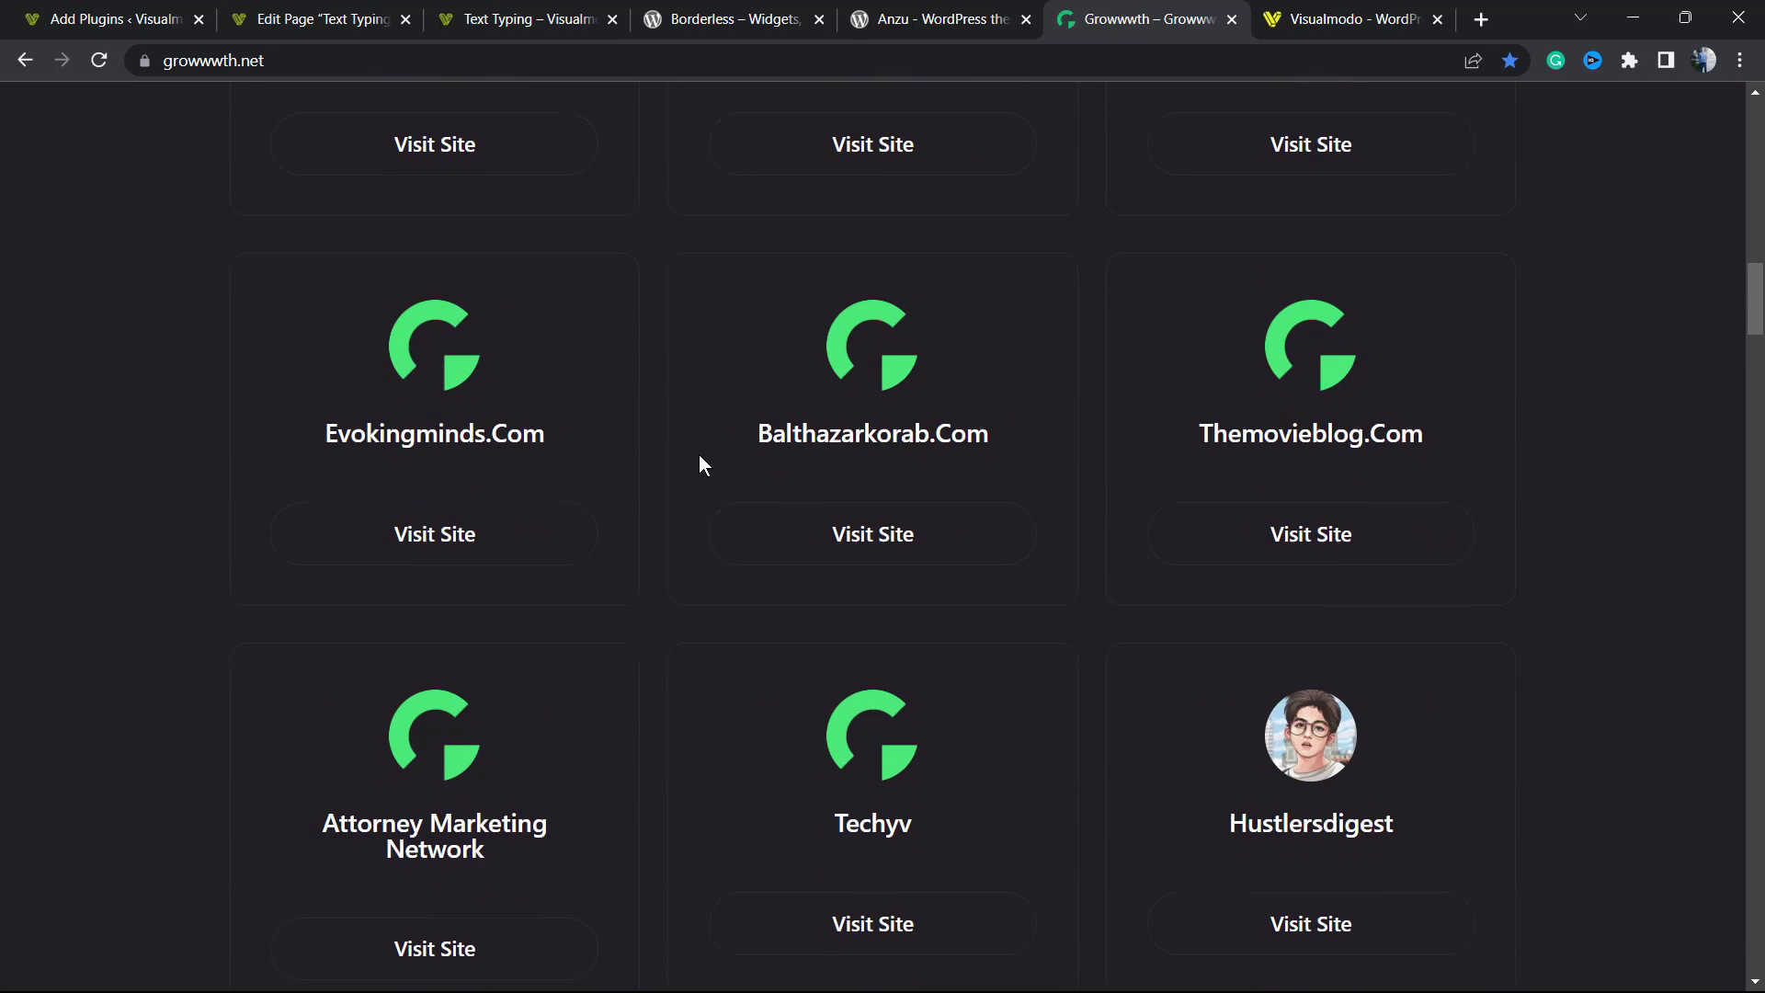
scroll("down", 3)
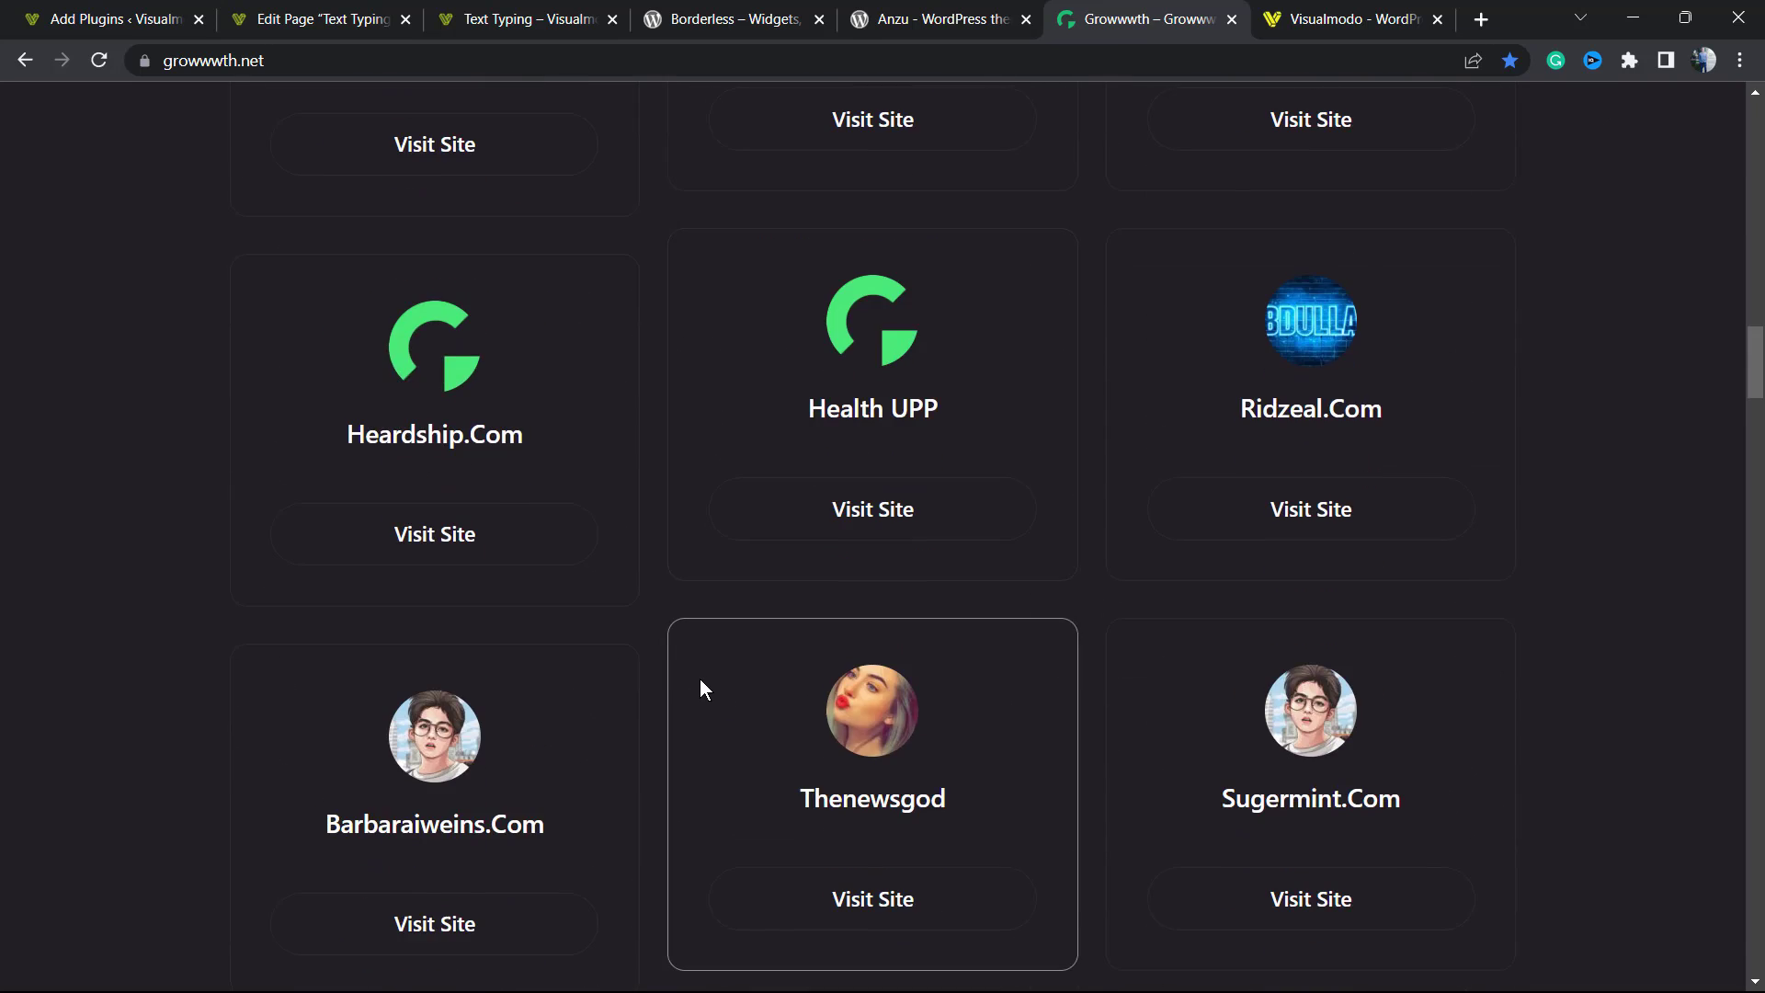
left_click(1350, 18)
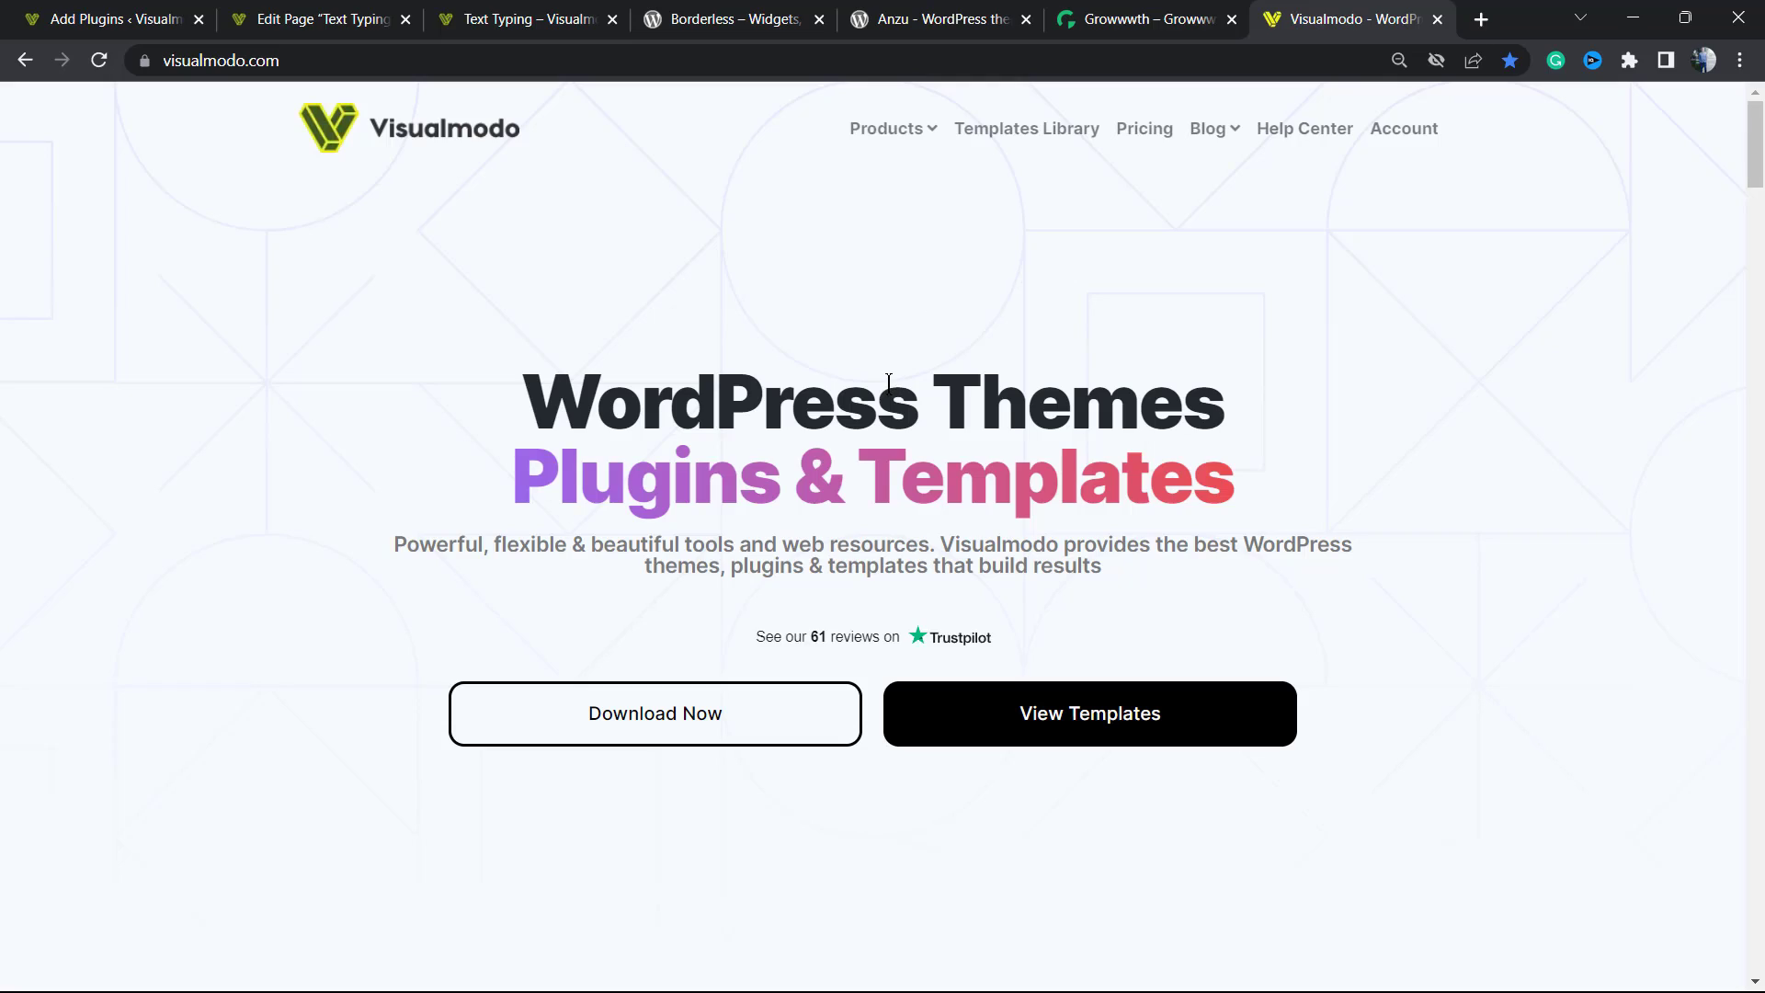
mouse_move(625, 507)
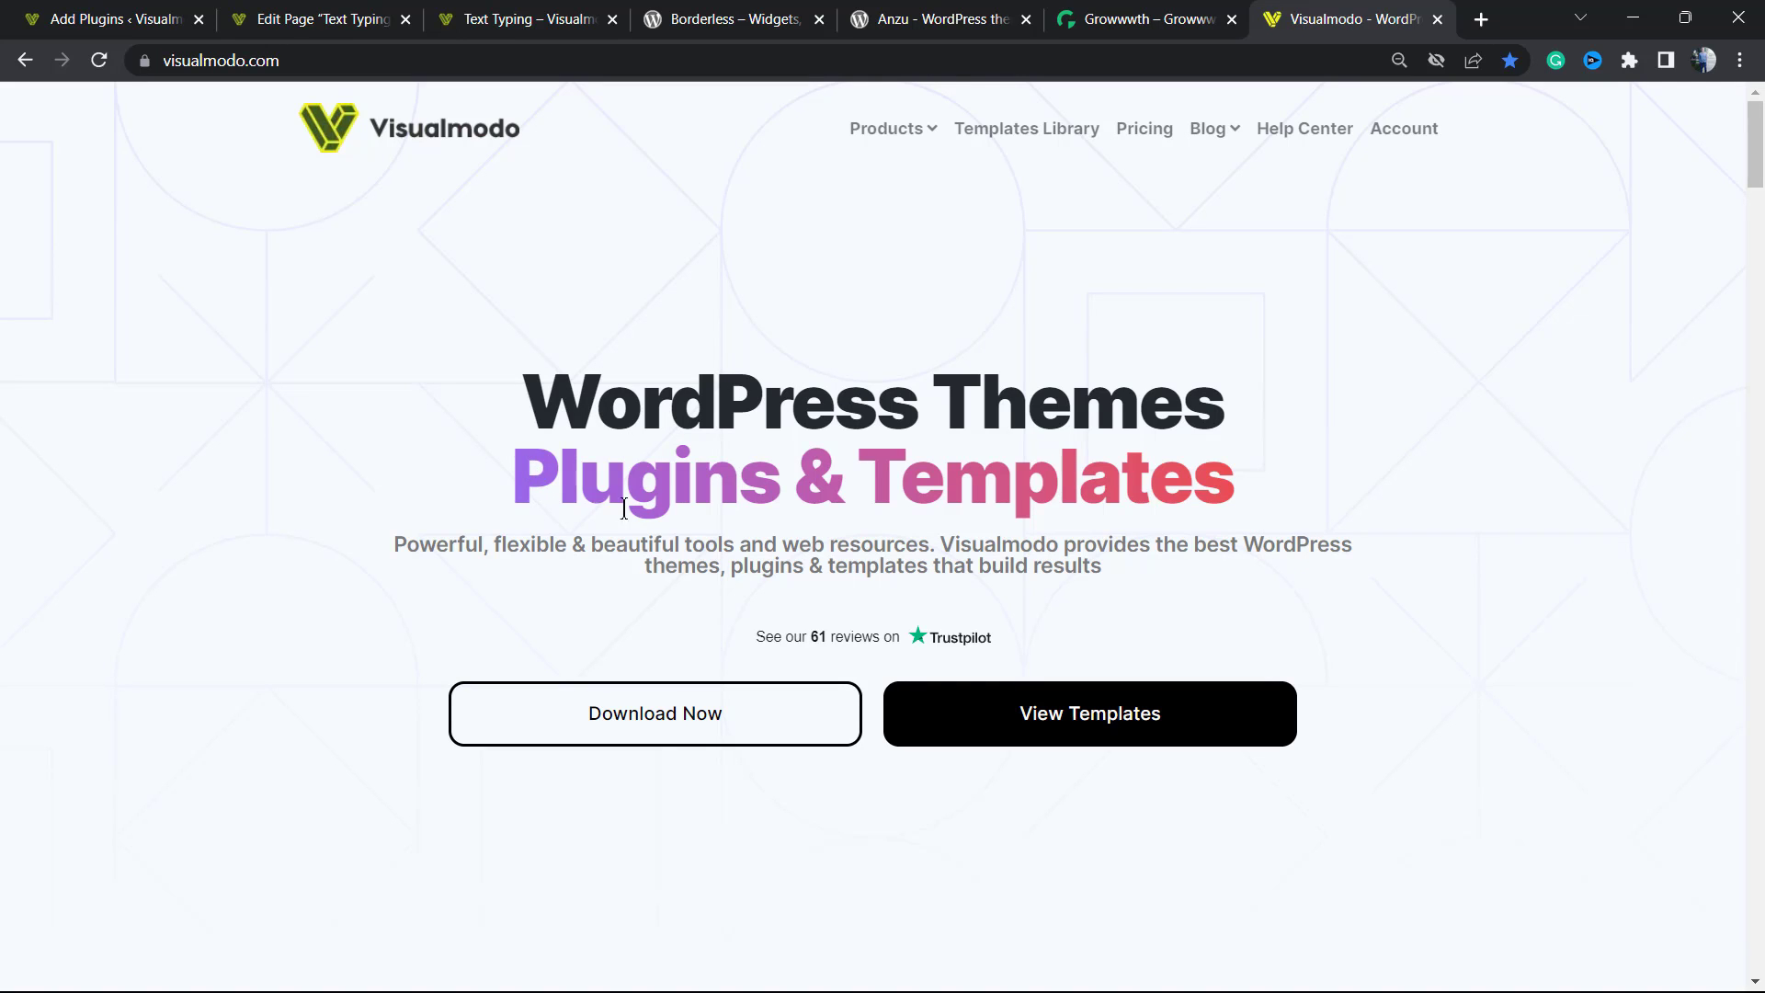
mouse_move(1007, 129)
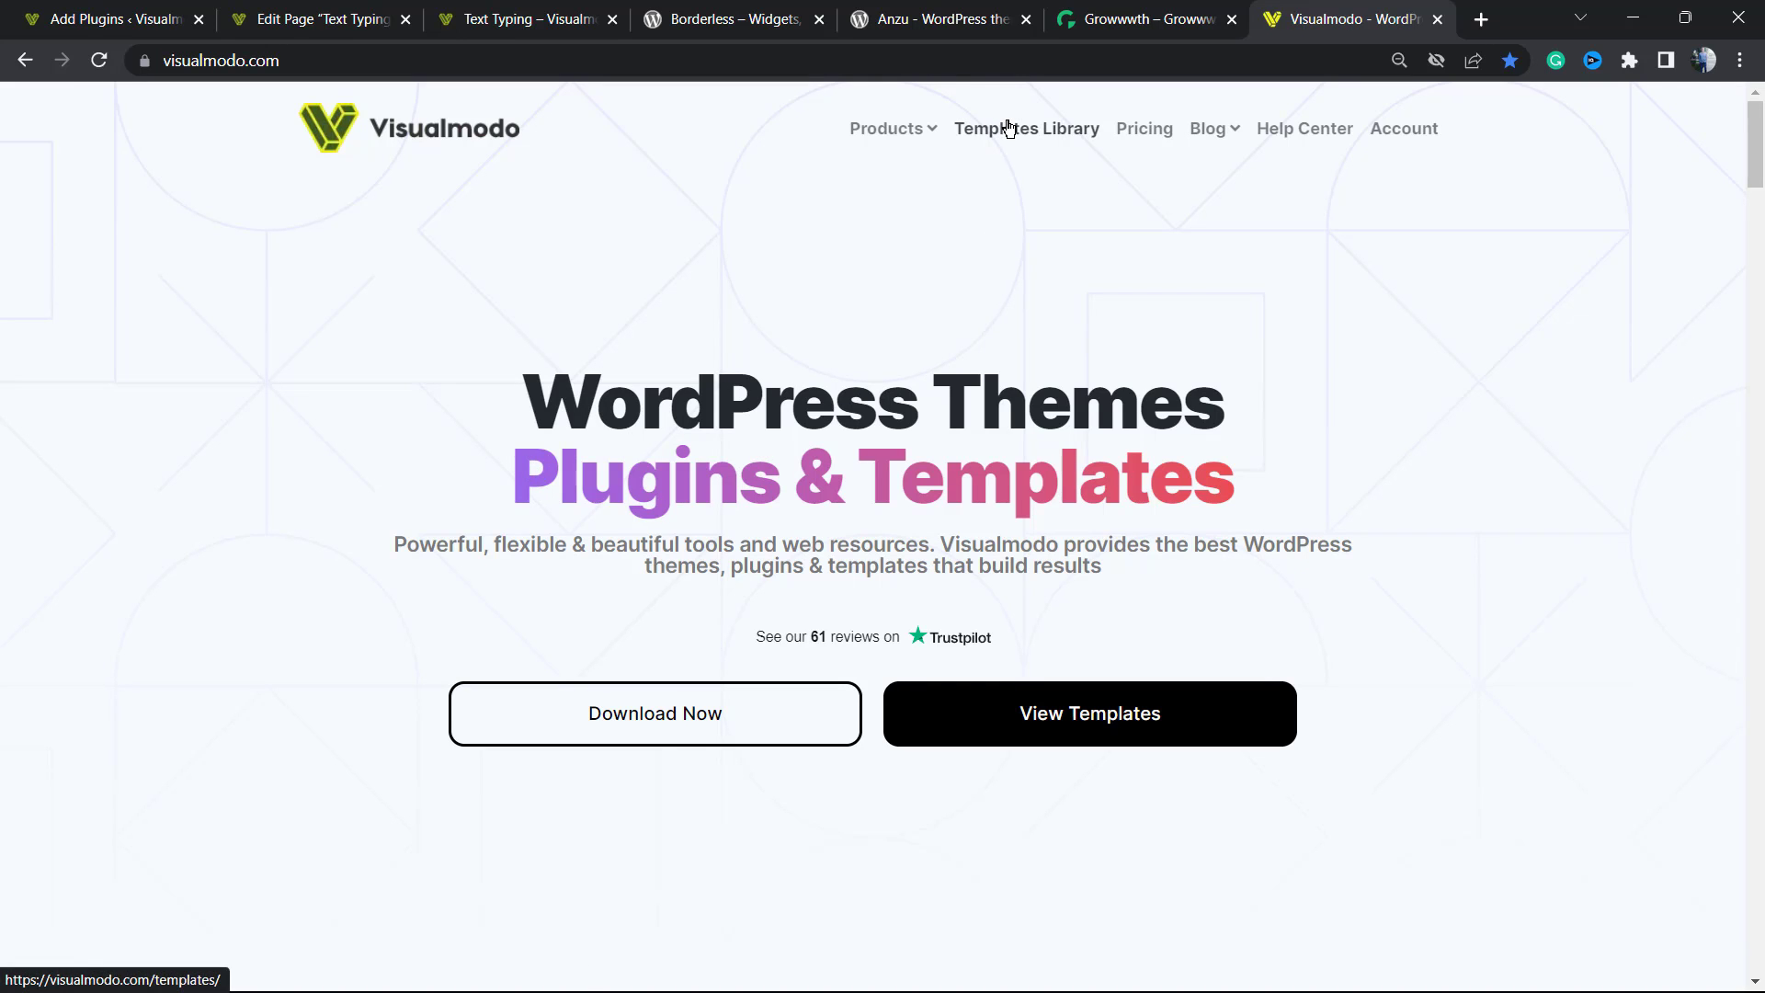
- Browse the Templates Library cards such as Burger, Library, Air and University
left_click(1025, 129)
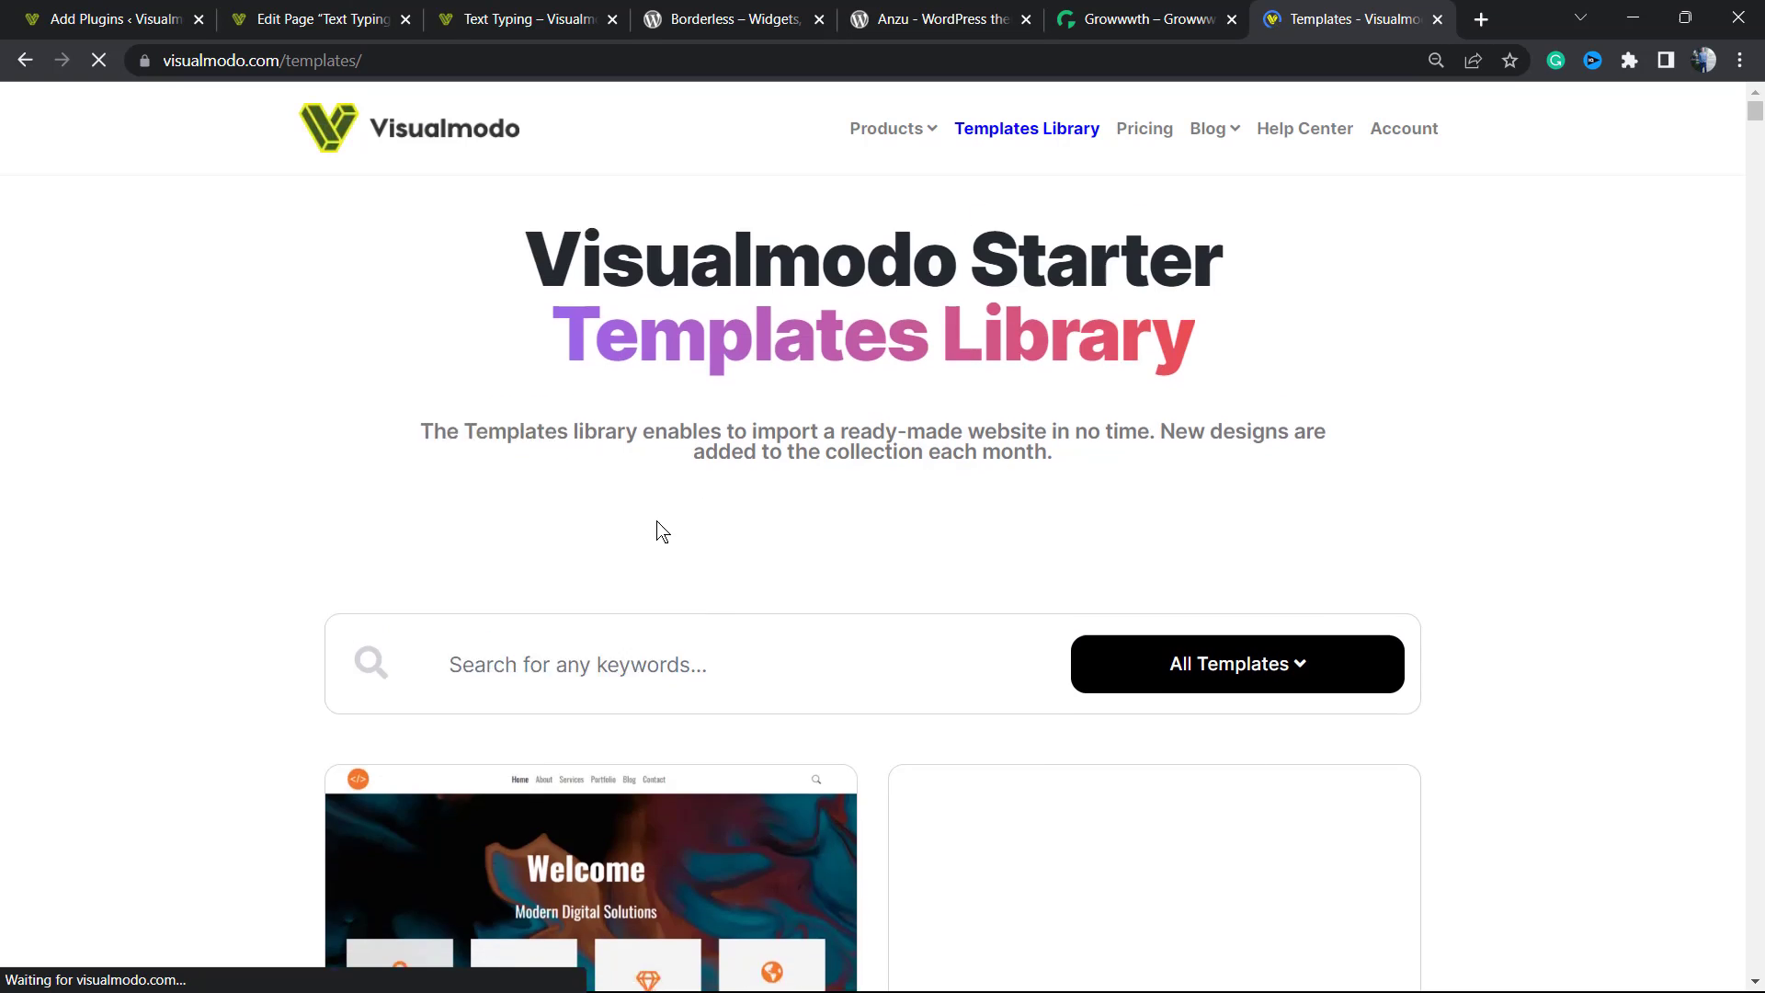
scroll("down", 3)
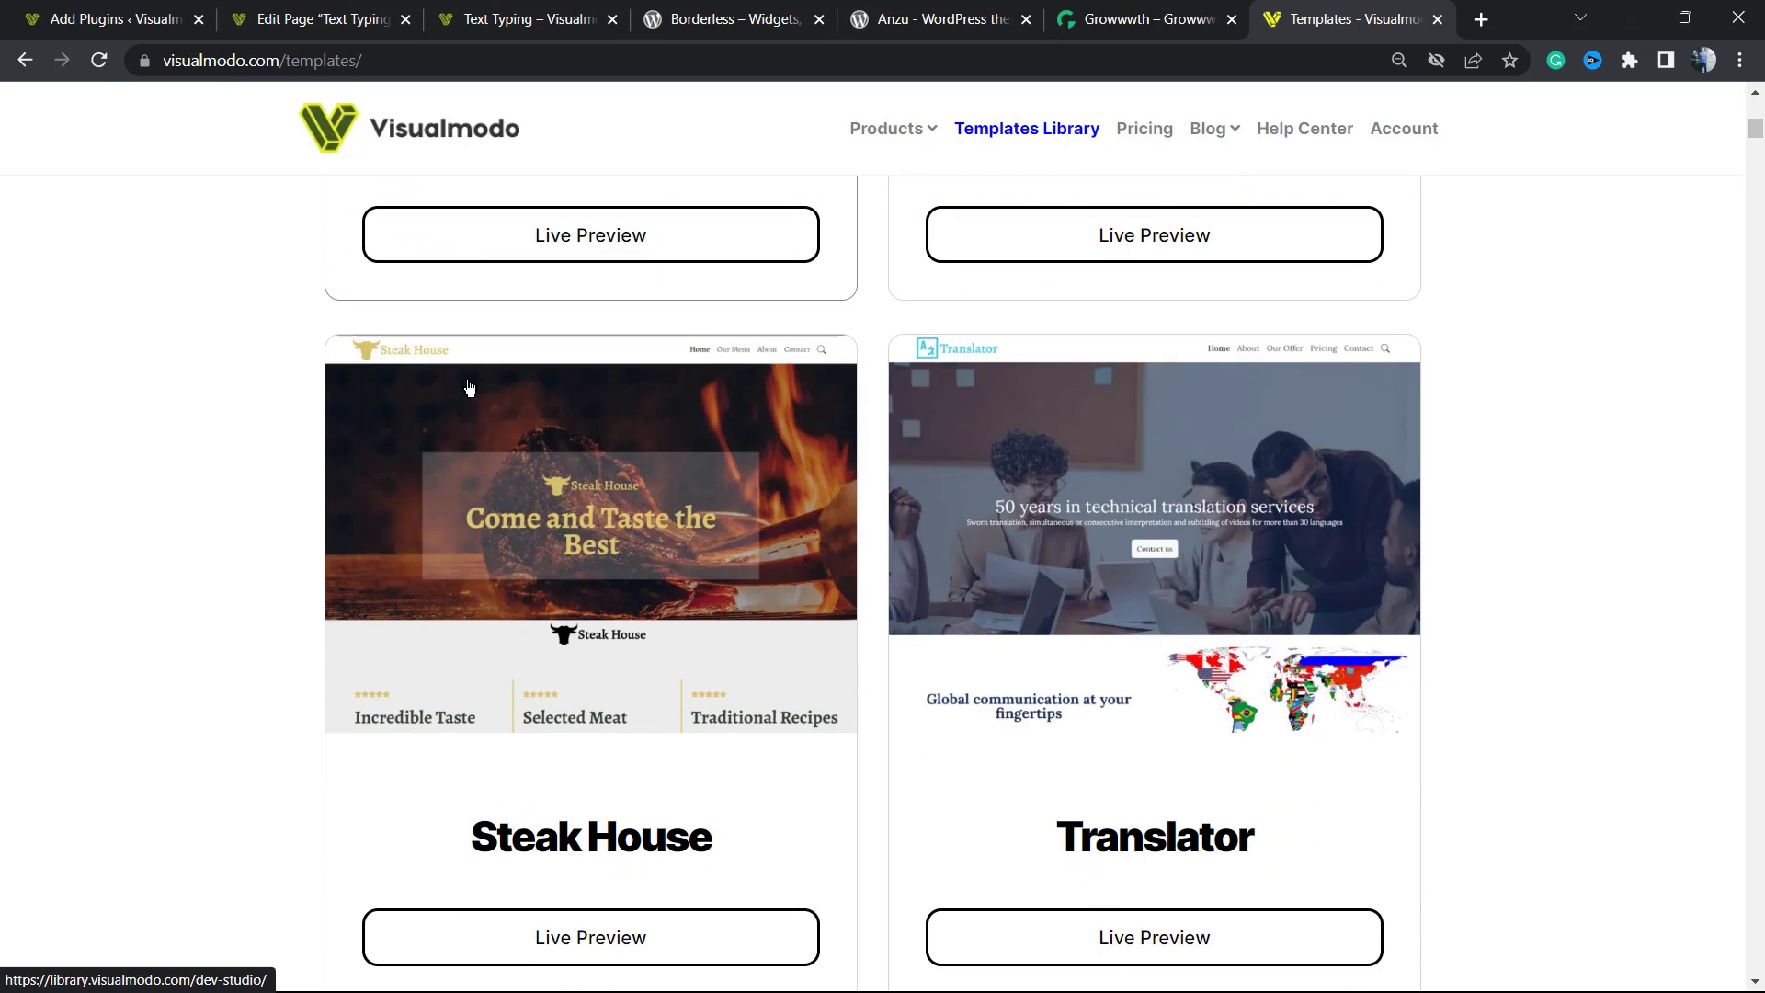
scroll("down", 3)
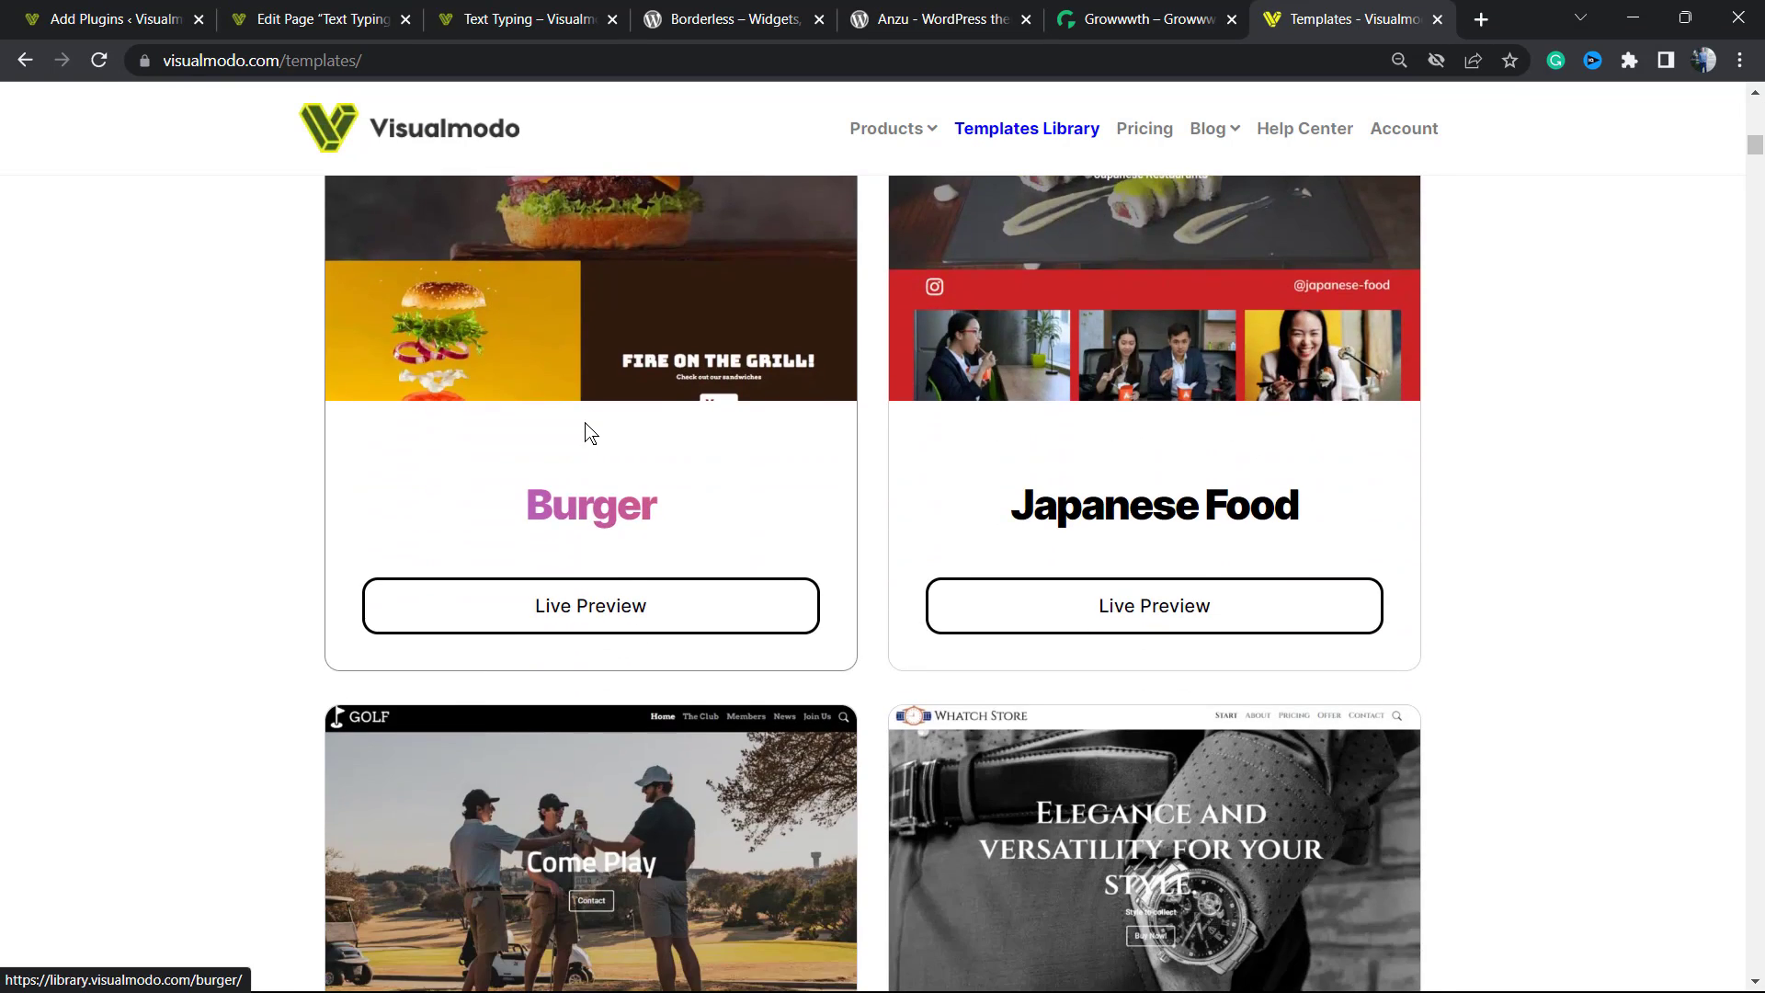
scroll("down", 3)
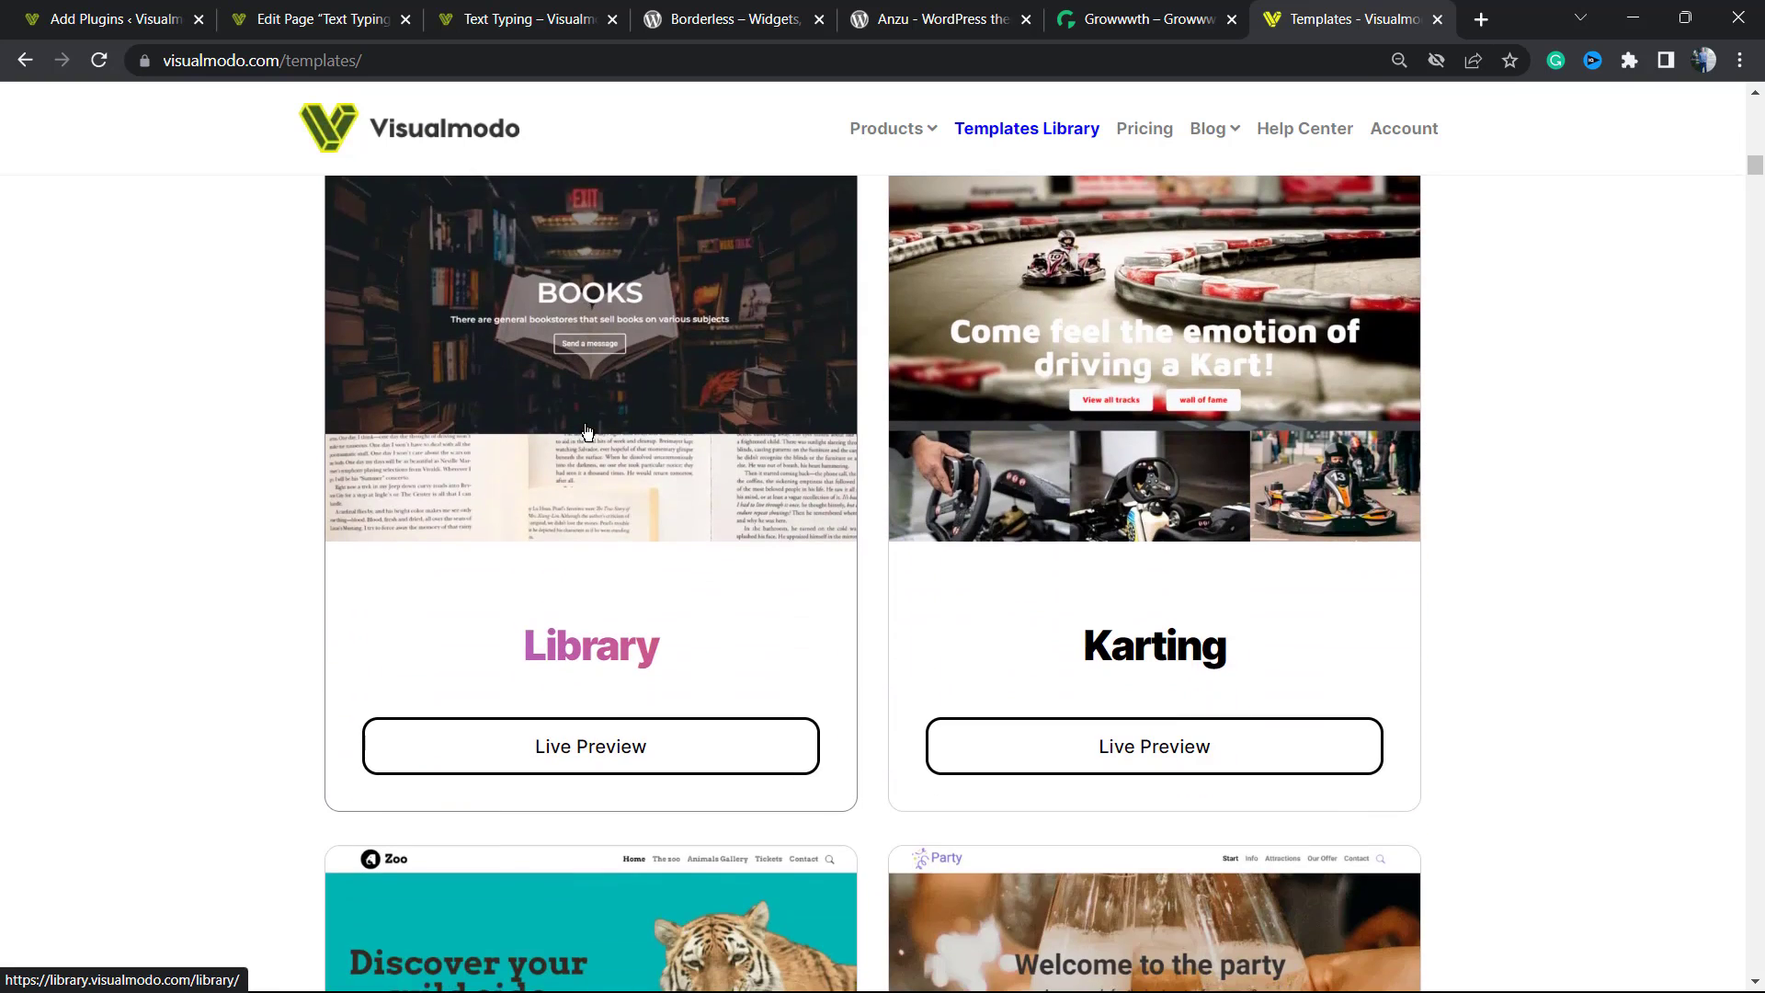
scroll("down", 3)
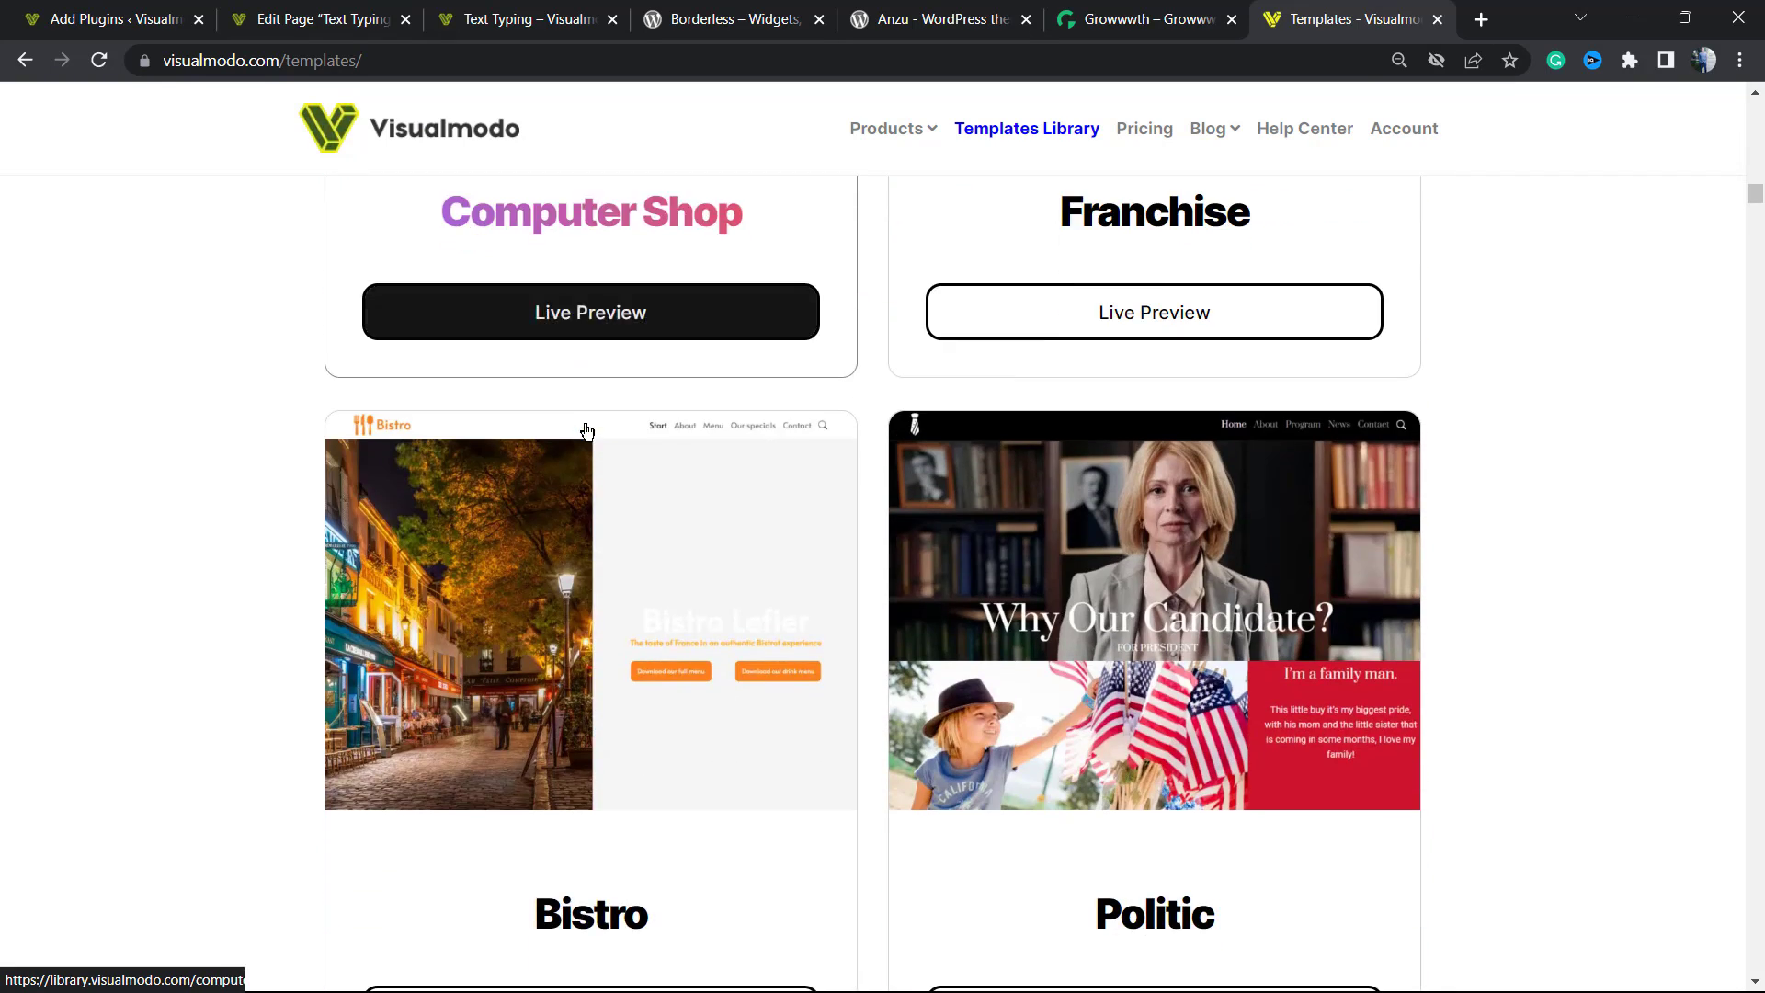
scroll("down", 3)
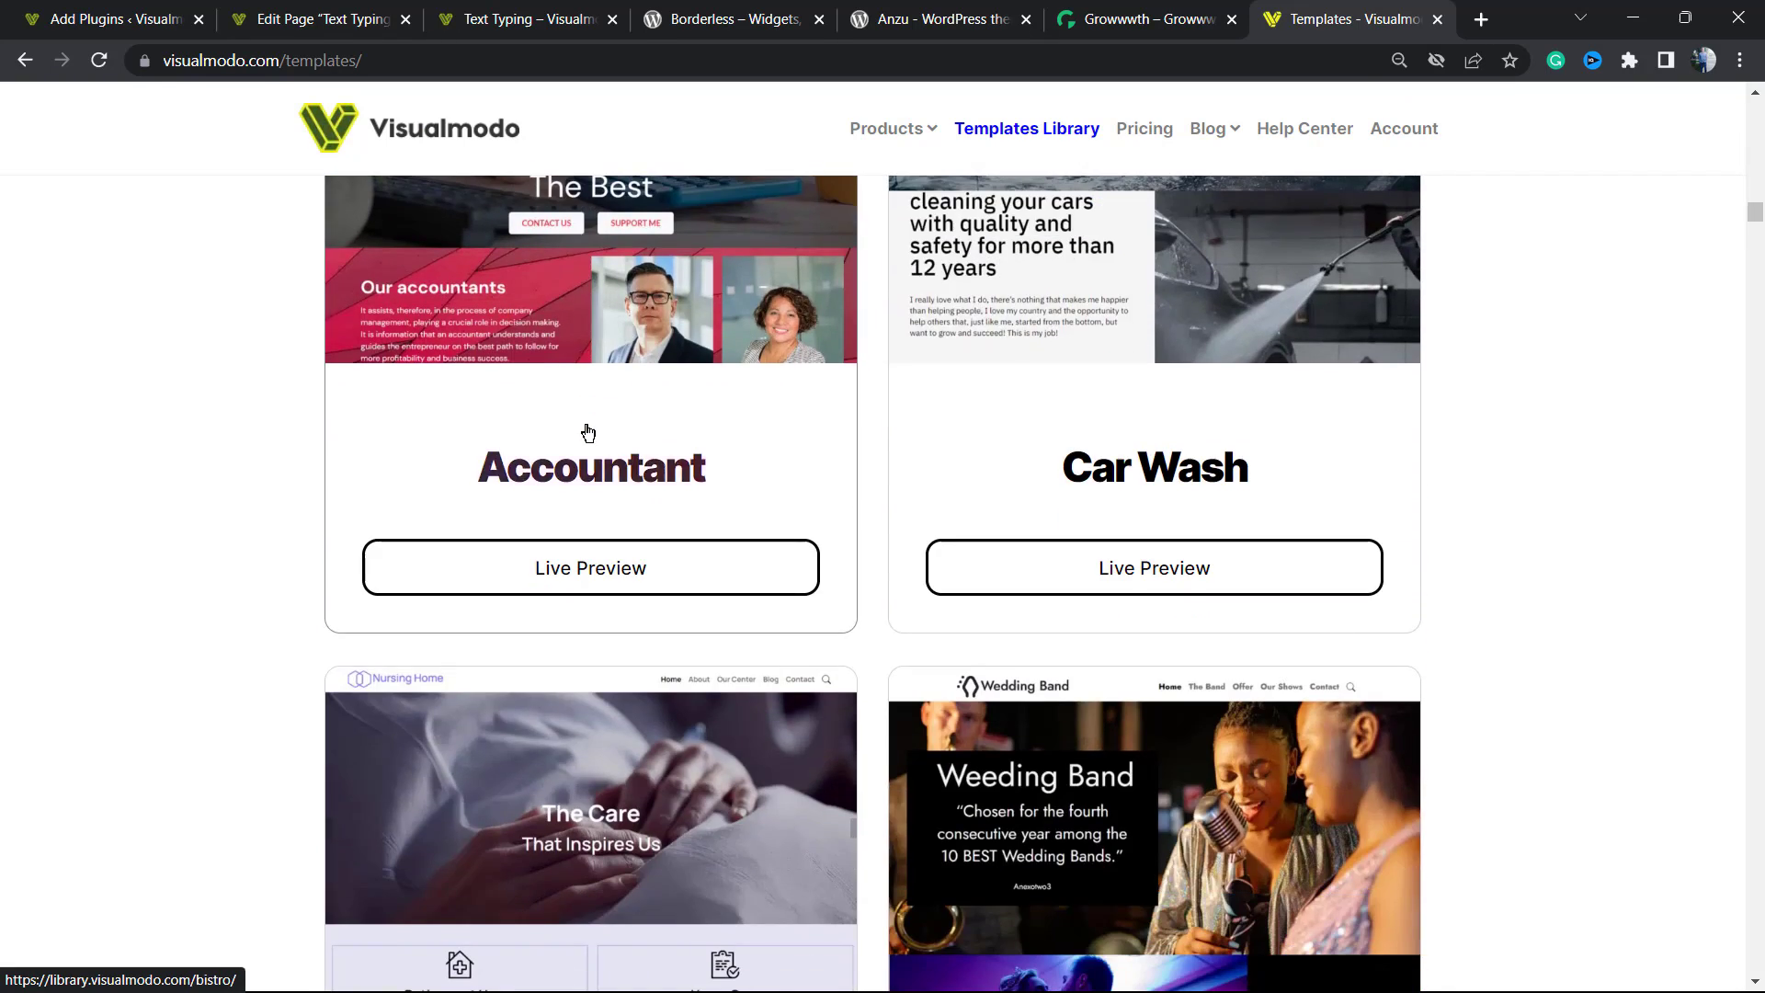
scroll("down", 3)
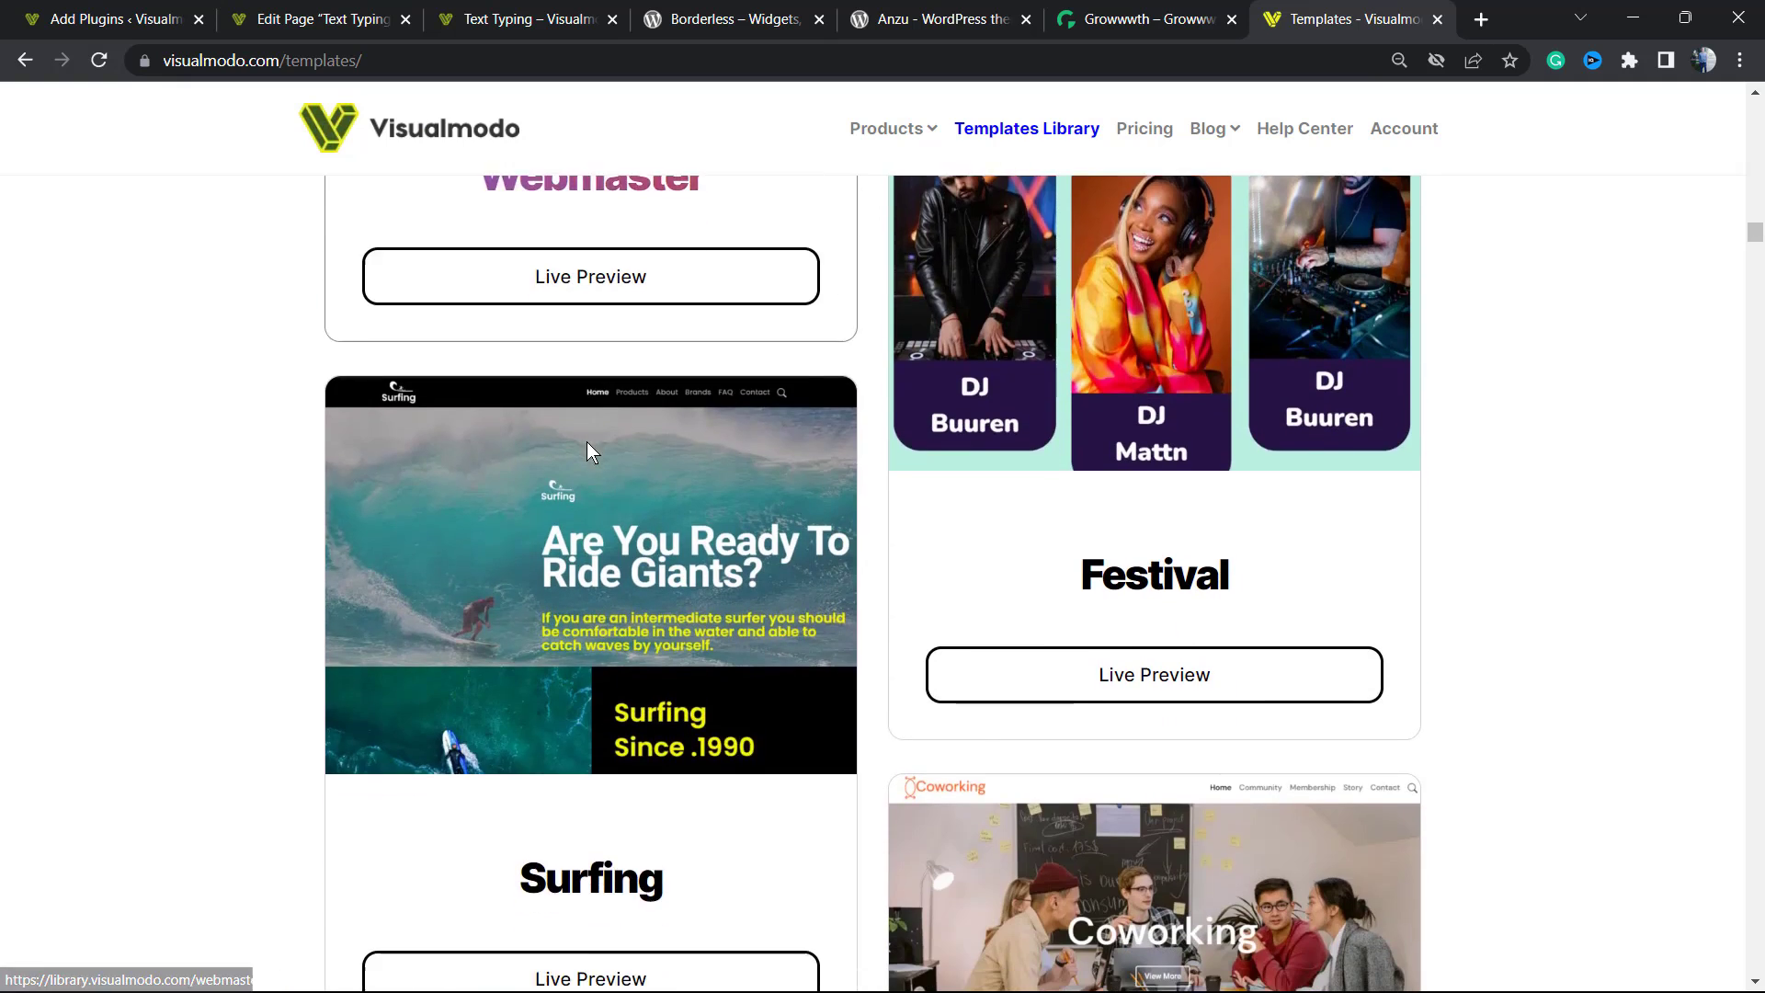
scroll("down", 3)
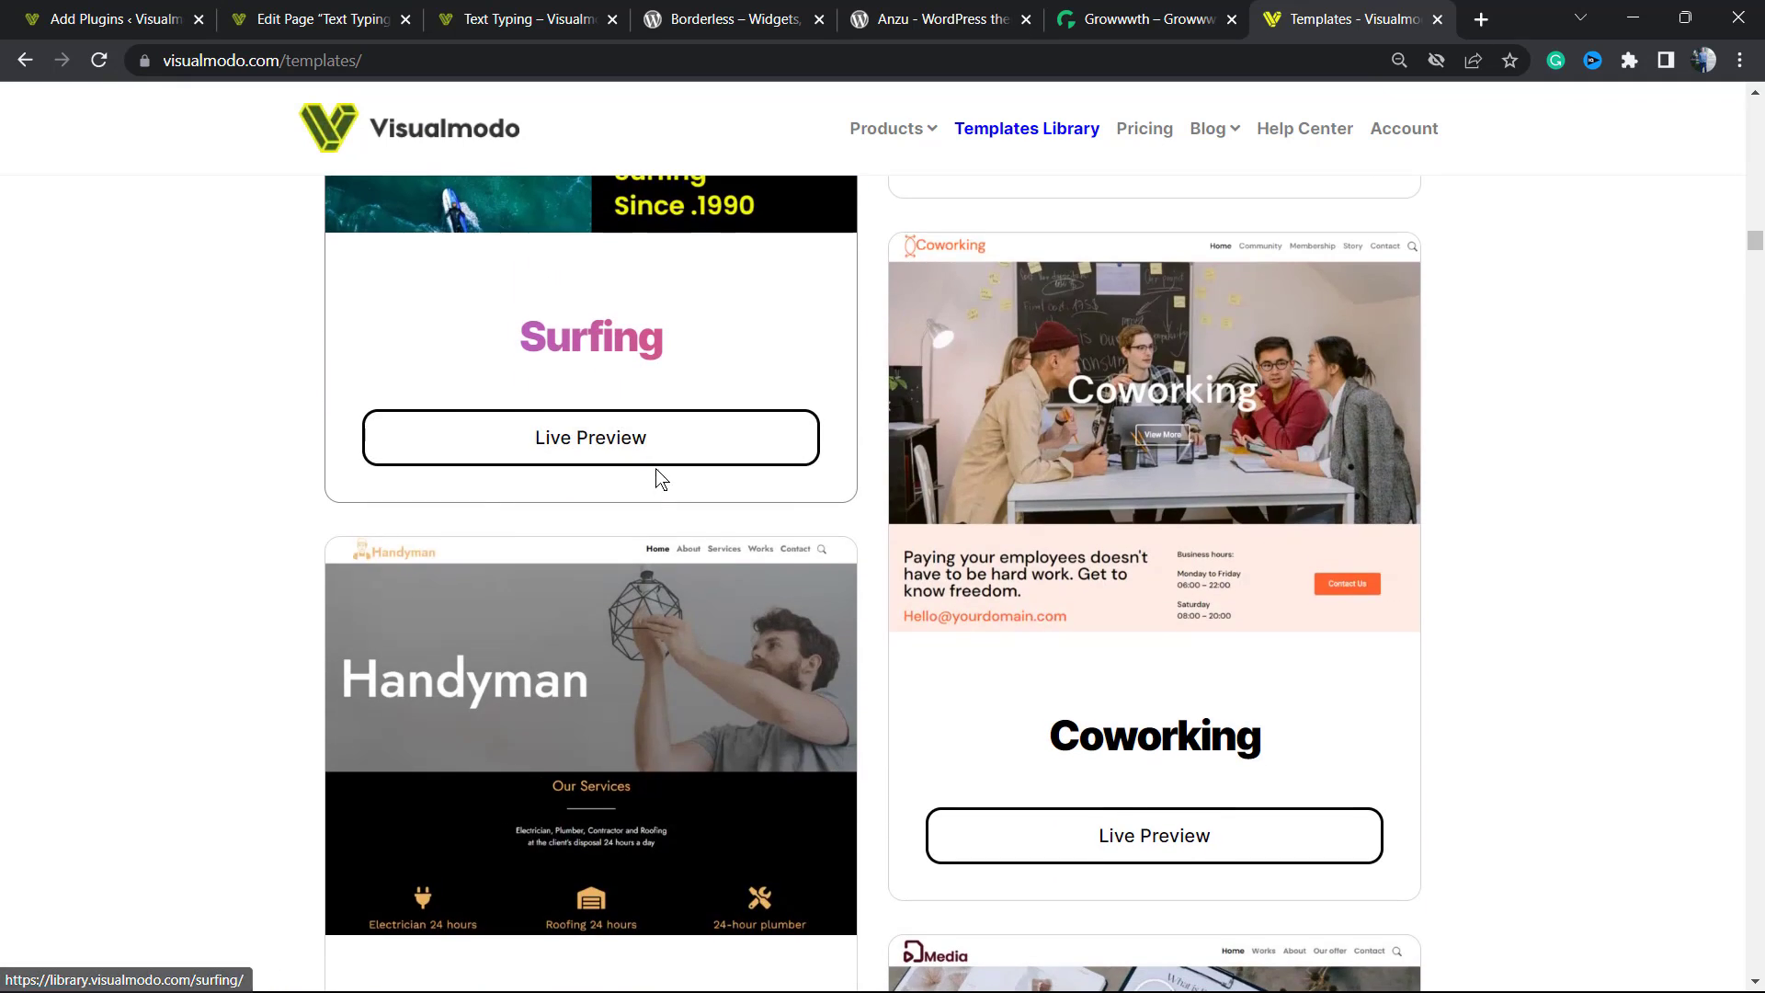
scroll("down", 3)
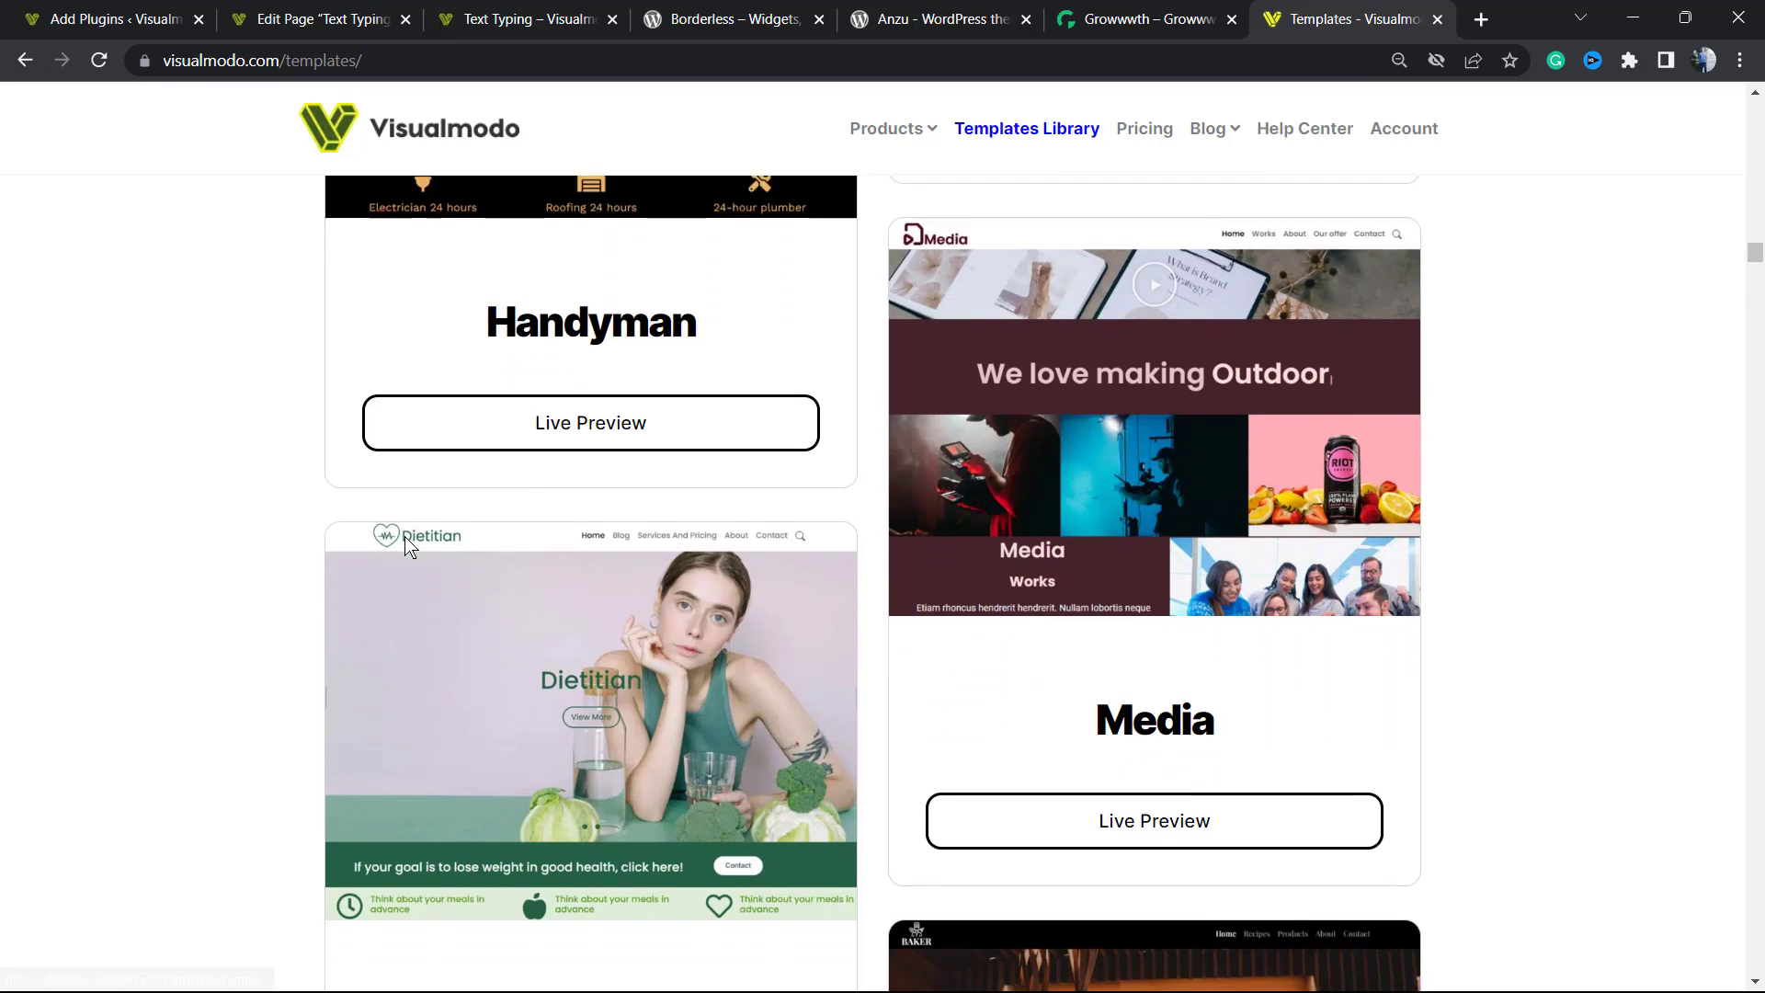
scroll("down", 3)
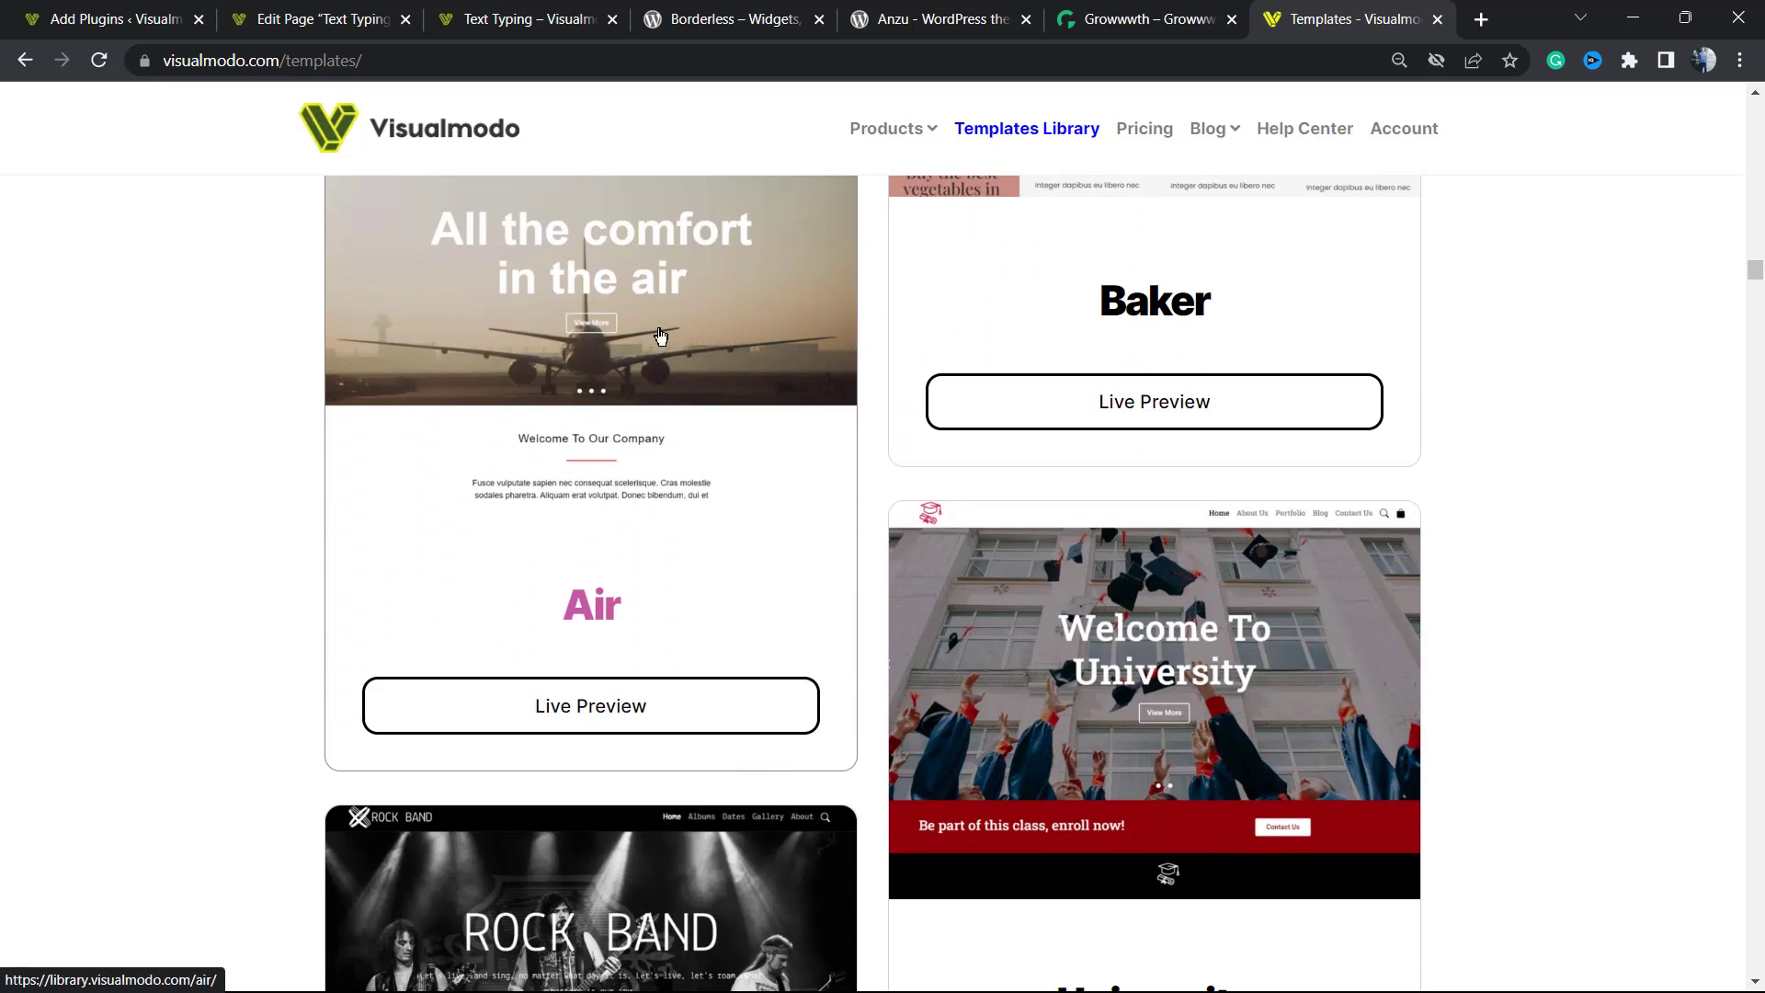